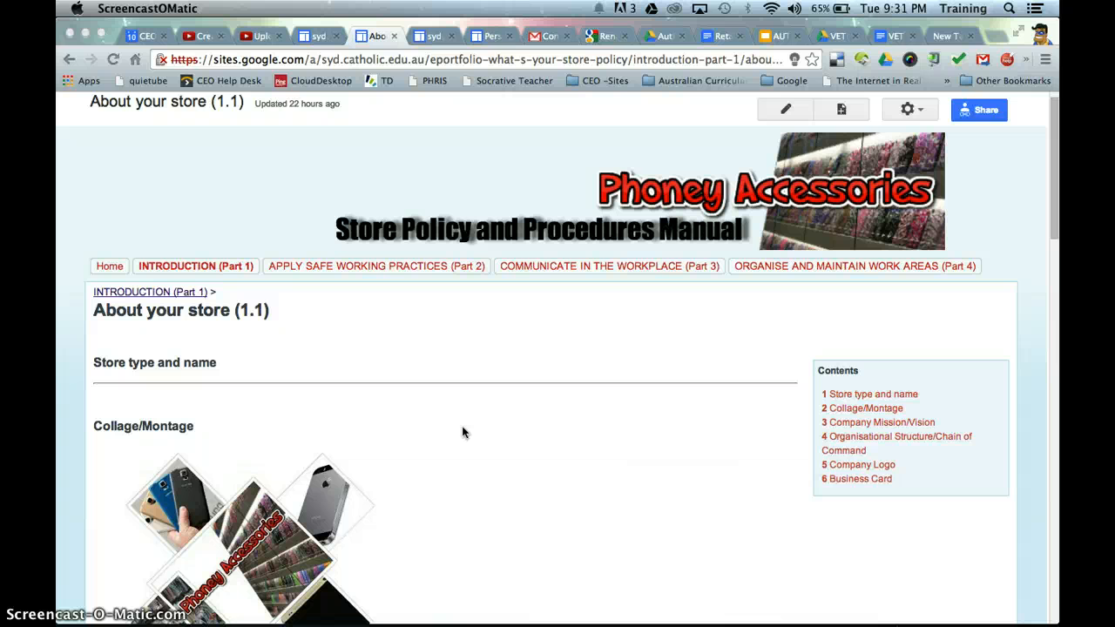
# Step: Reach the Chrome Web Store's 'for your domain' category via the Chrome Apps page
pyautogui.scroll(-3)
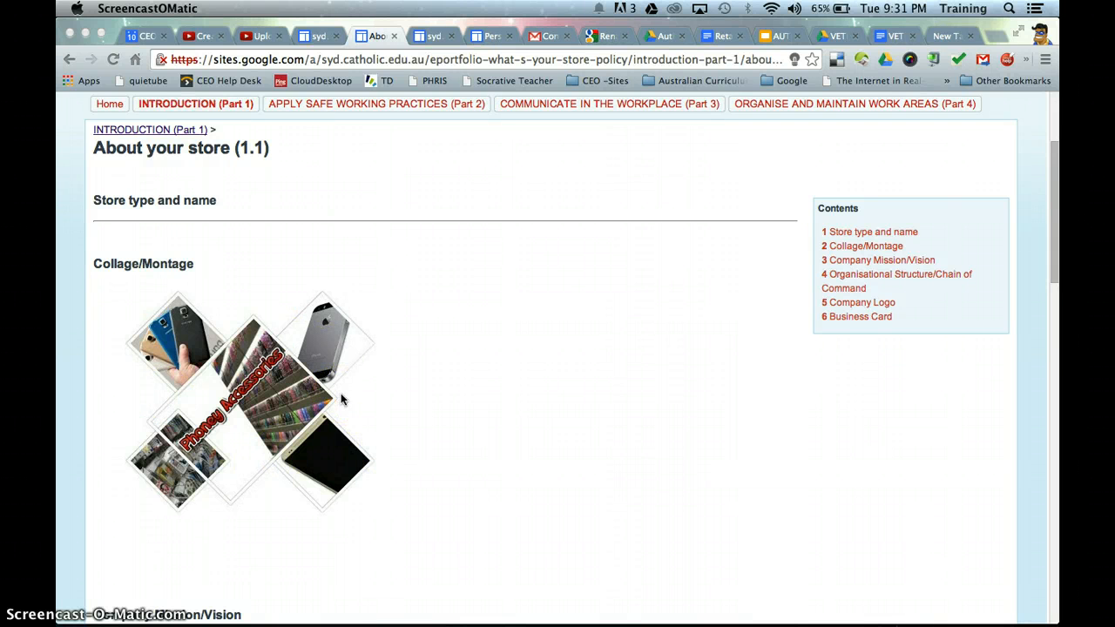
pyautogui.scroll(-3)
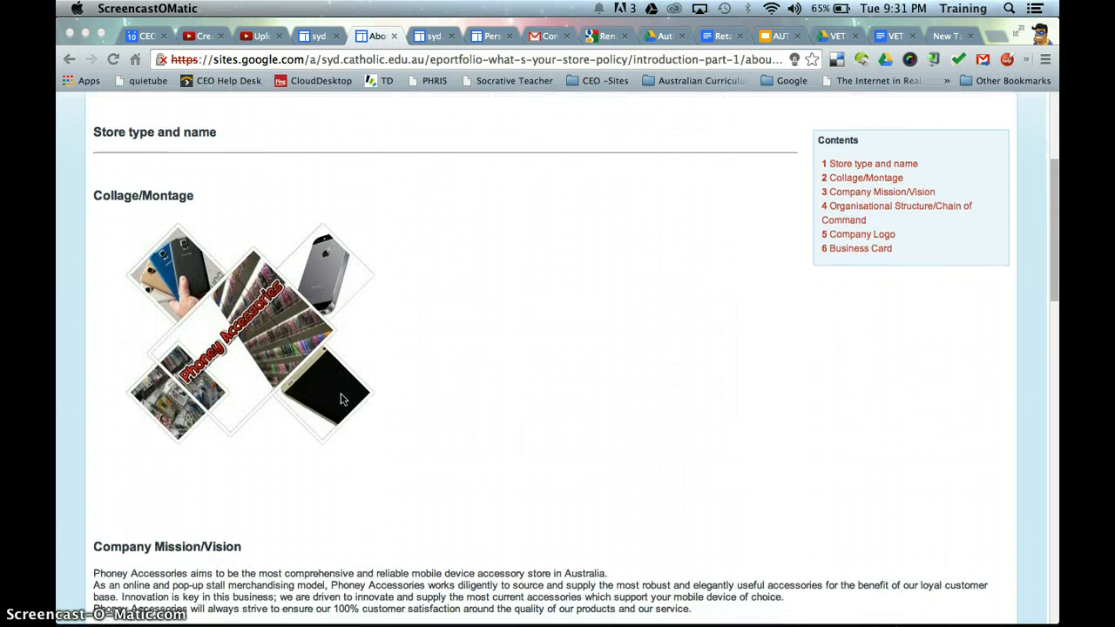
pyautogui.scroll(-3)
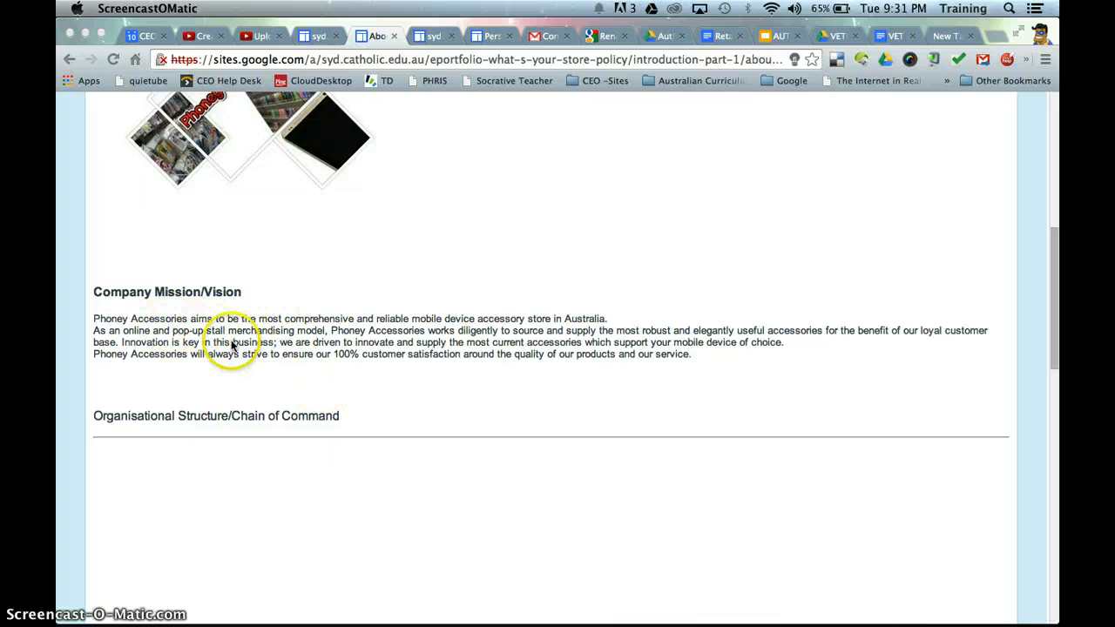
pyautogui.scroll(-3)
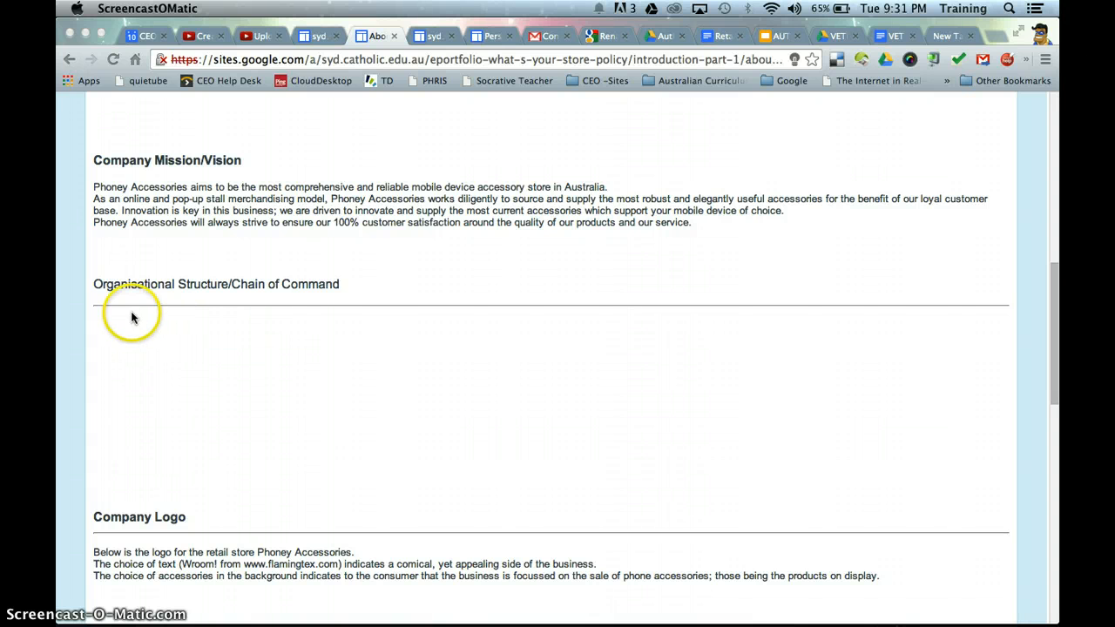
pyautogui.moveTo(195, 301)
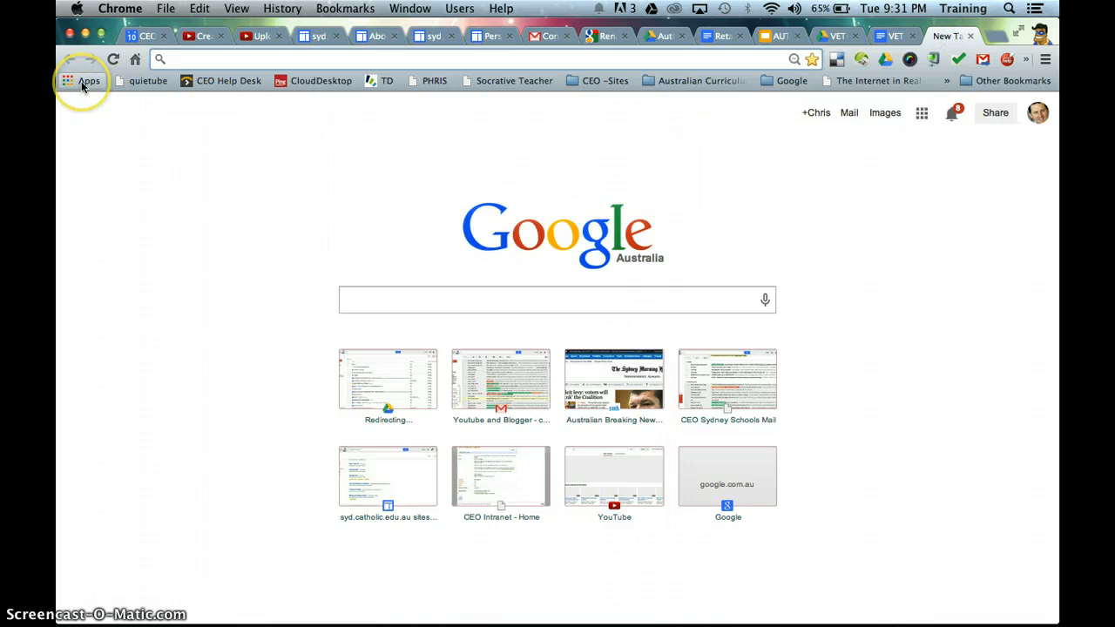
pyautogui.moveTo(82, 80)
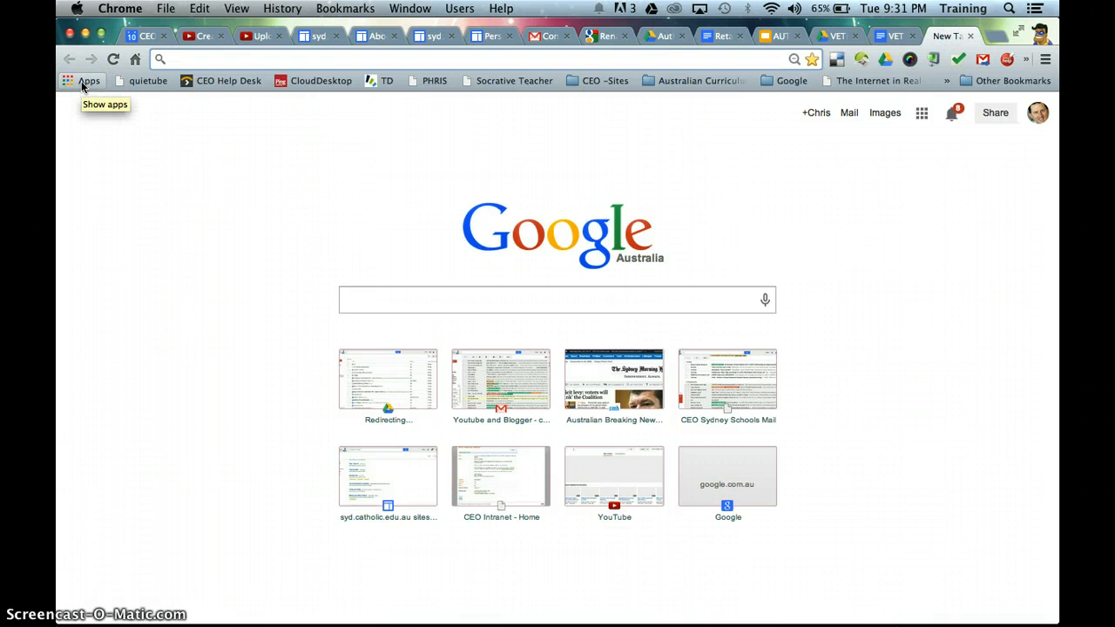
pyautogui.click(82, 80)
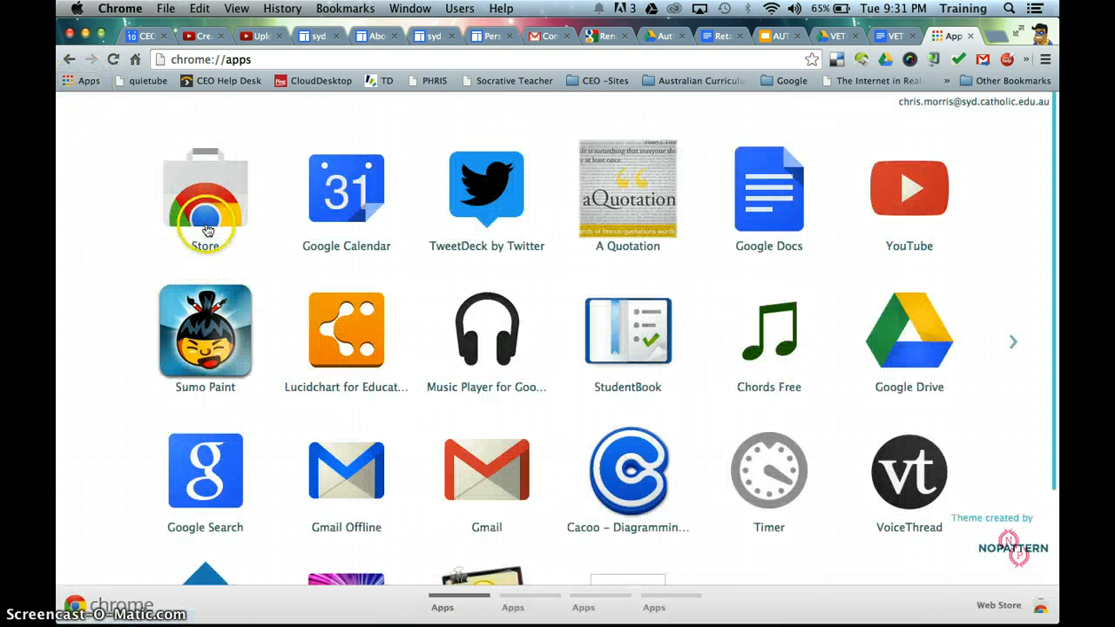
pyautogui.click(205, 189)
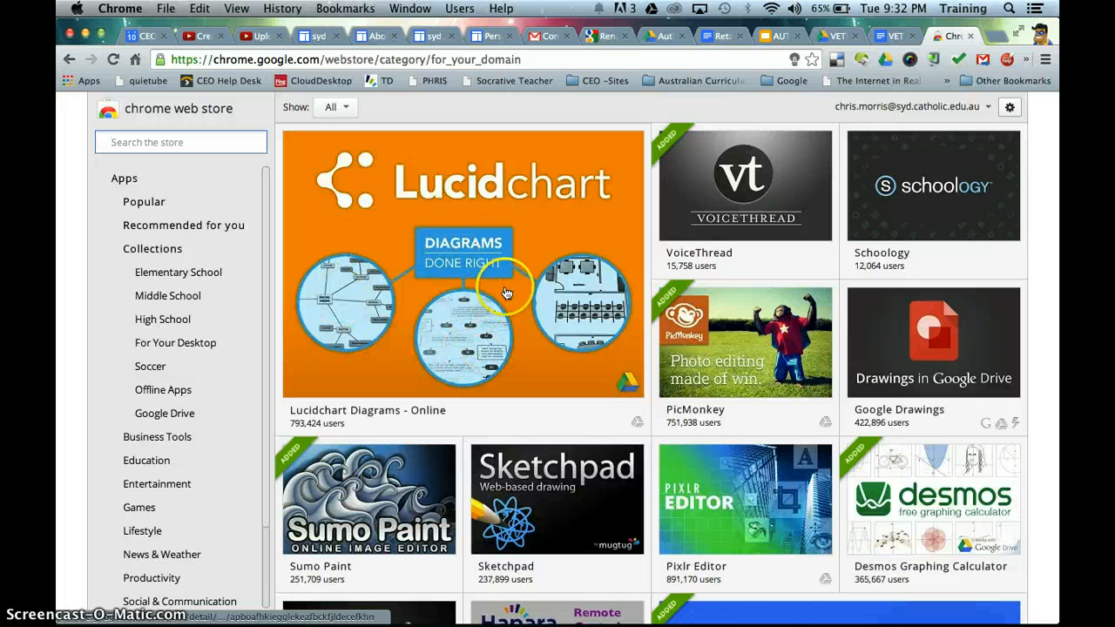
pyautogui.scroll(-3)
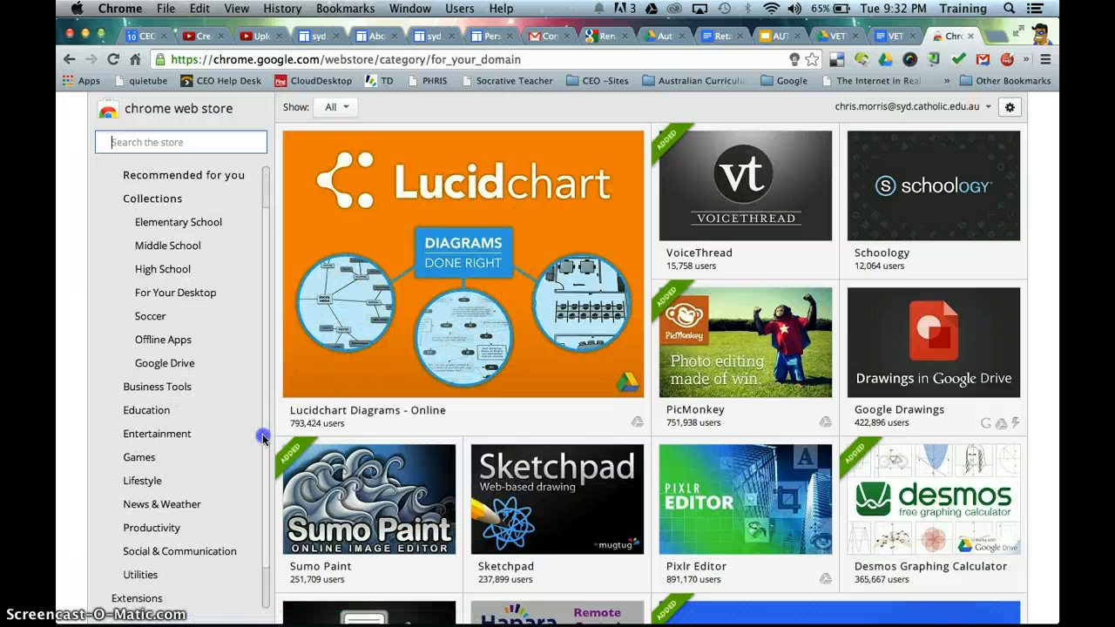
pyautogui.scroll(-3)
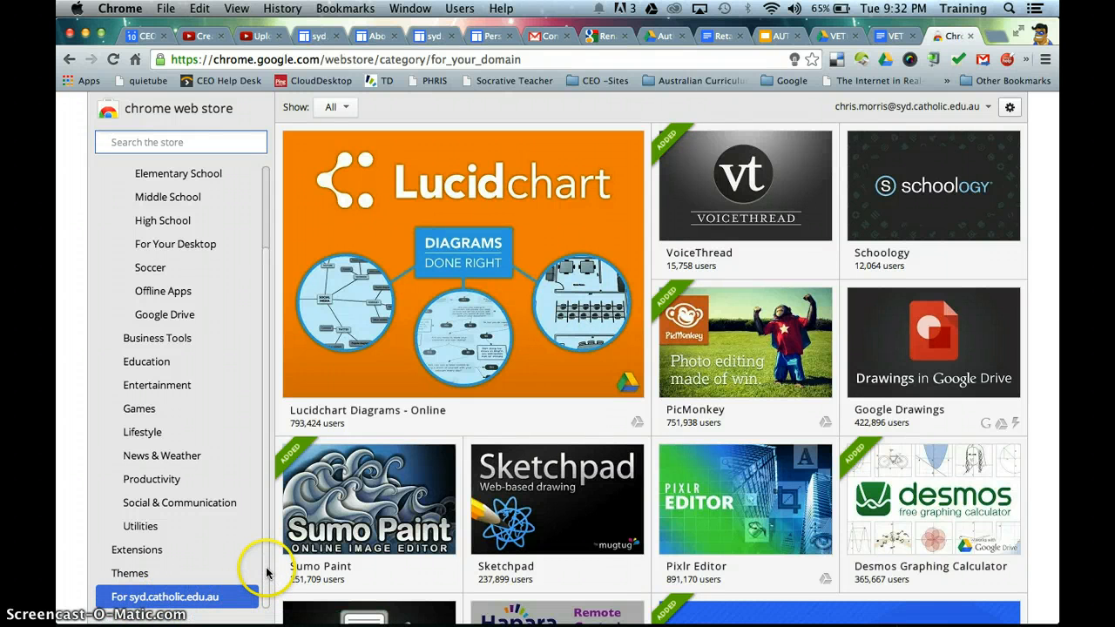
pyautogui.moveTo(357, 484)
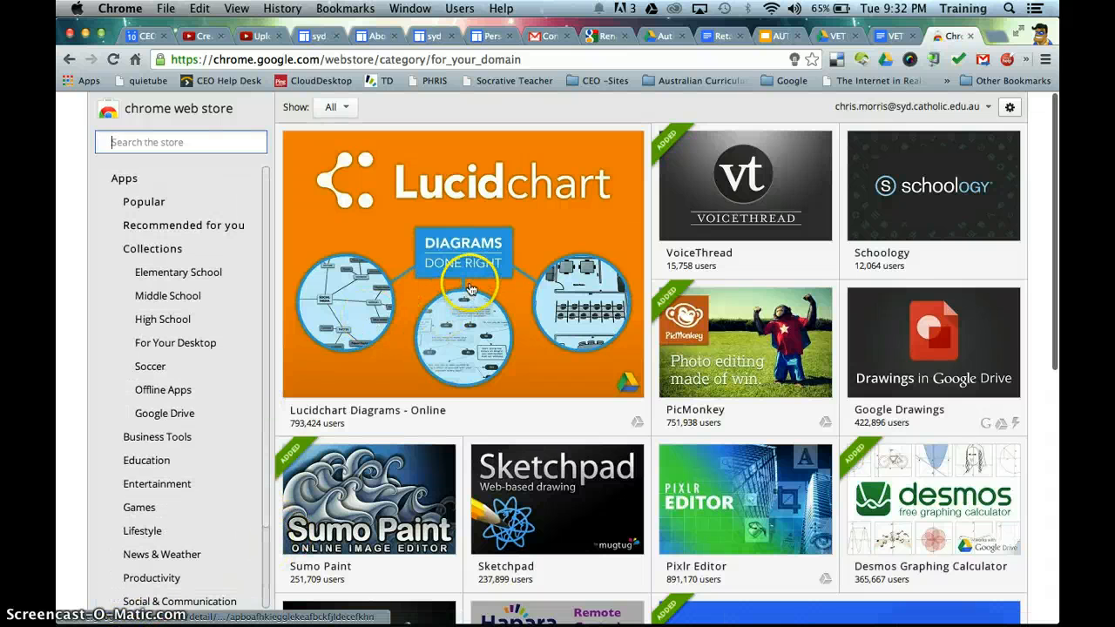
pyautogui.moveTo(545, 296)
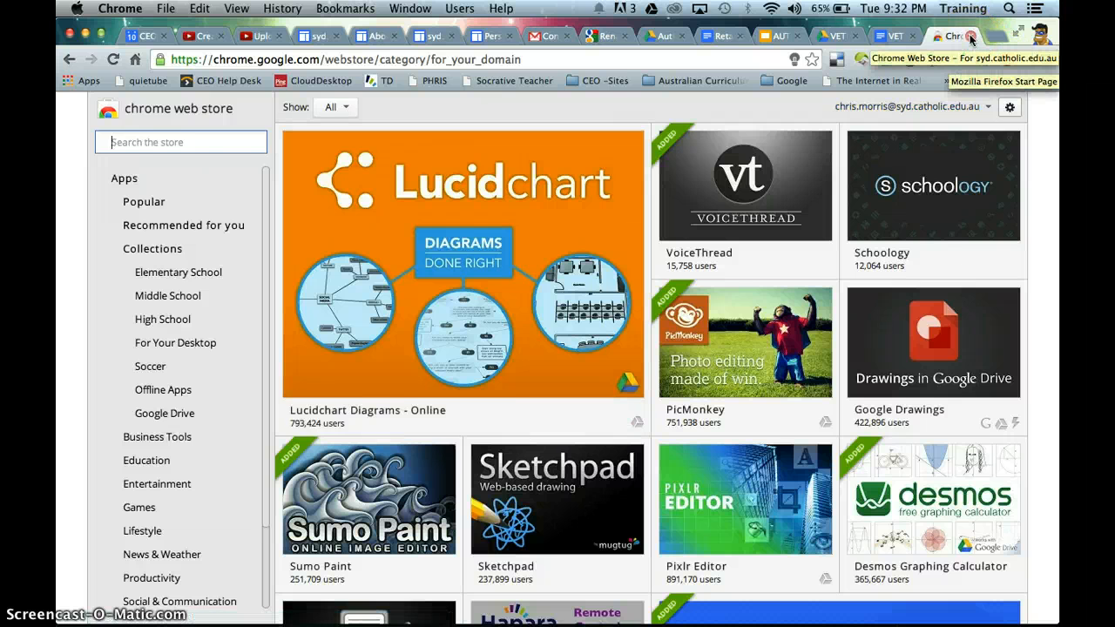
# Step: Close the Web Store tab and launch Lucidchart for Education from Chrome Apps
pyautogui.click(943, 36)
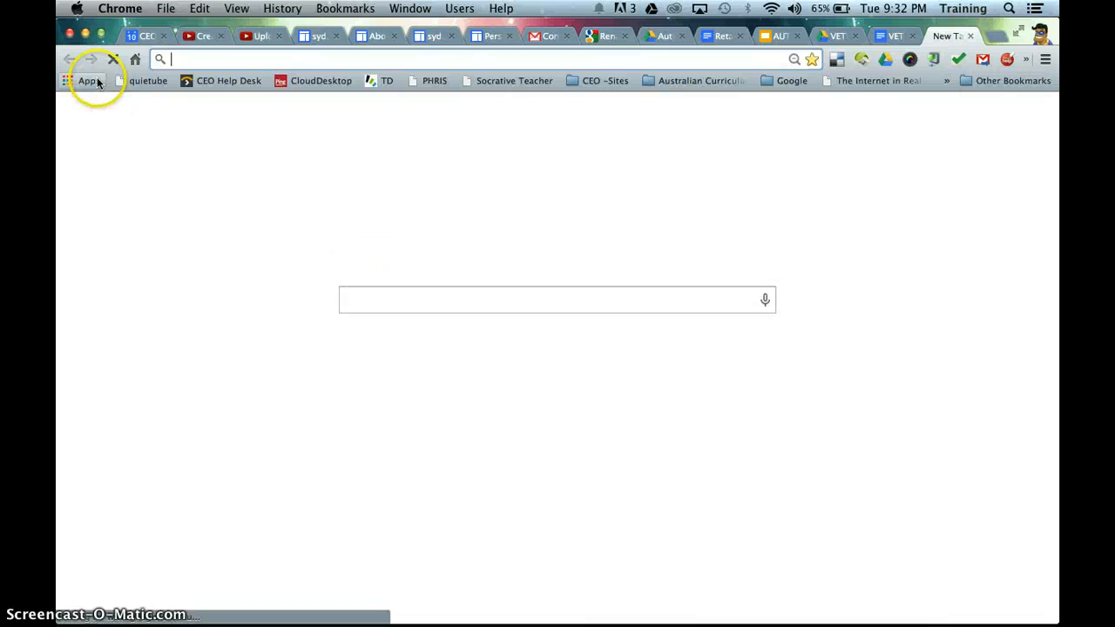
pyautogui.click(83, 80)
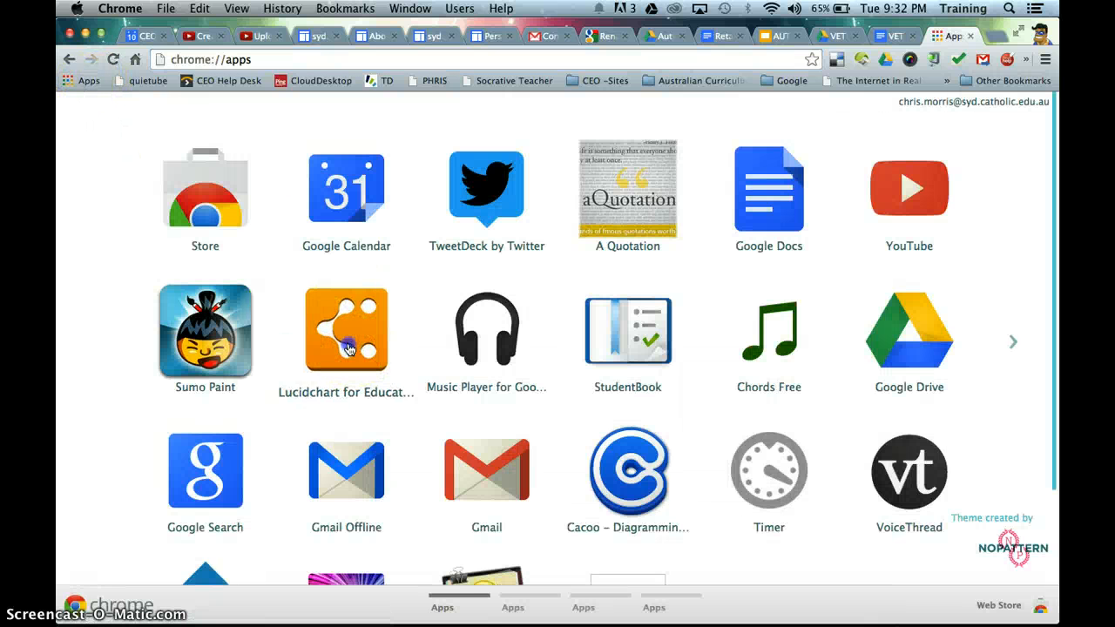
pyautogui.click(346, 330)
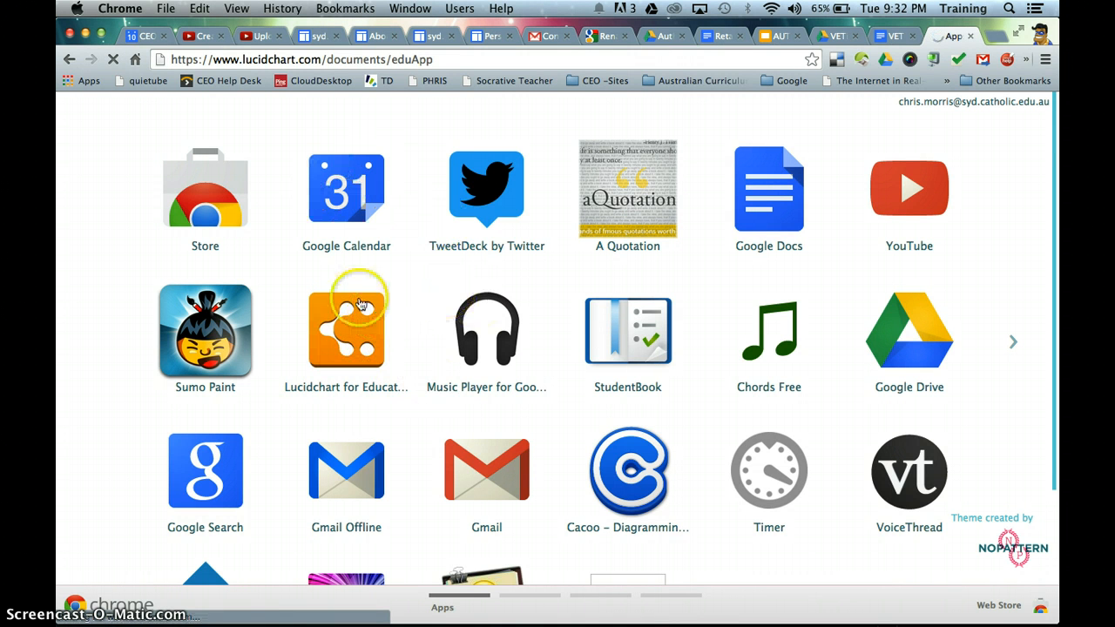
pyautogui.click(346, 329)
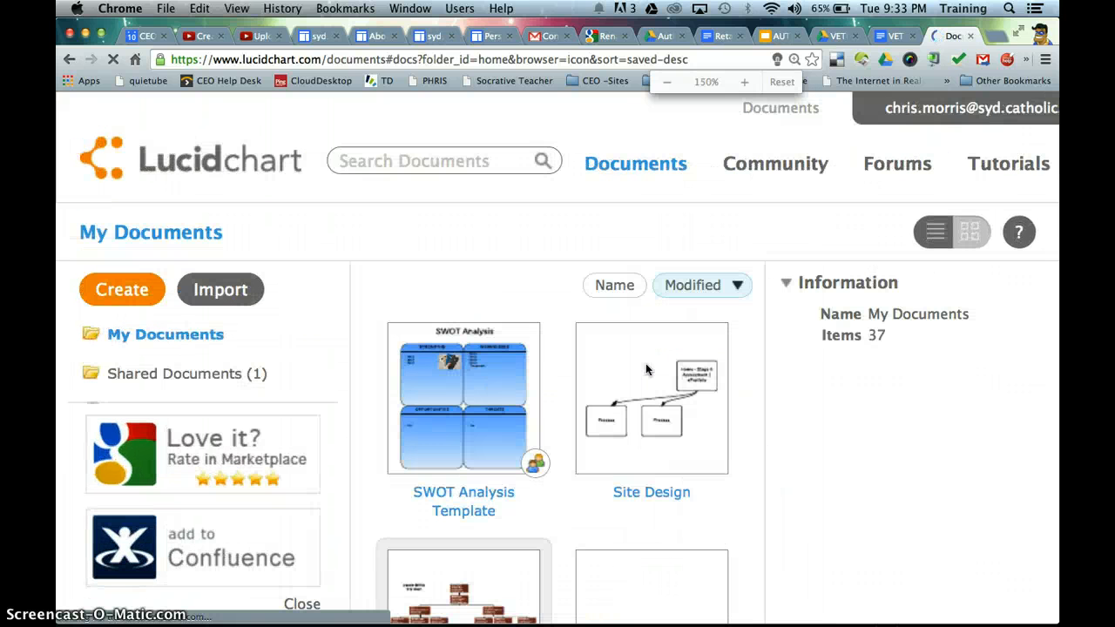
# Step: Preview the Organisational Chart document, then show the My Documents folder
pyautogui.scroll(-3)
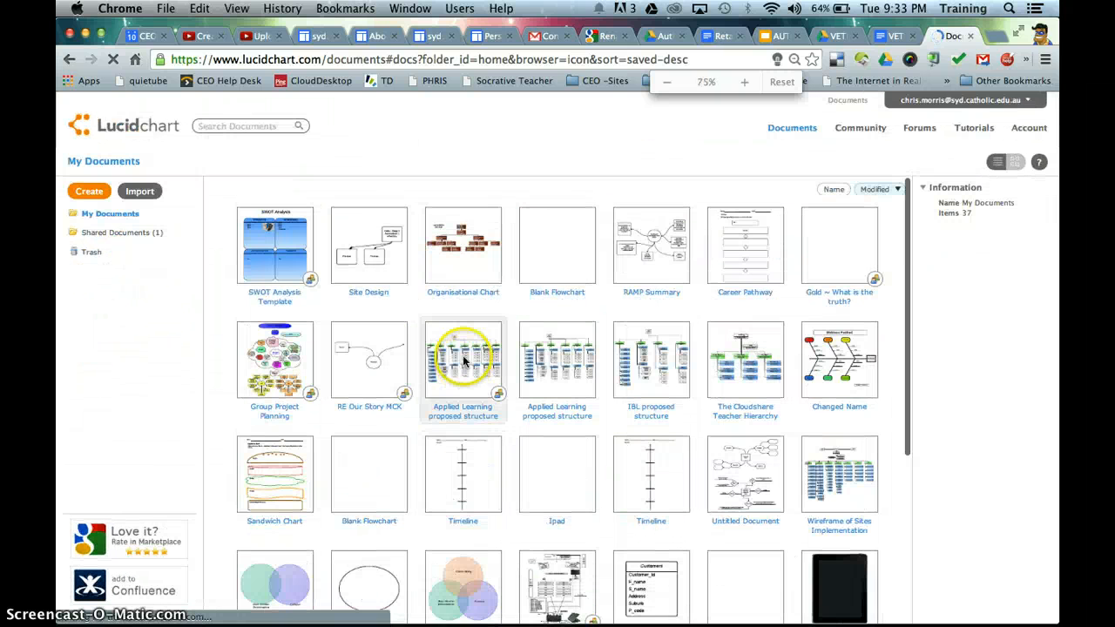
pyautogui.click(462, 245)
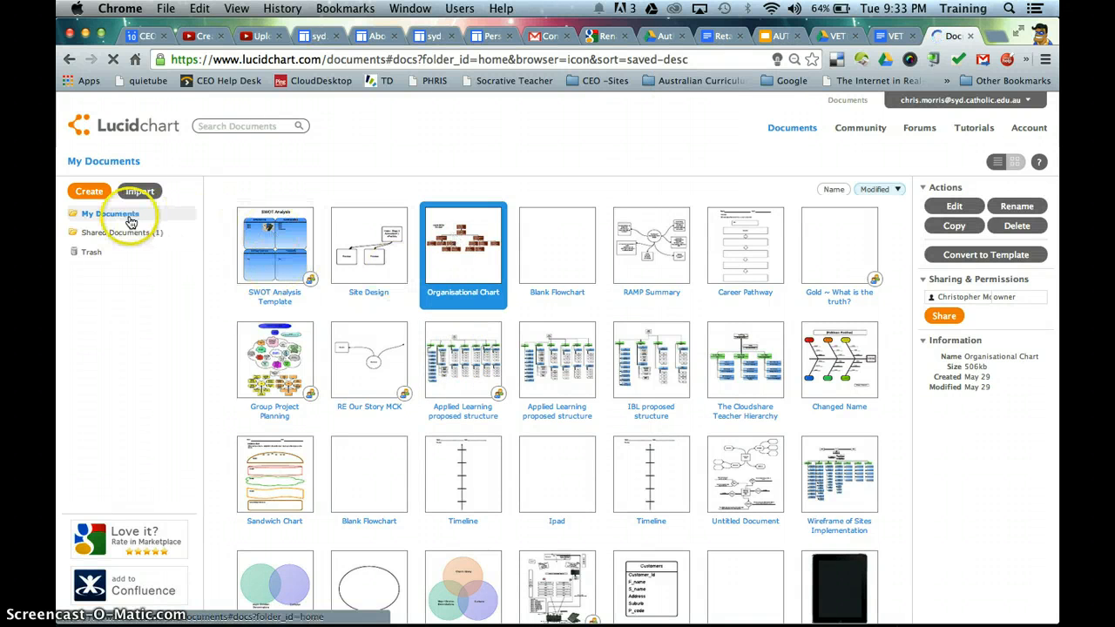
pyautogui.click(89, 190)
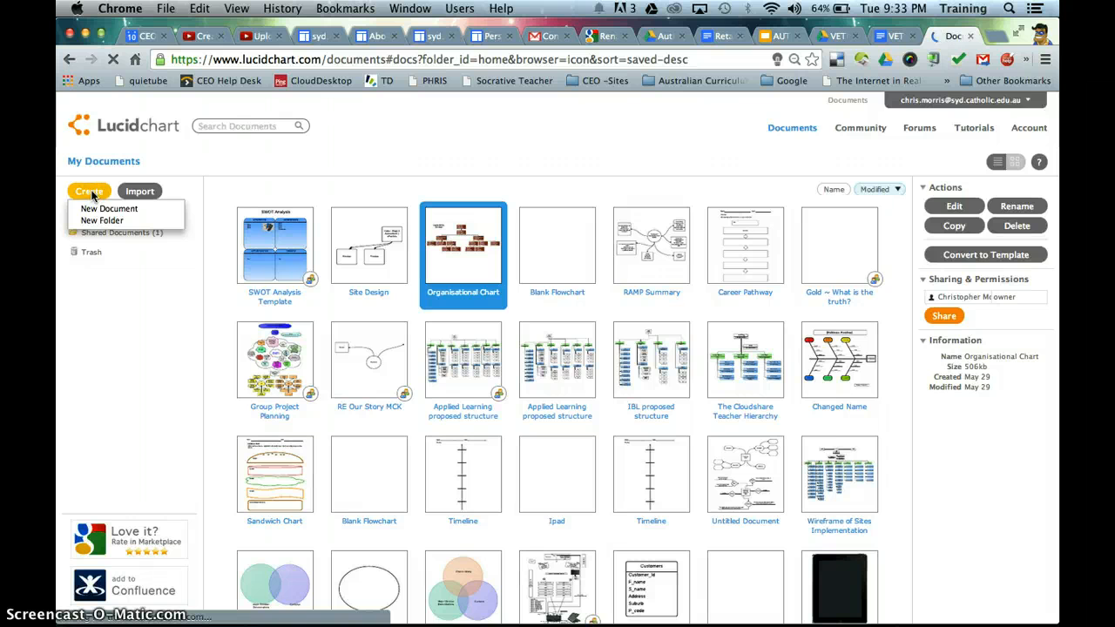
# Step: Start a new document, comparing Blank, Vertical and Role, photo org chart templates
pyautogui.click(109, 208)
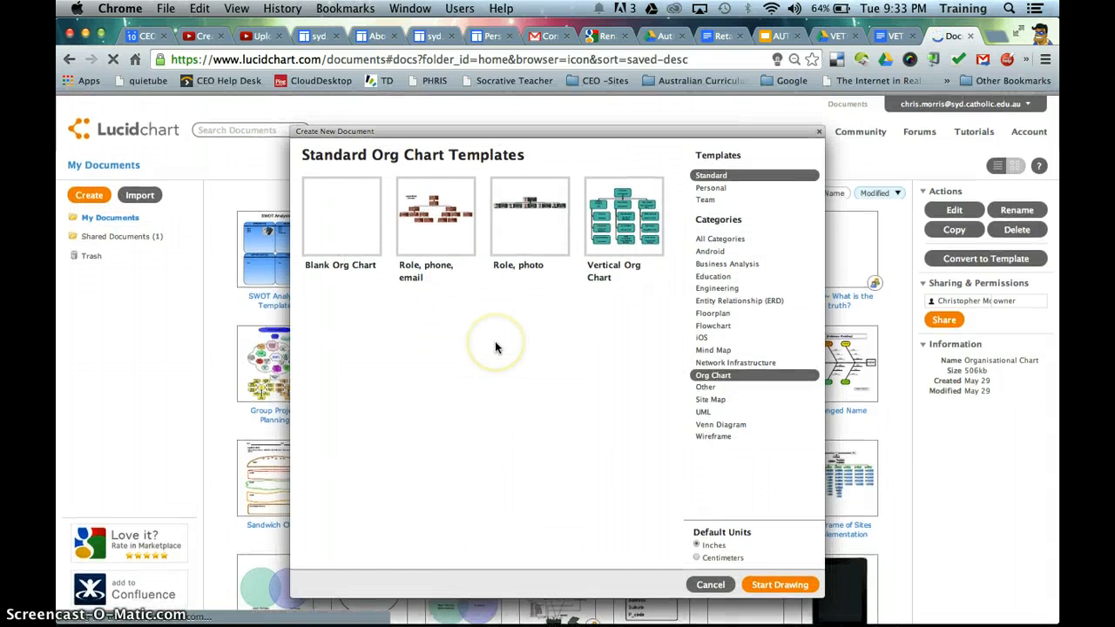
pyautogui.click(530, 213)
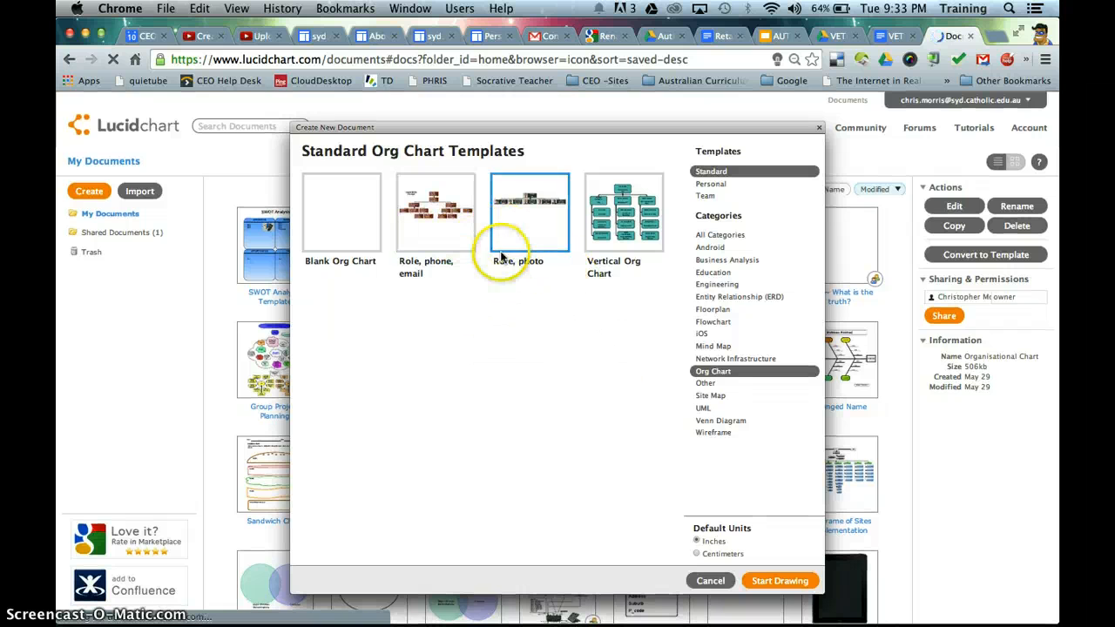
pyautogui.click(340, 213)
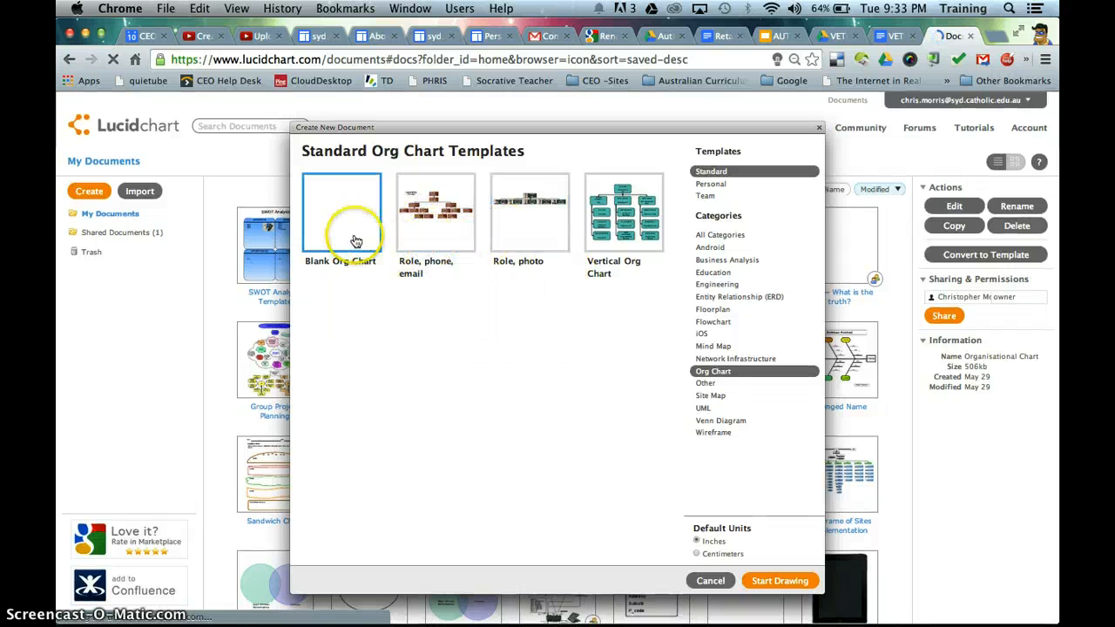
pyautogui.click(435, 213)
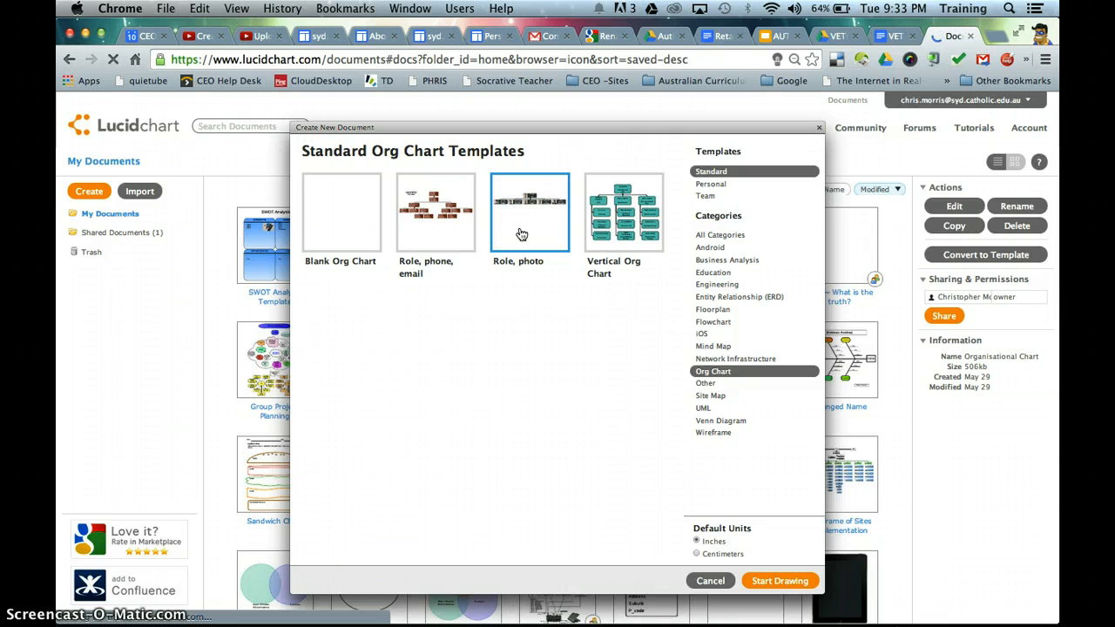
pyautogui.click(623, 212)
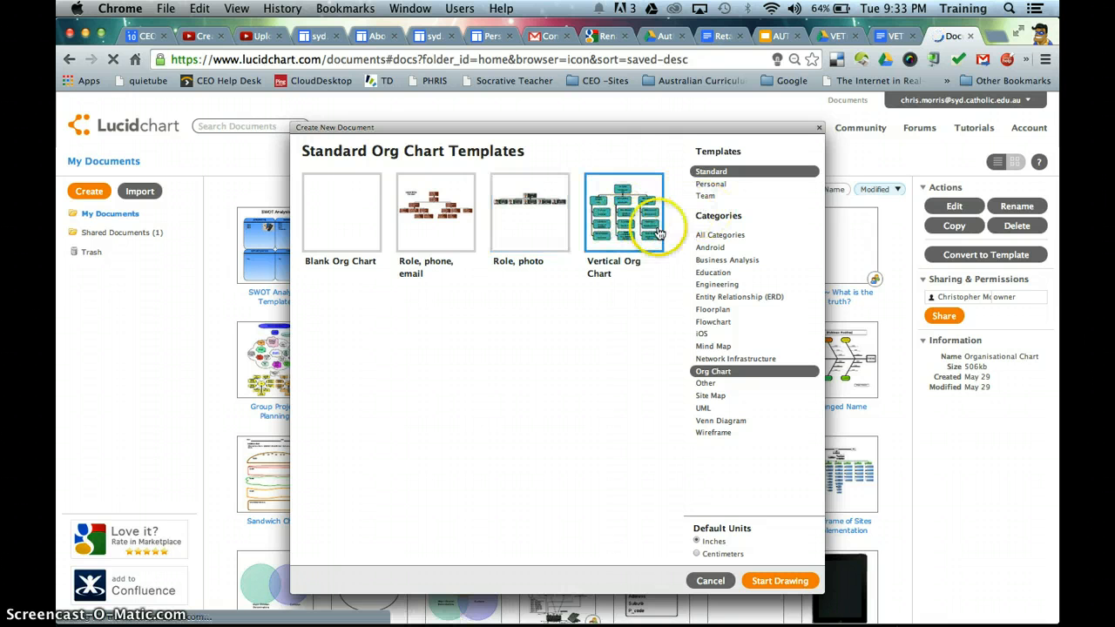
pyautogui.click(436, 212)
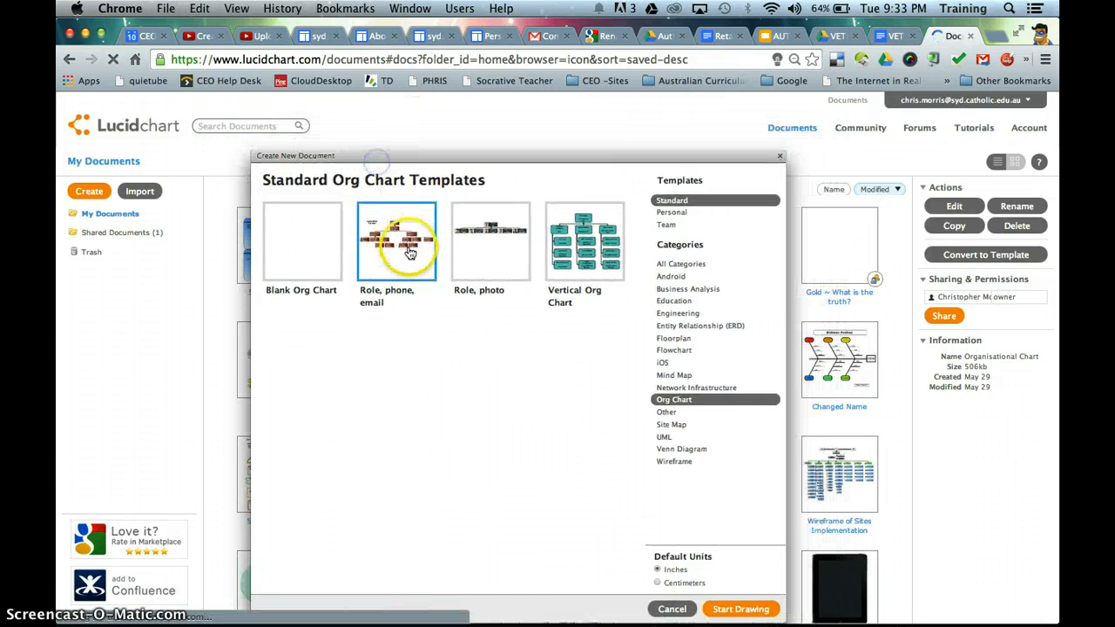
pyautogui.click(741, 609)
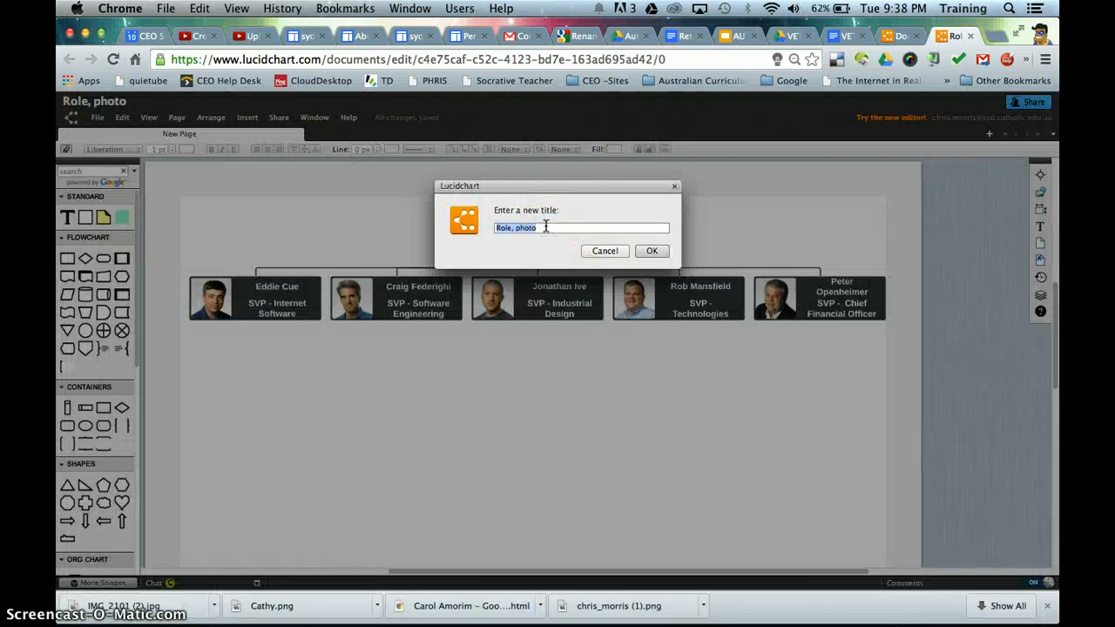
# Step: Title the new document 'Phoney Accessories Organisational Chart'
pyautogui.write('Phoney')
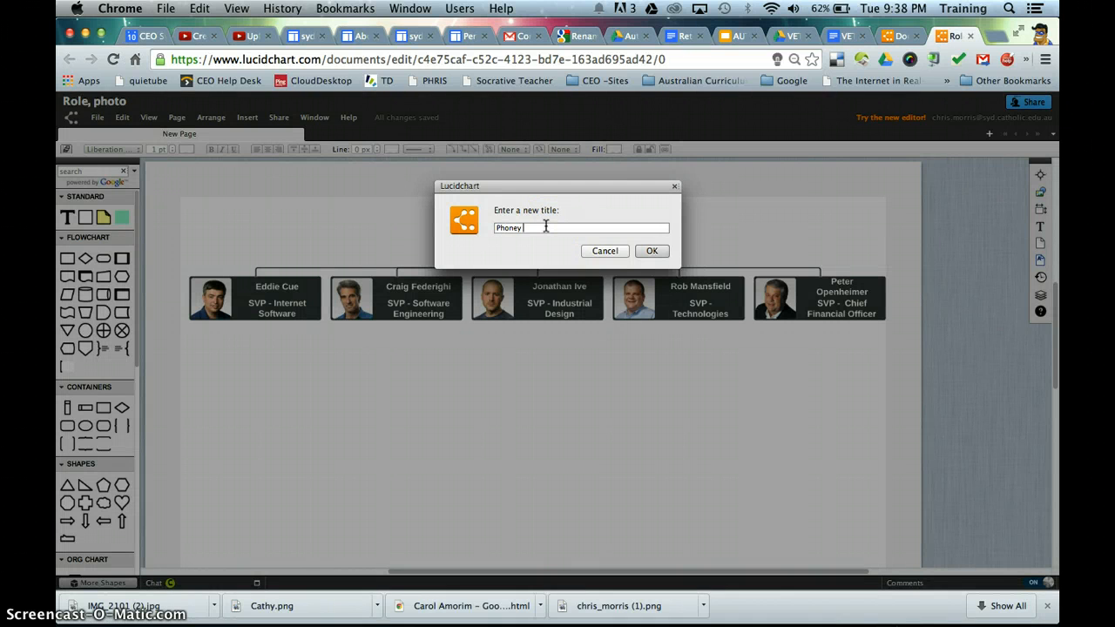
pyautogui.write('Accessories')
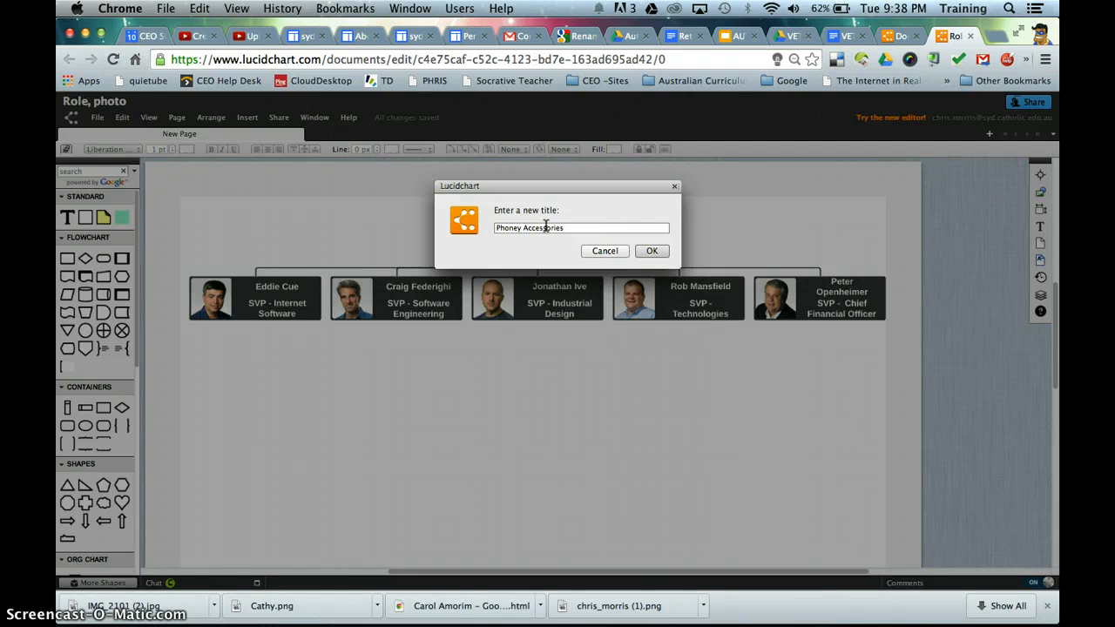
pyautogui.write('Organisation')
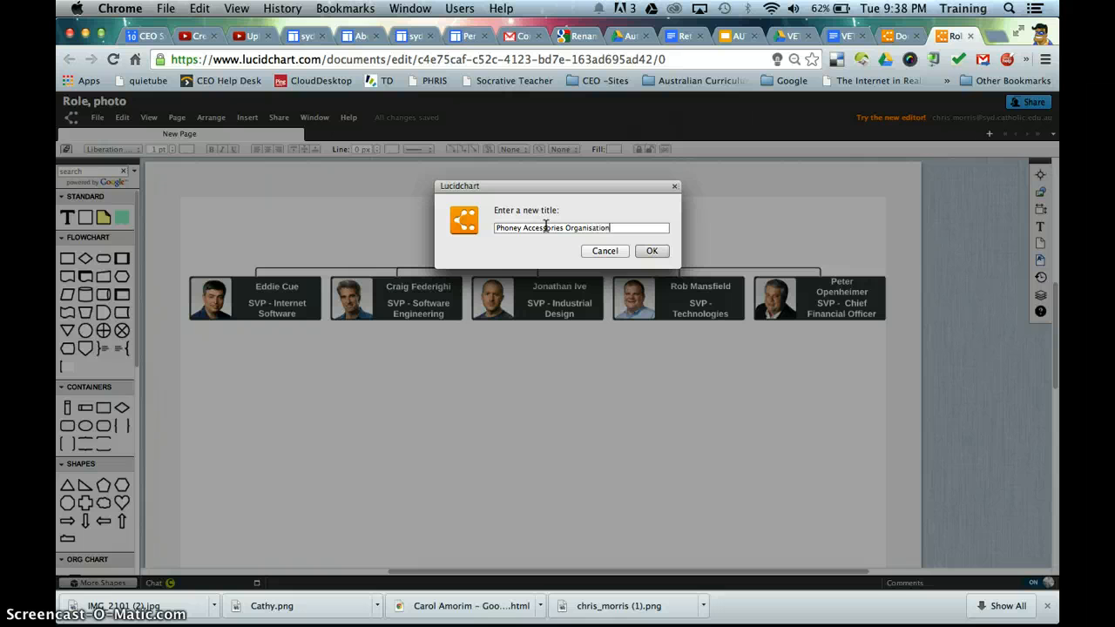
pyautogui.write('al Chart')
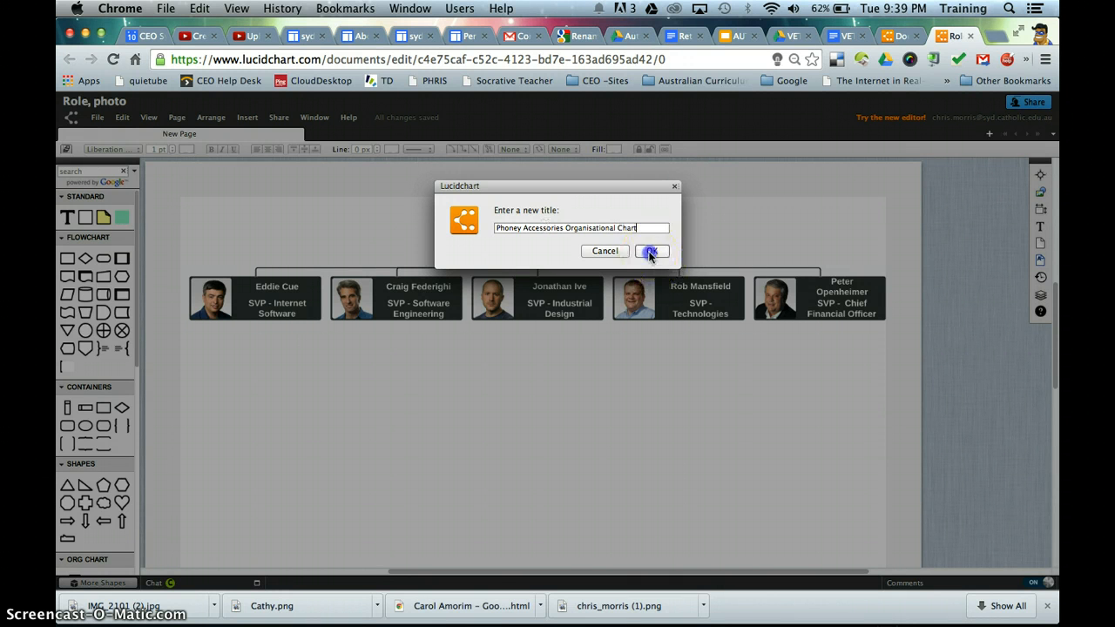
pyautogui.click(651, 251)
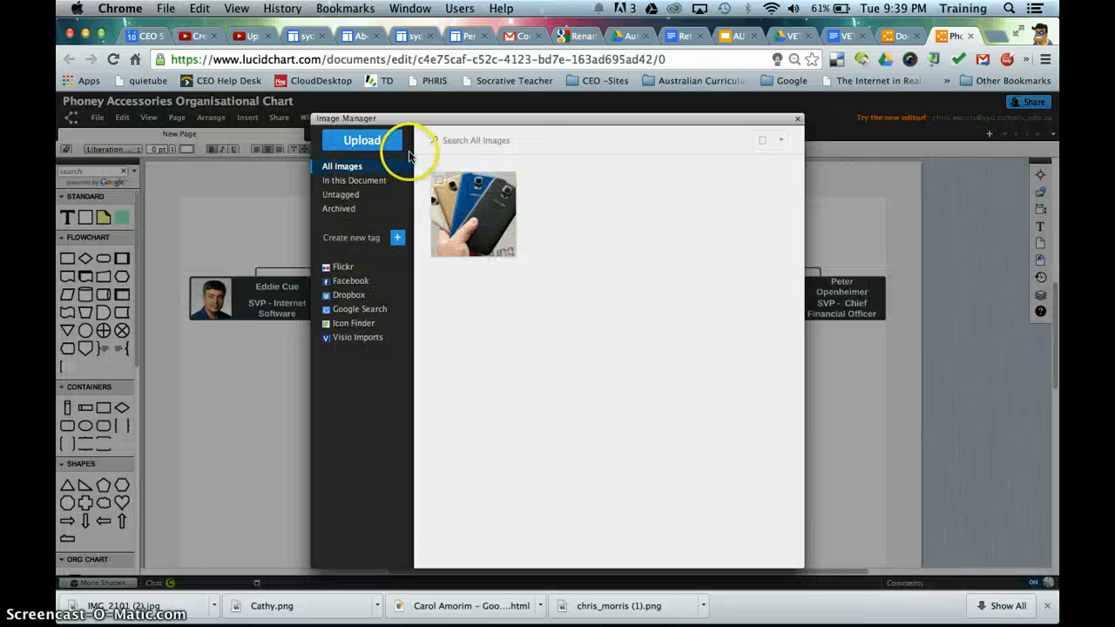
pyautogui.click(360, 140)
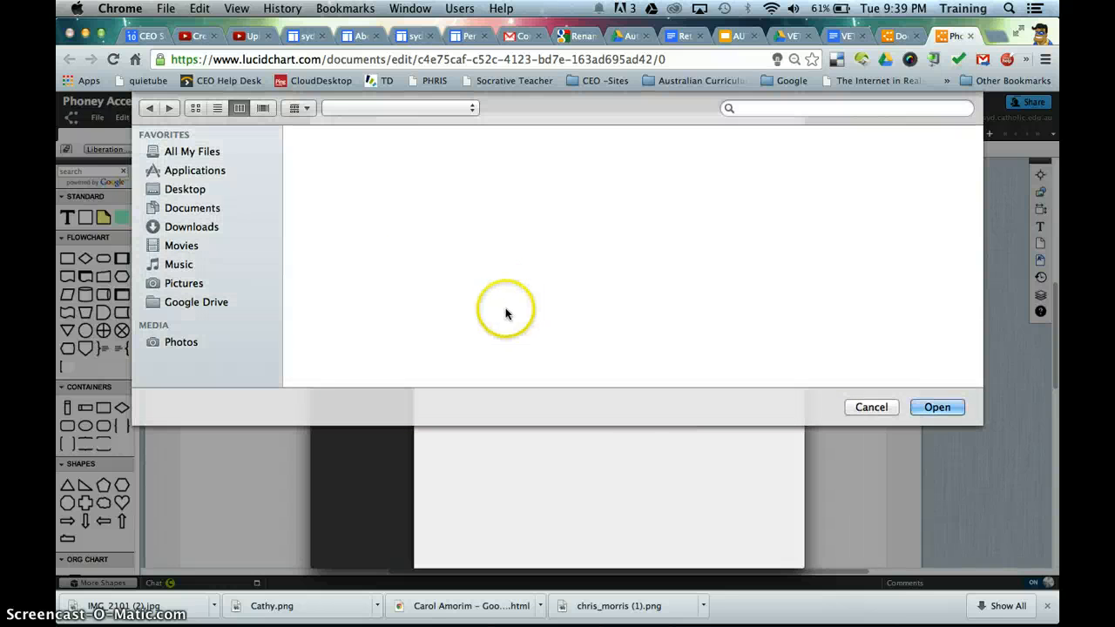
pyautogui.click(185, 189)
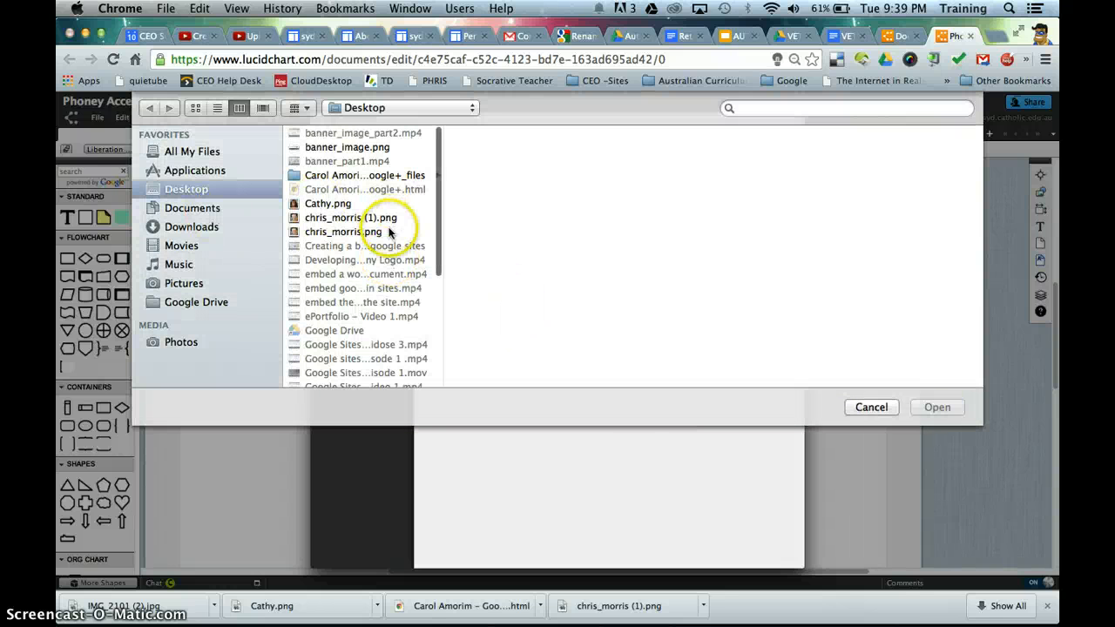
pyautogui.click(343, 232)
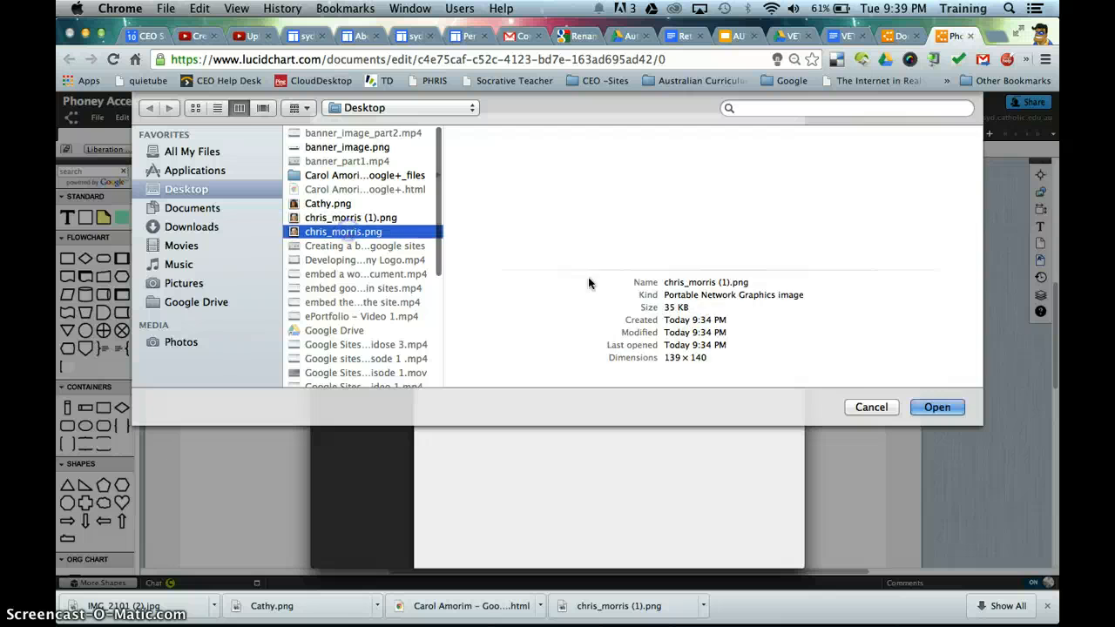
pyautogui.click(936, 407)
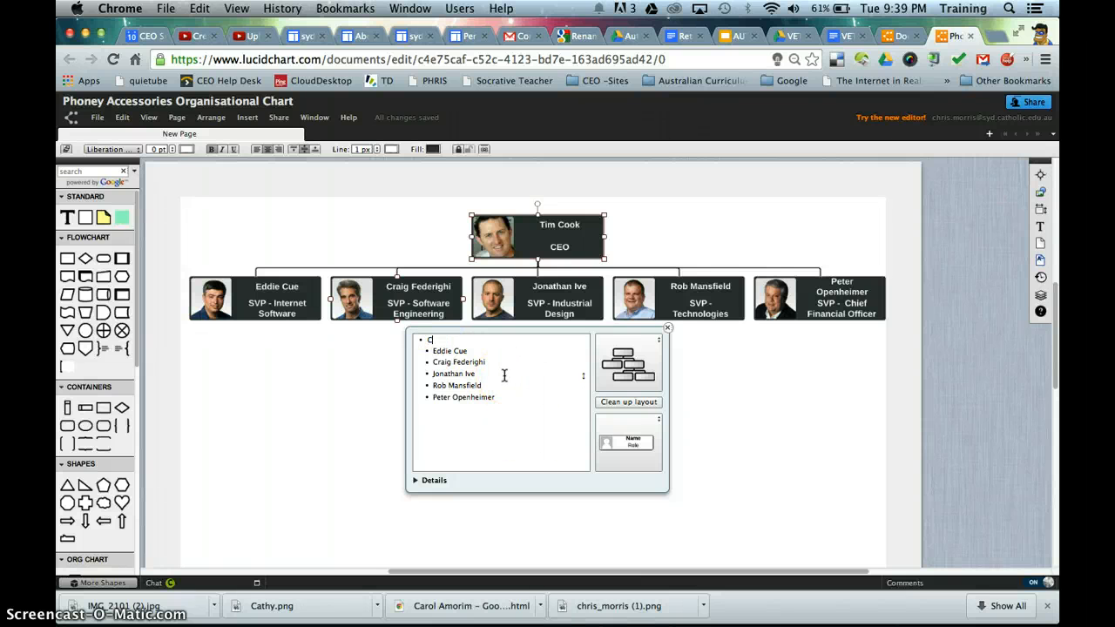
# Step: Rename the CEO to Chris Morris and set Eddie Cue's role to Merchandising Manager
pyautogui.write('Chris Mofri')
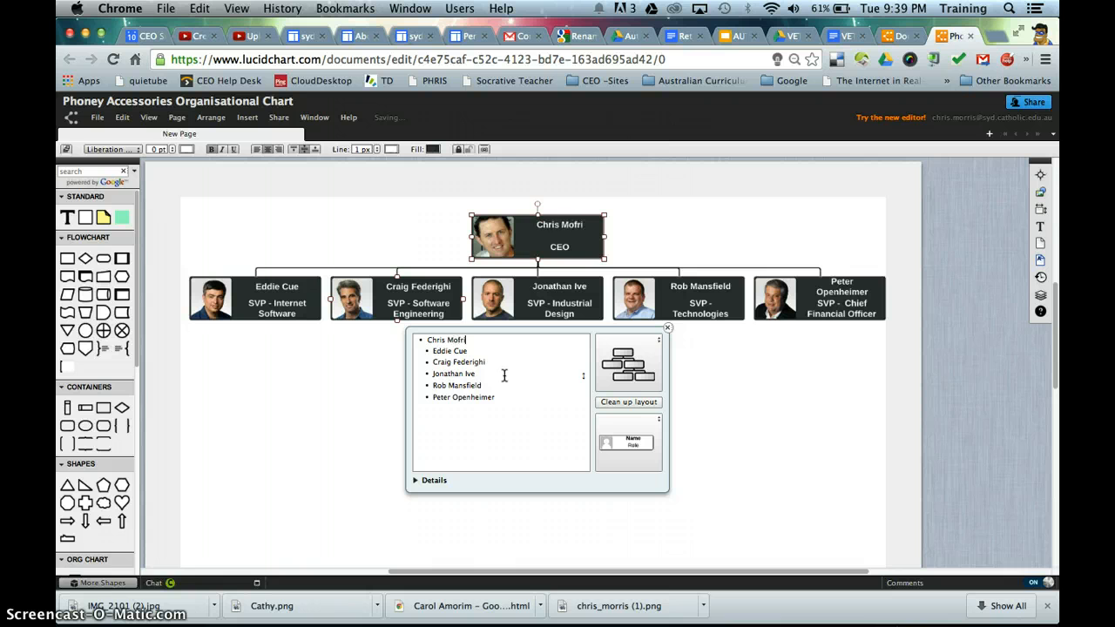
pyautogui.write('Chris Morris')
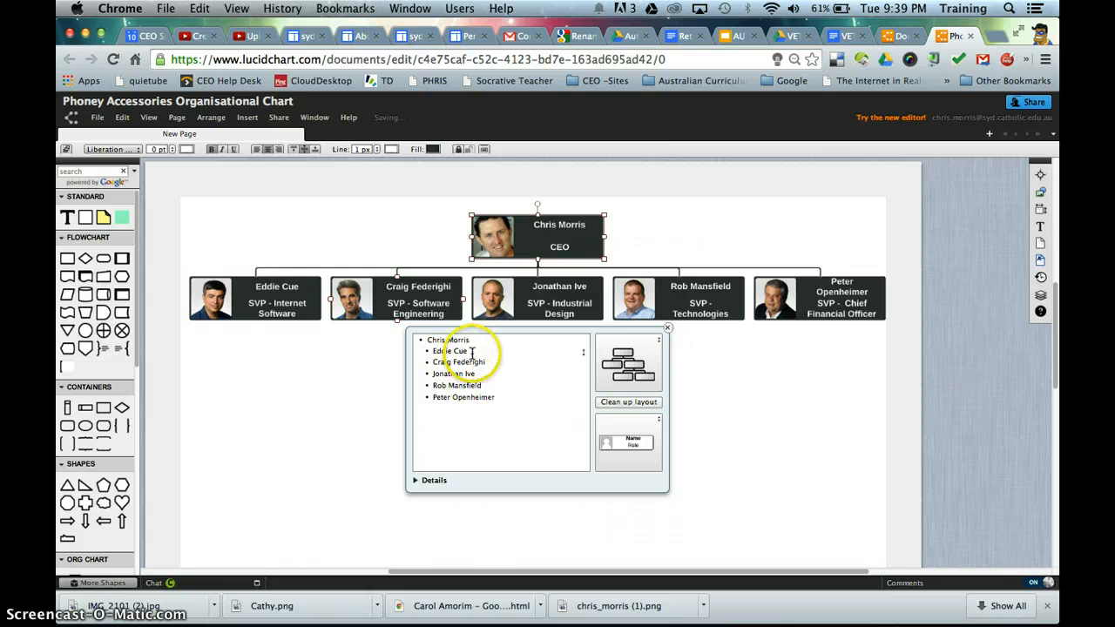
pyautogui.click(450, 350)
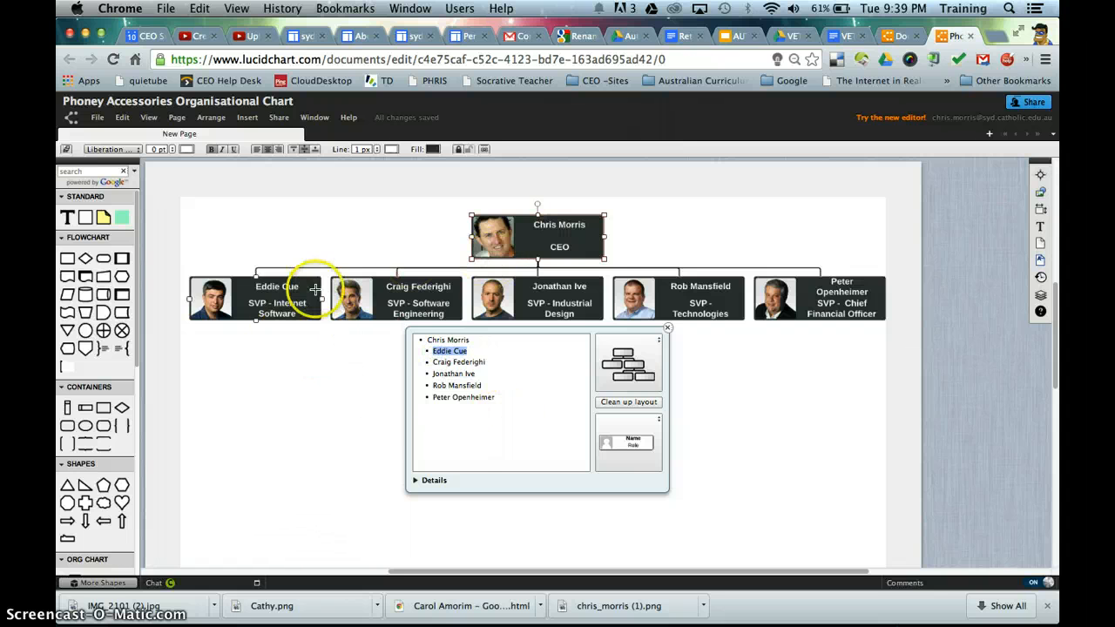
pyautogui.doubleClick(276, 307)
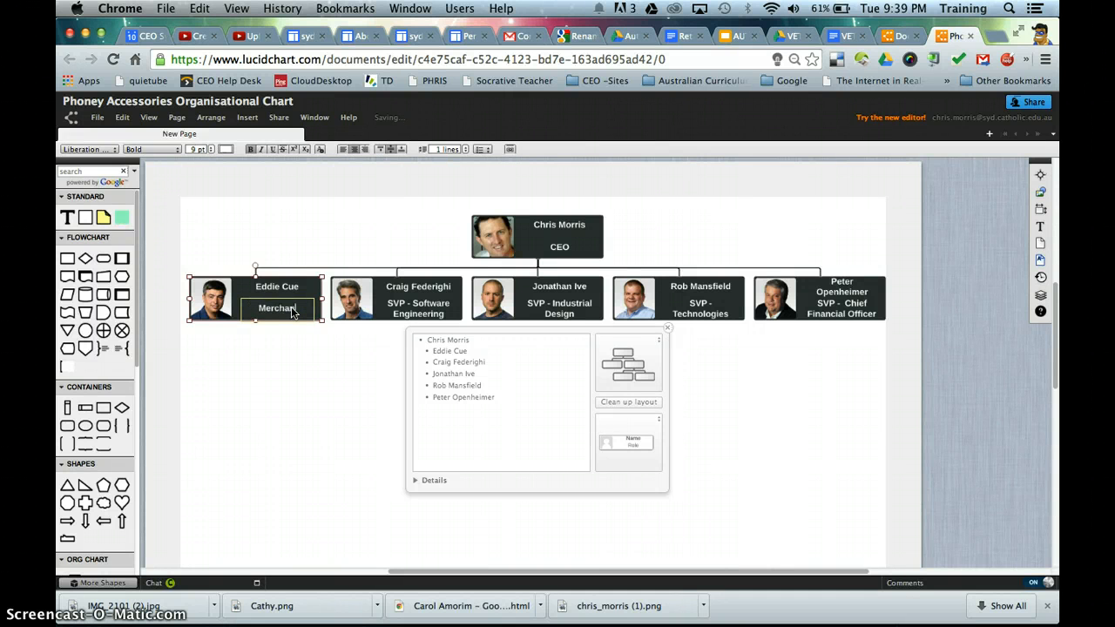
pyautogui.write('Merchandising')
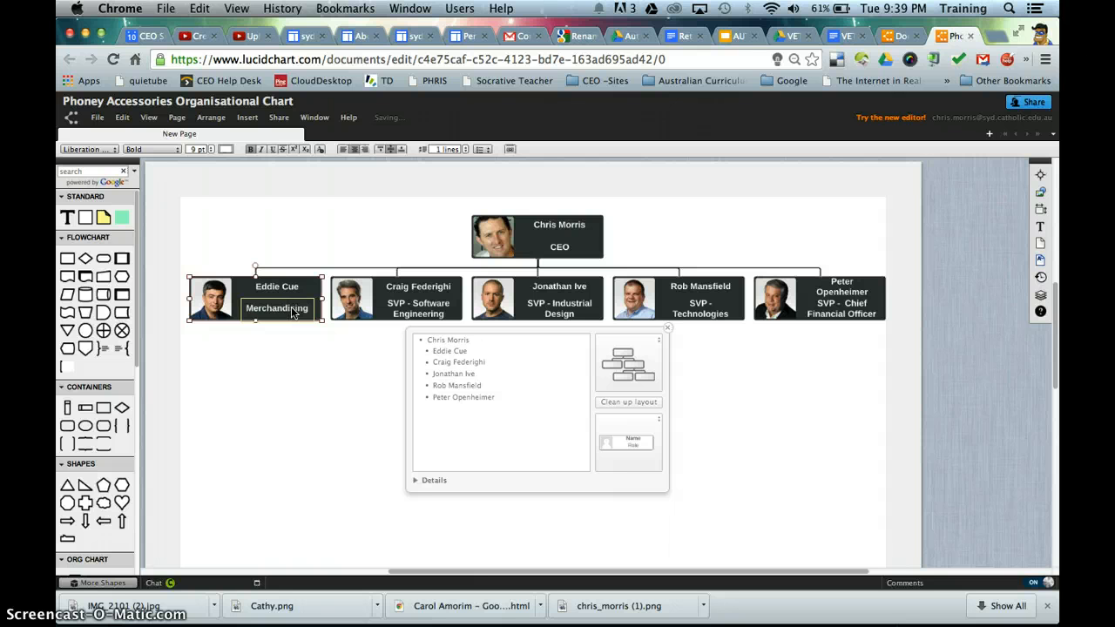
pyautogui.write('Manager')
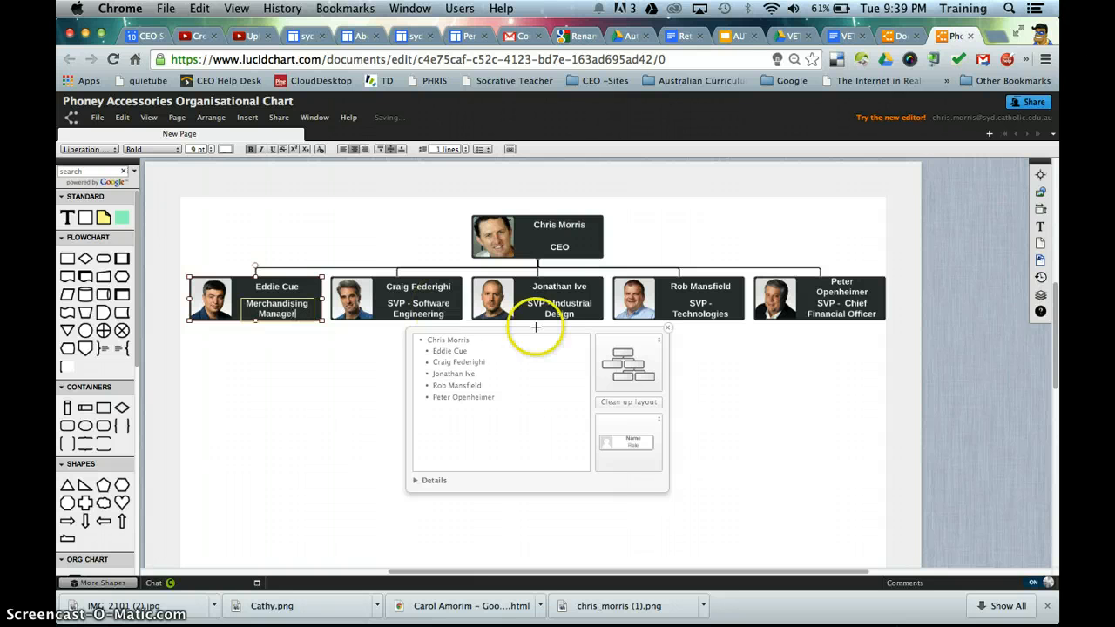
pyautogui.click(449, 351)
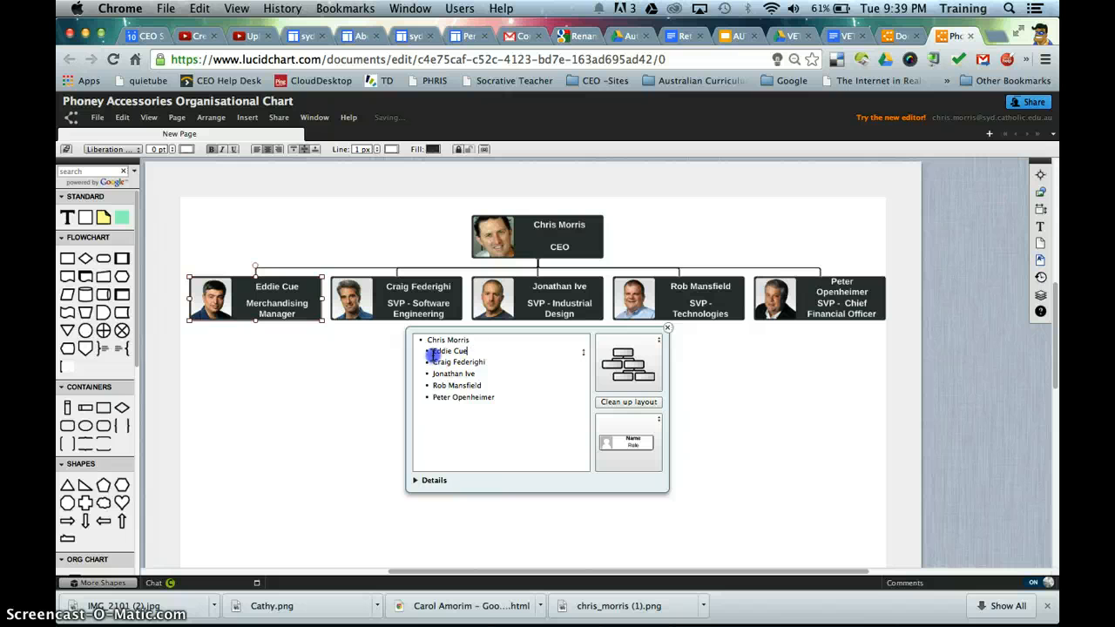
pyautogui.write('Carol')
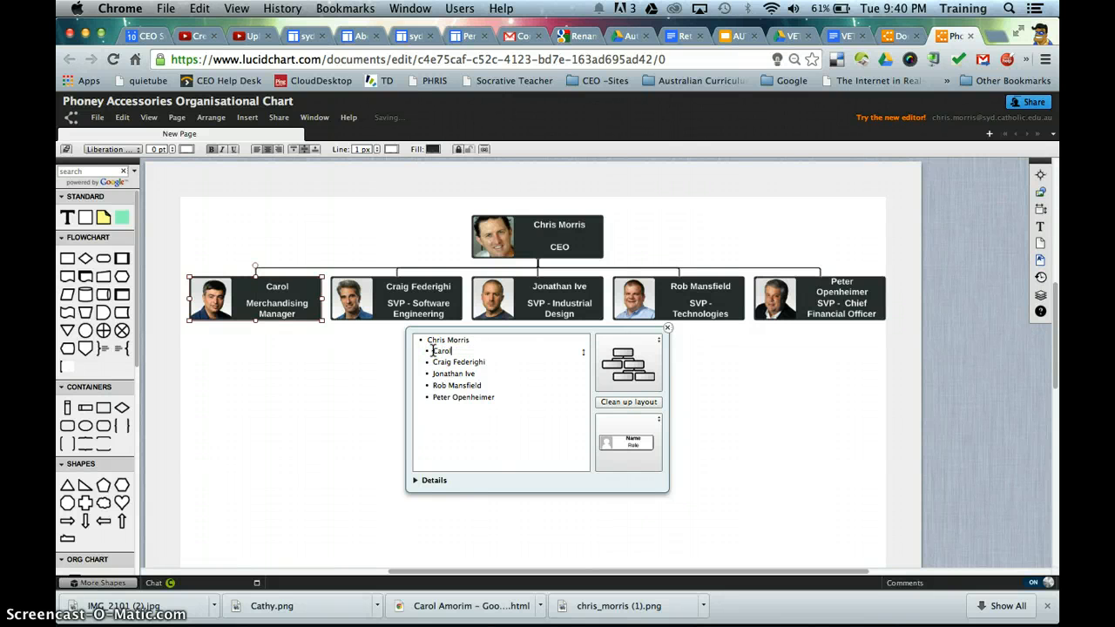
pyautogui.write('Amorik')
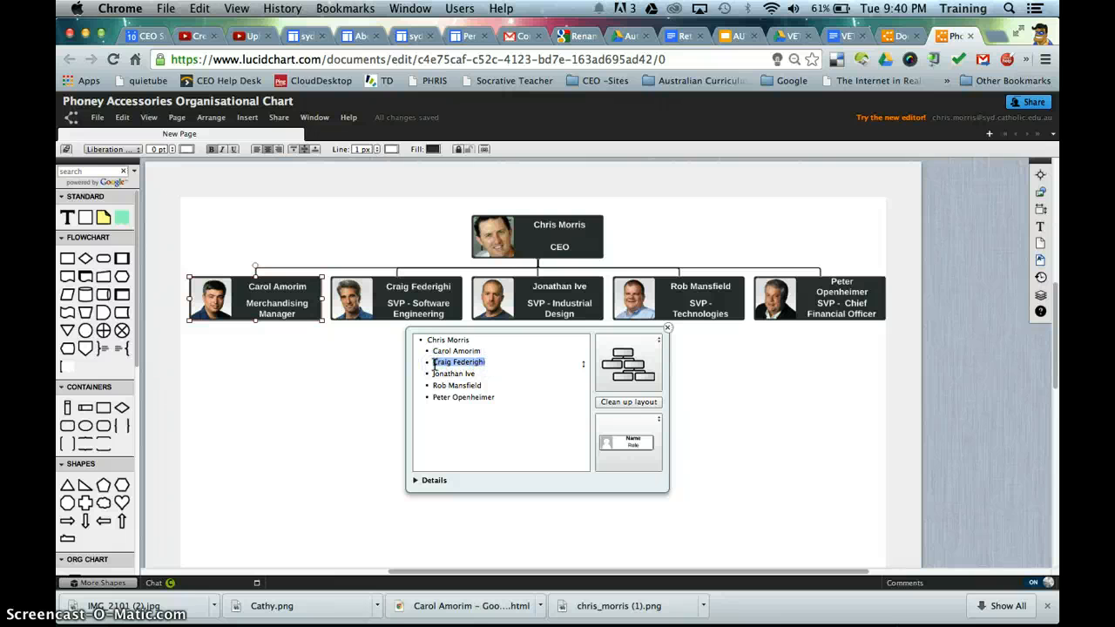
# Step: Rename Craig Federighi to Cathy Sip with the role Importer
pyautogui.write('Cathy')
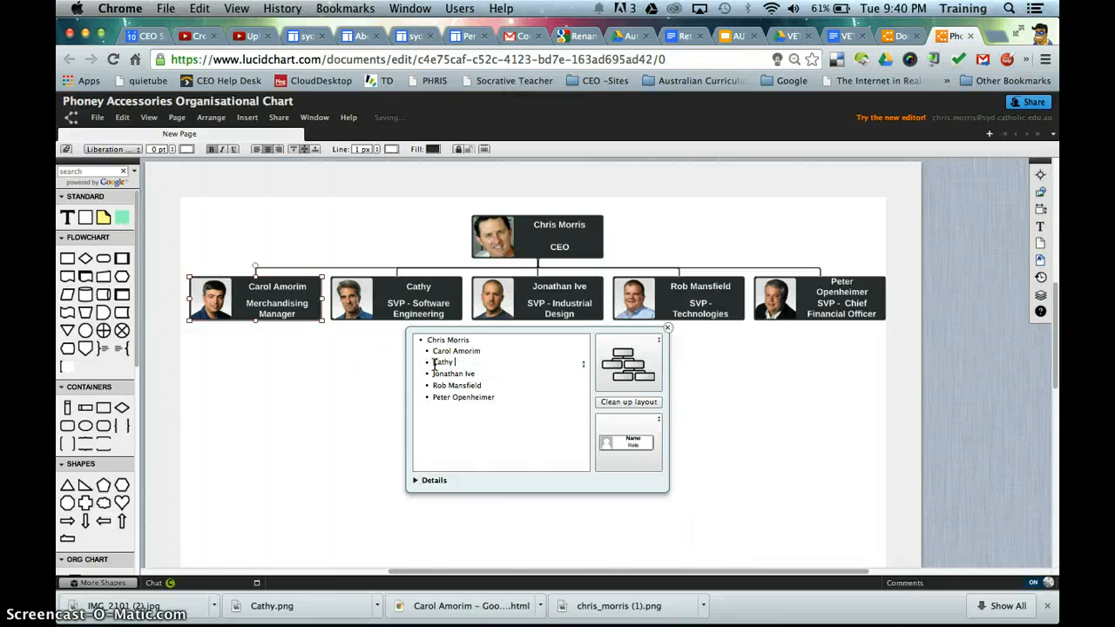
pyautogui.write('Sip')
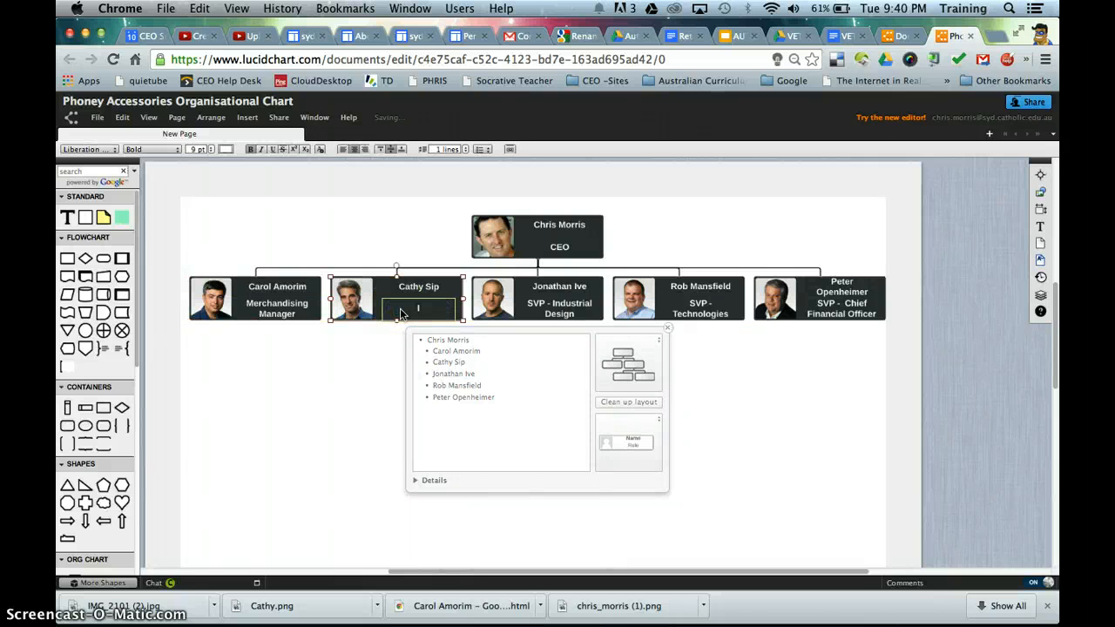
pyautogui.write('Importer')
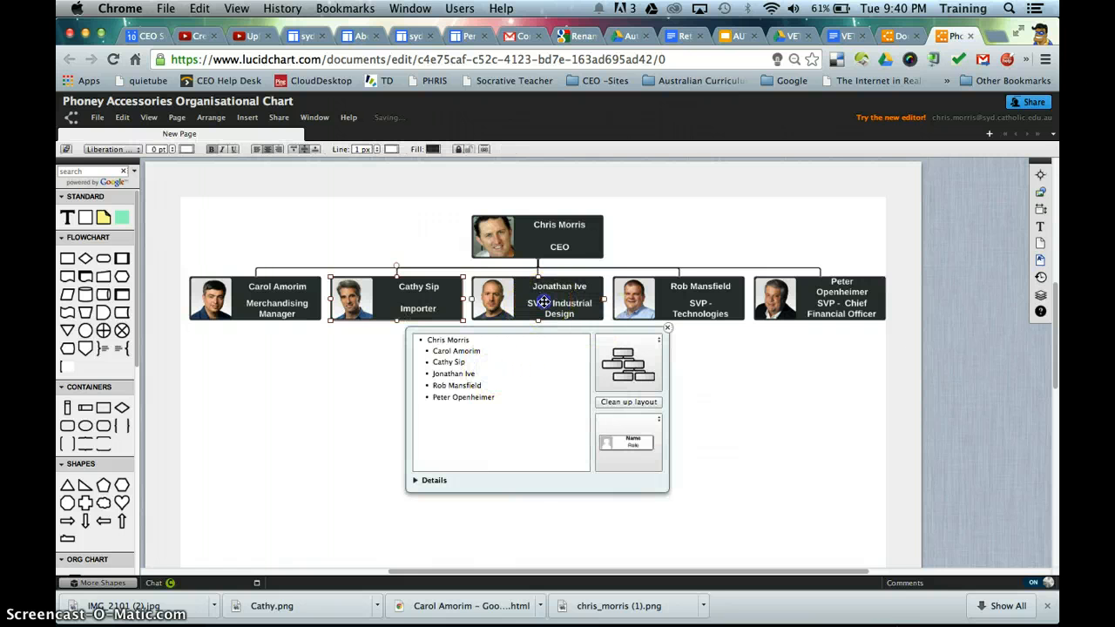
pyautogui.doubleClick(559, 308)
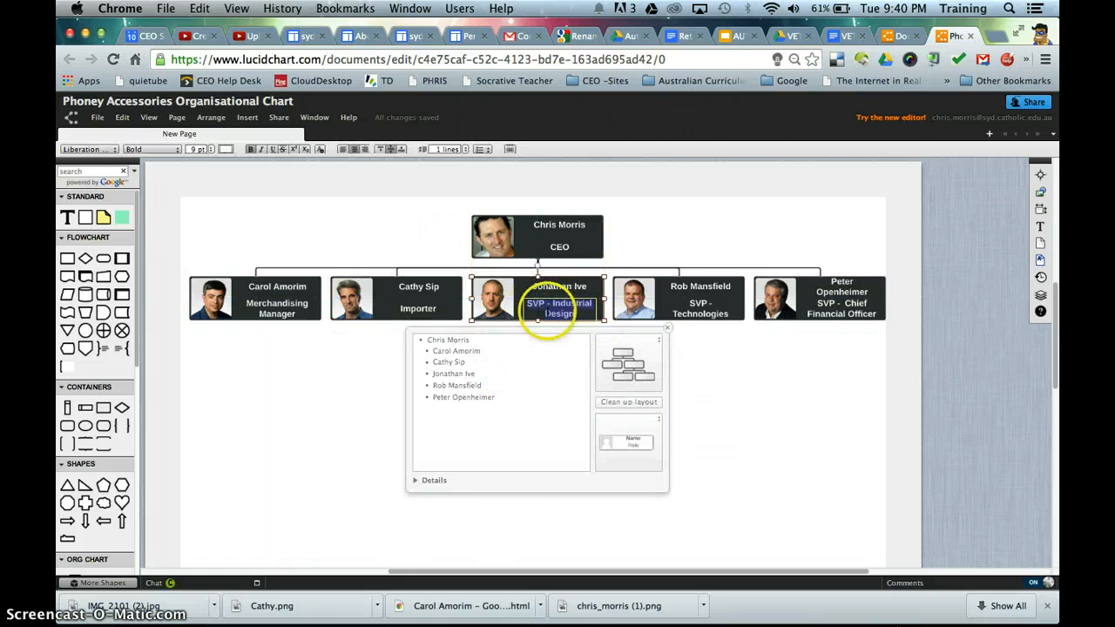
pyautogui.write('S')
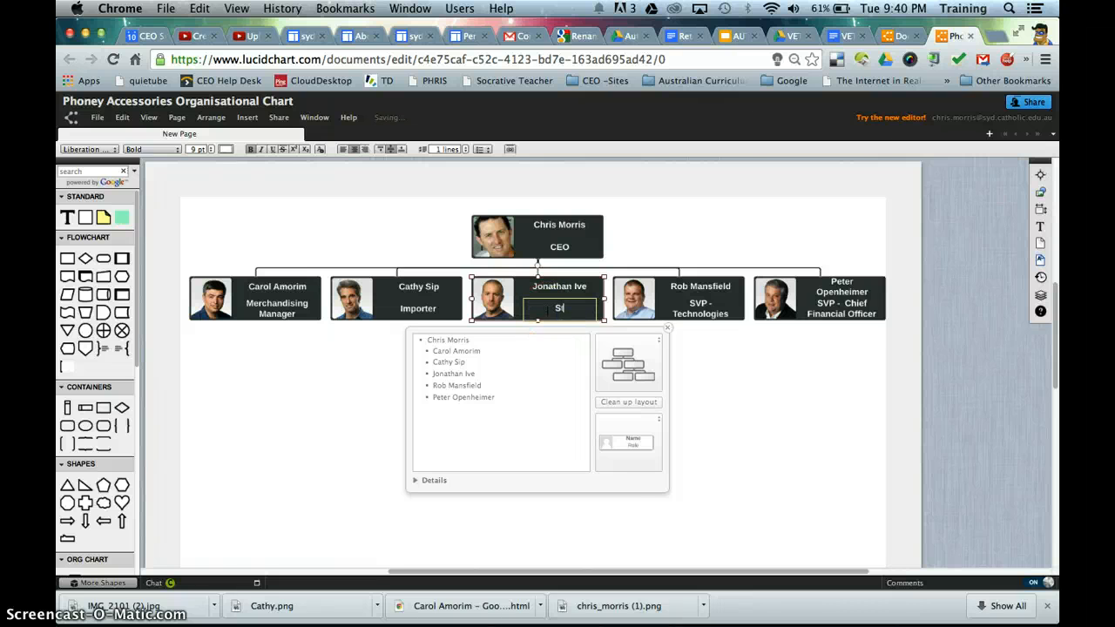
pyautogui.write('tore')
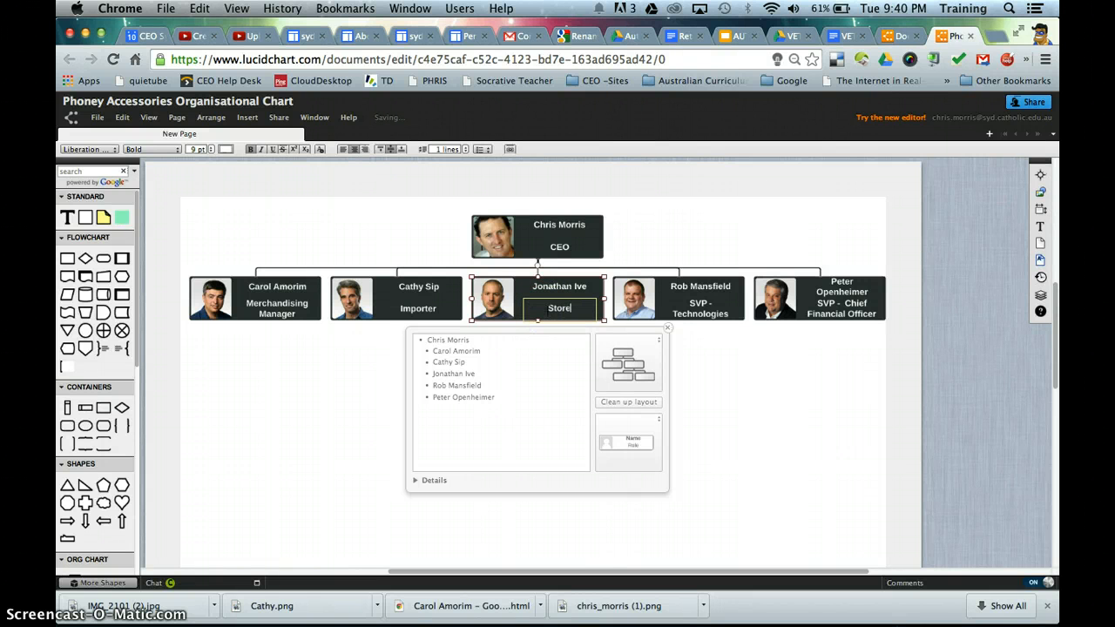
pyautogui.write('Design')
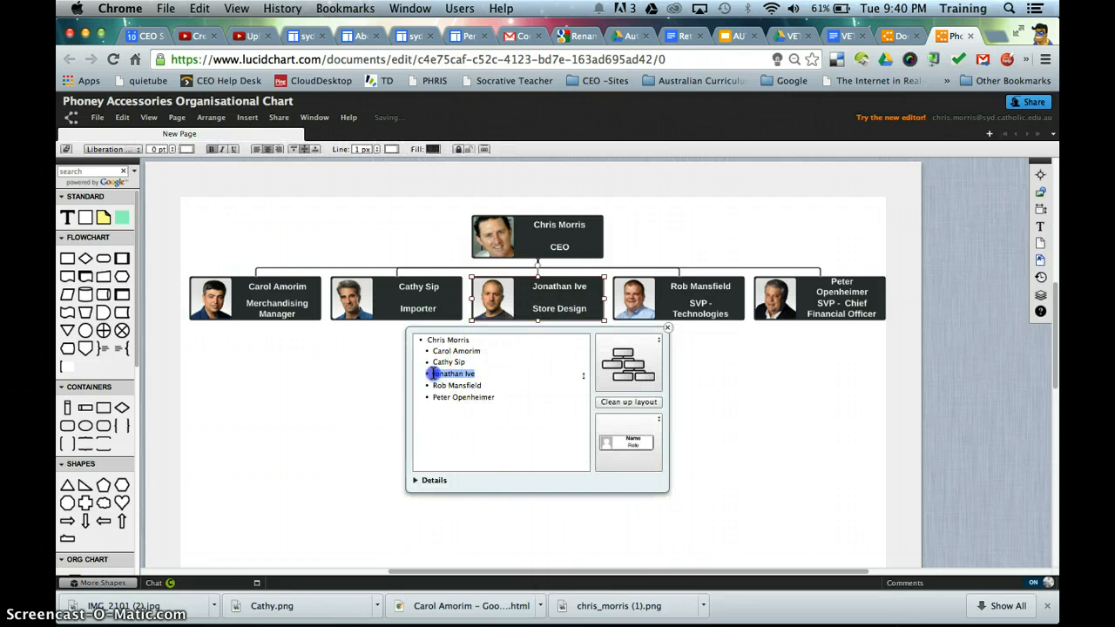
pyautogui.write('Shane')
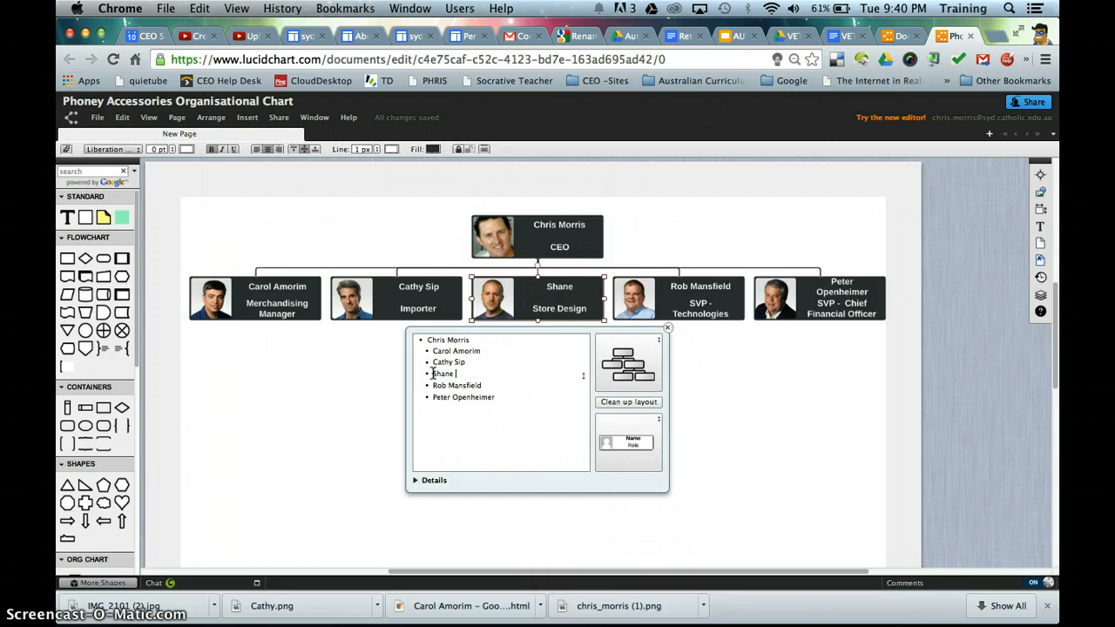
pyautogui.write('Davies')
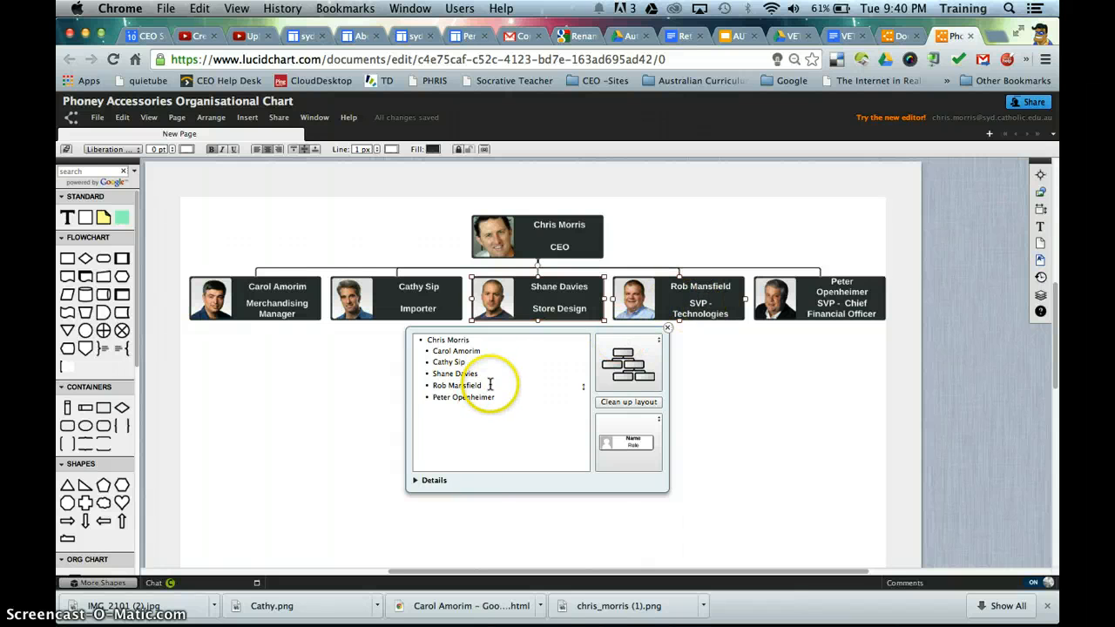
pyautogui.doubleClick(457, 385)
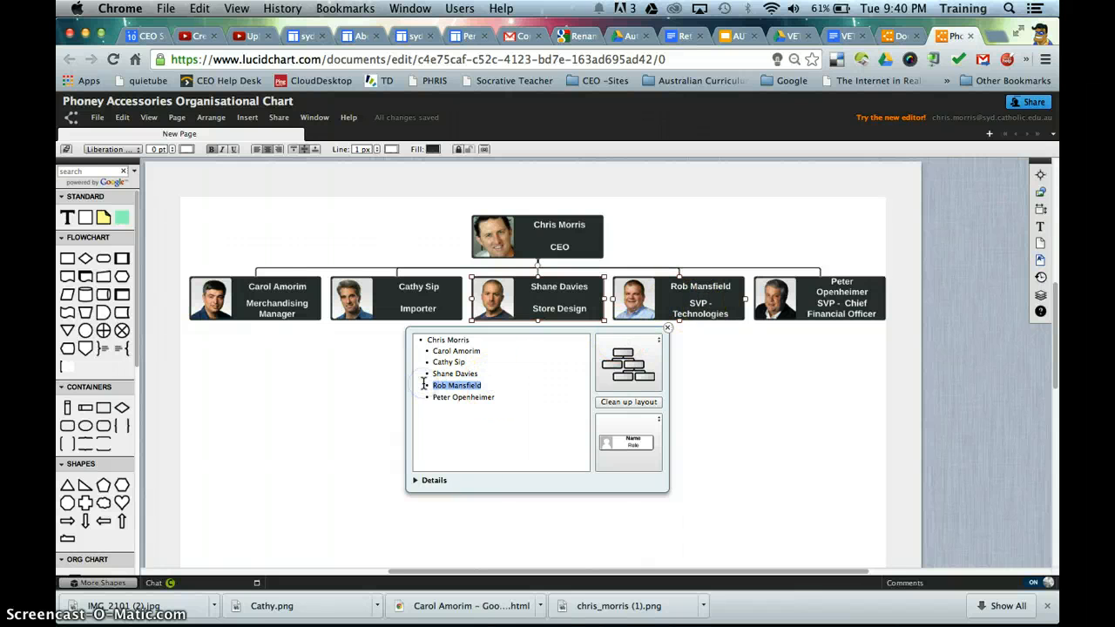
pyautogui.write('Christine')
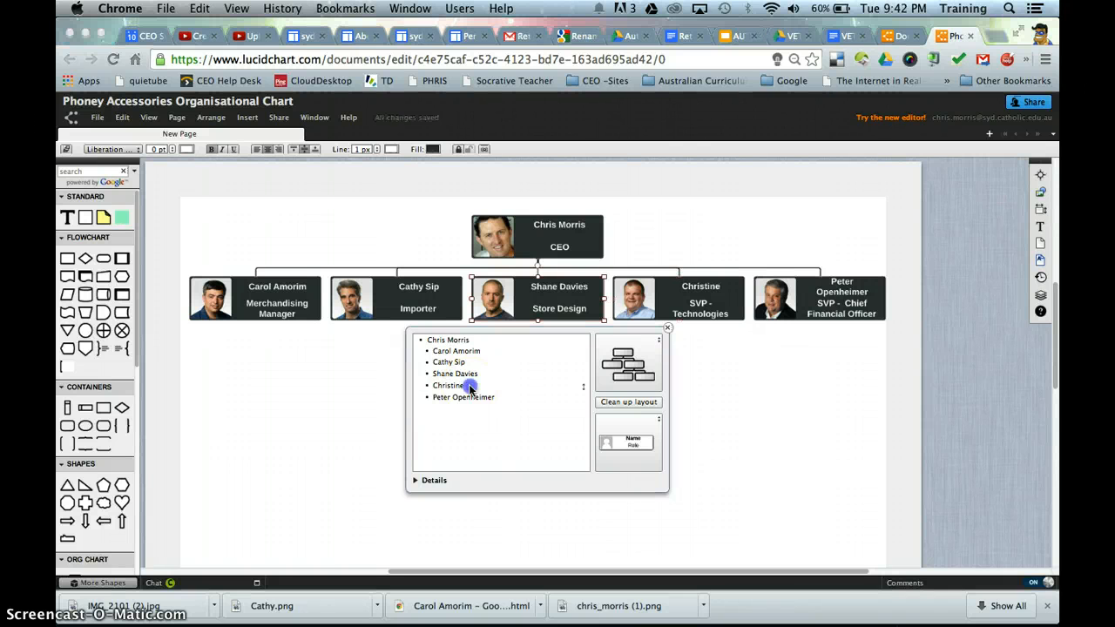
pyautogui.write('Sha')
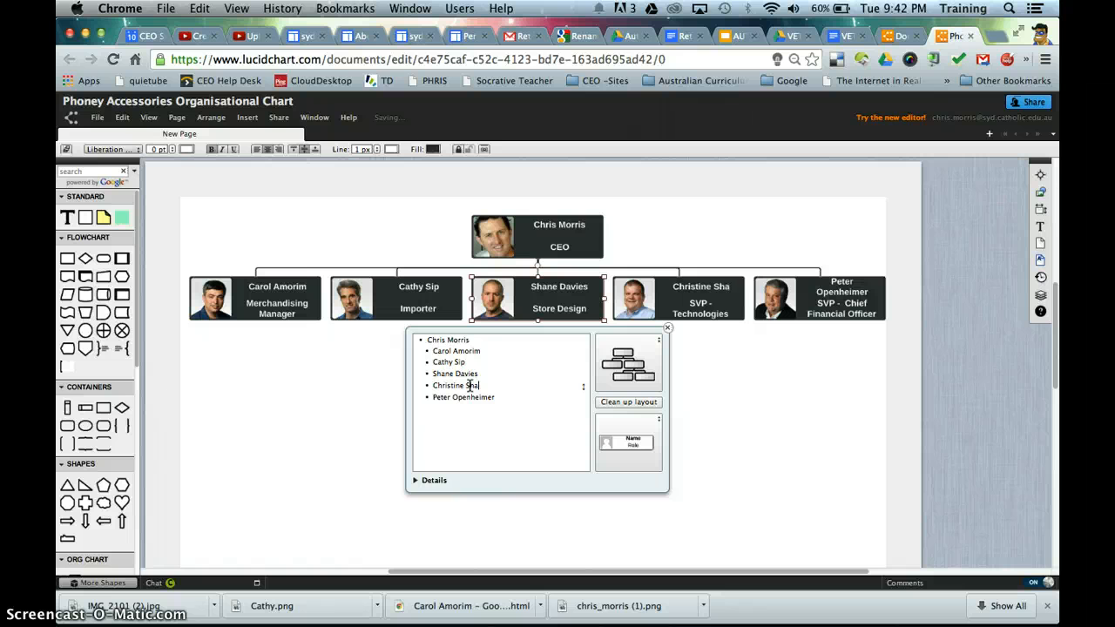
pyautogui.write('kya')
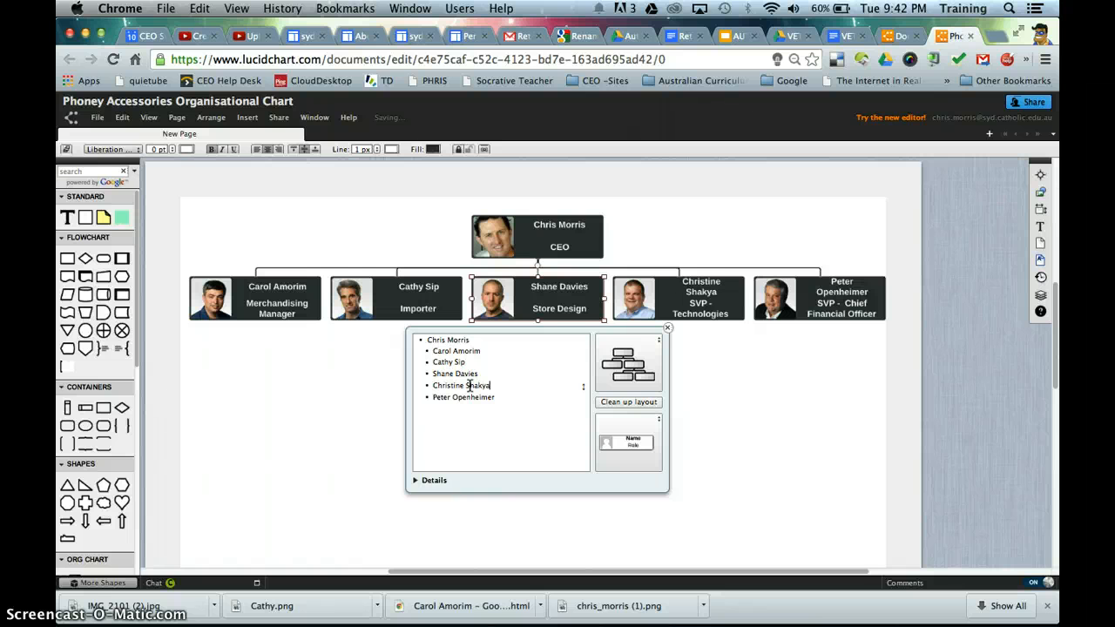
pyautogui.doubleClick(464, 398)
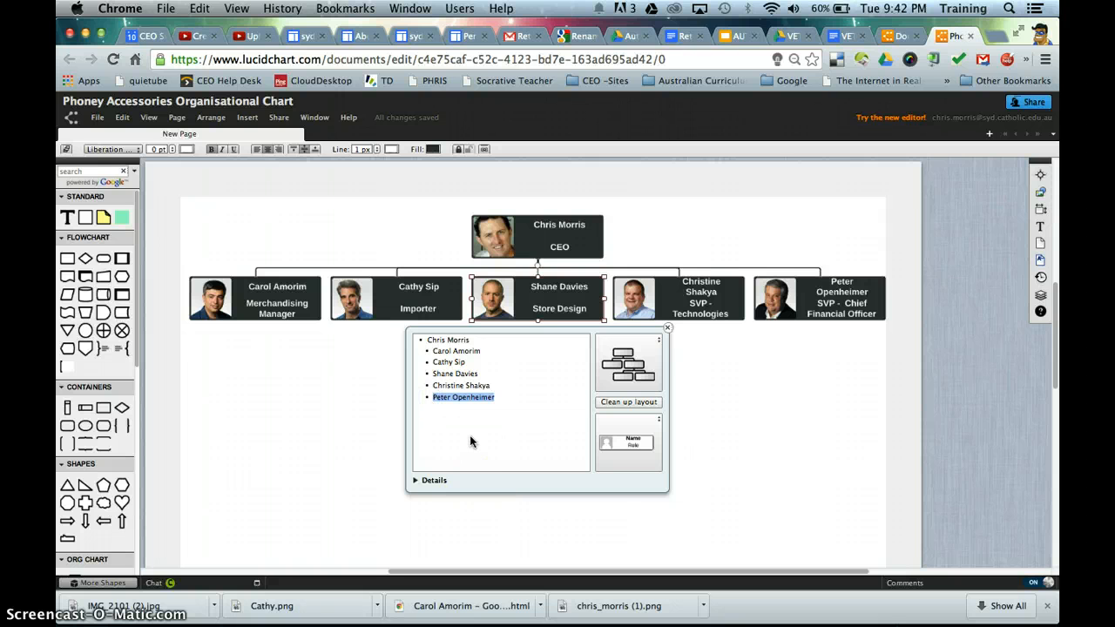
pyautogui.write('Mar')
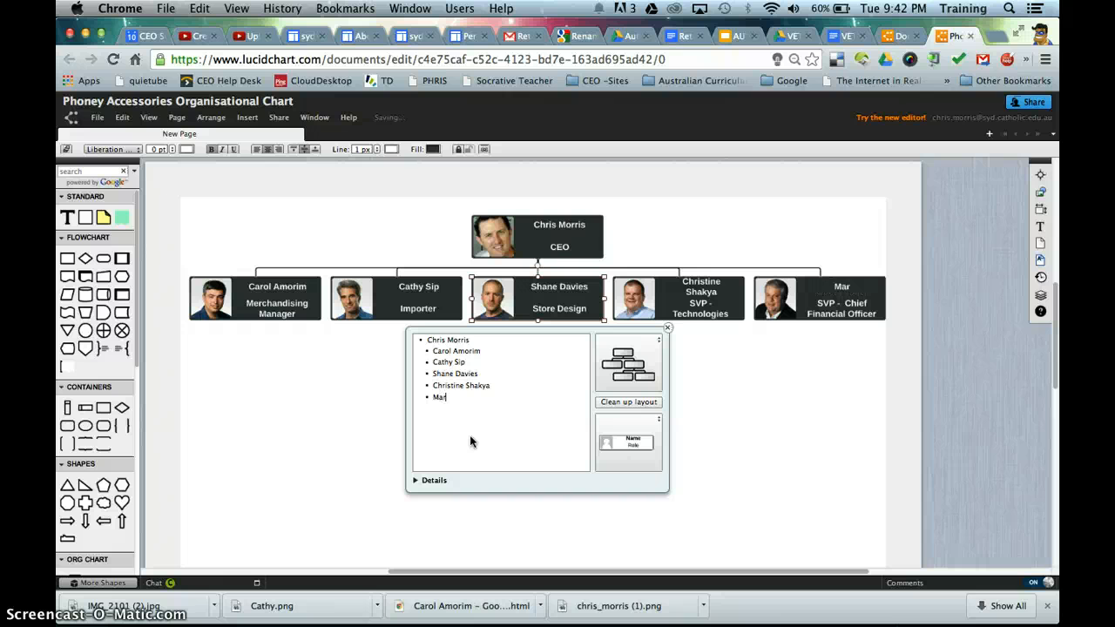
pyautogui.write('yC')
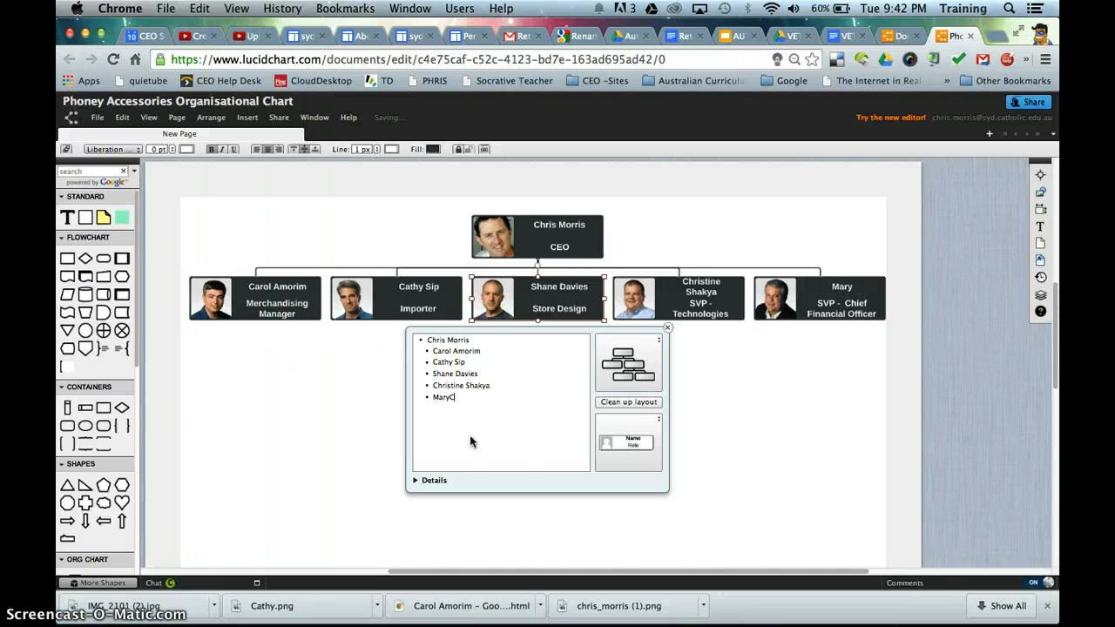
pyautogui.press('Backspace')
pyautogui.write('-Clare Tu')
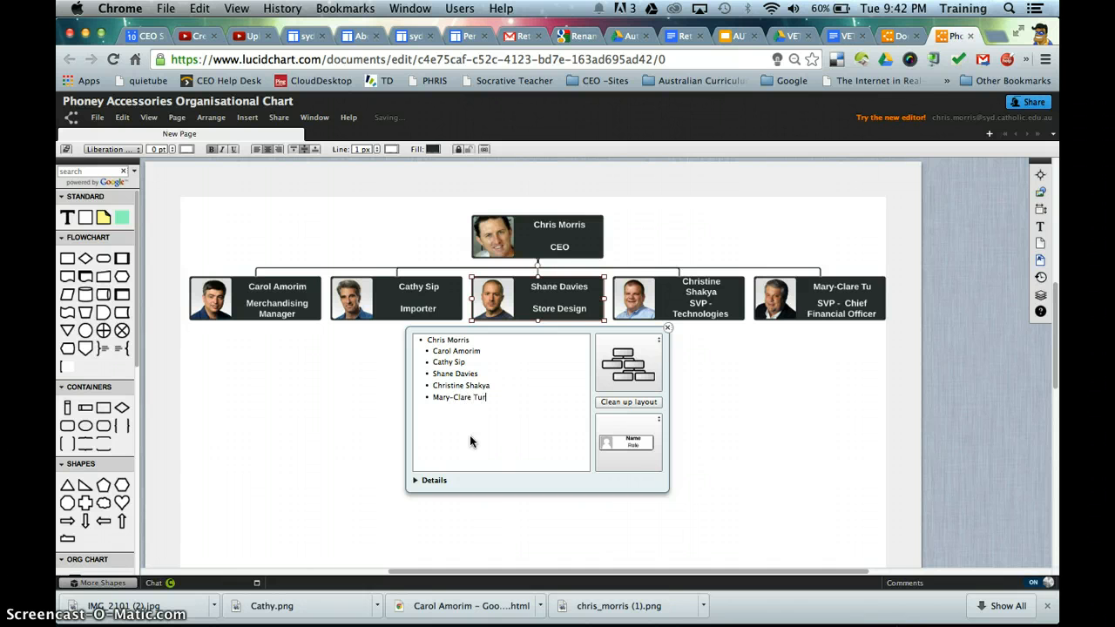
pyautogui.write('rnbull')
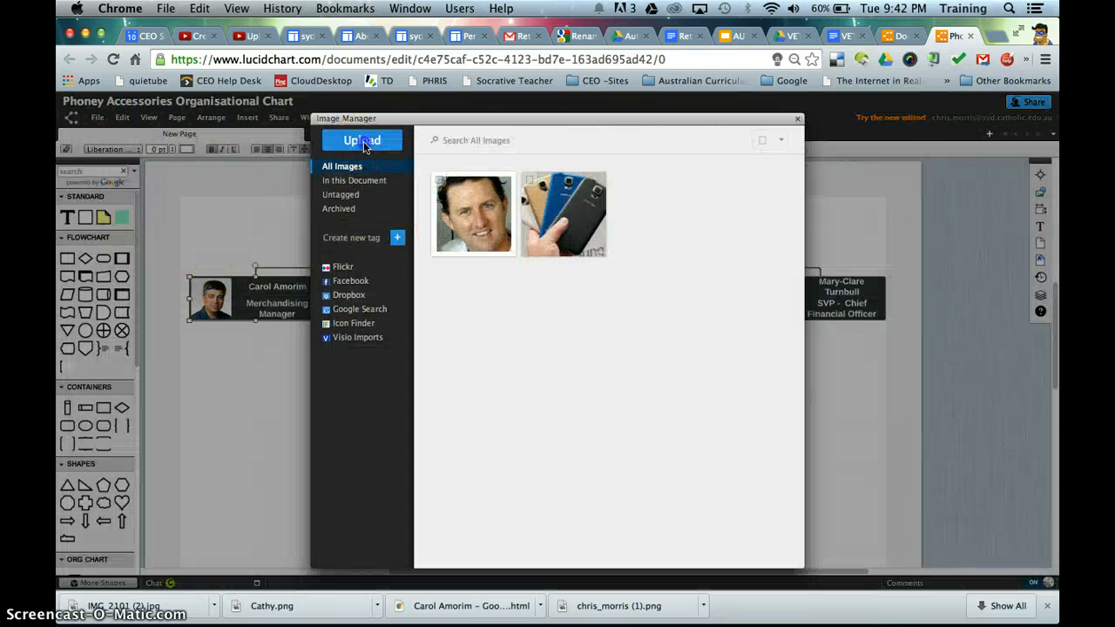
# Step: Upload Cathy.png to the image library, then choose the next staff photo
pyautogui.click(362, 141)
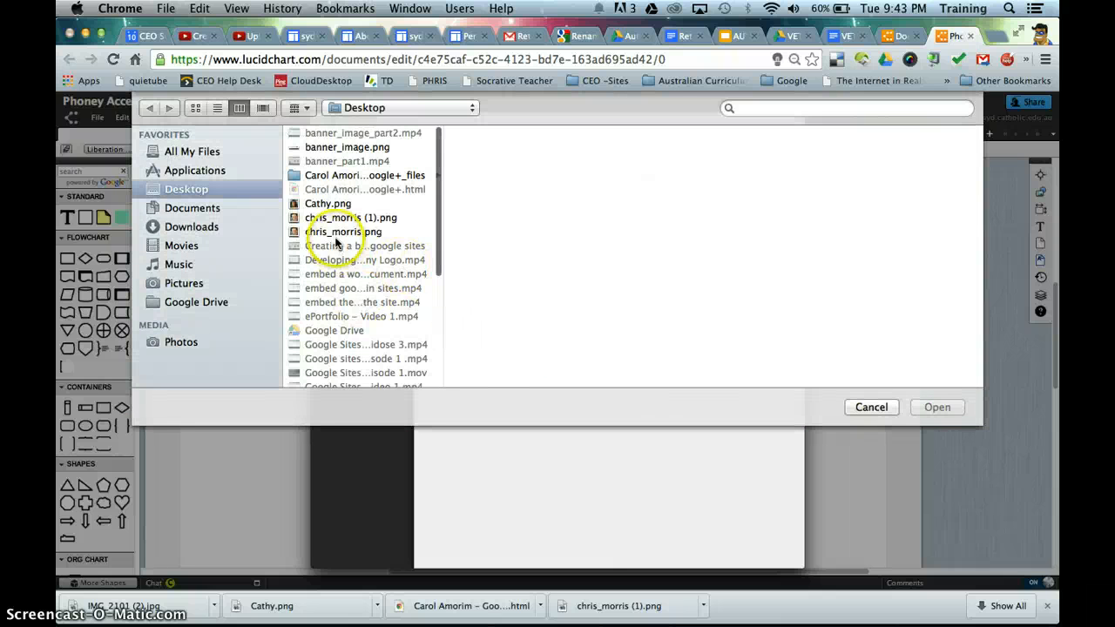
pyautogui.click(328, 203)
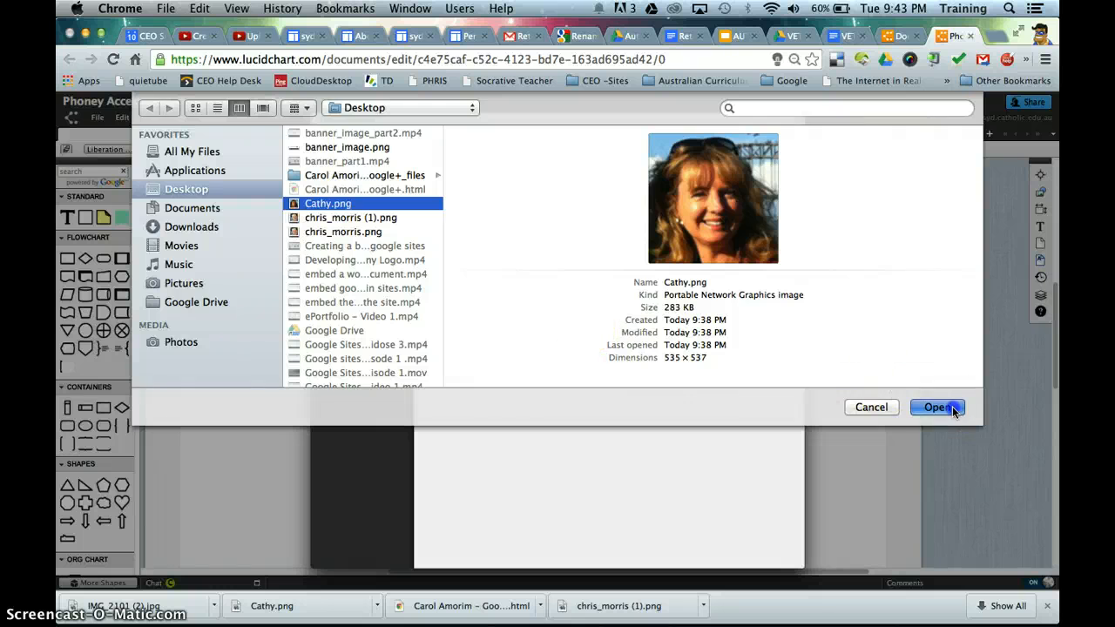
pyautogui.click(936, 407)
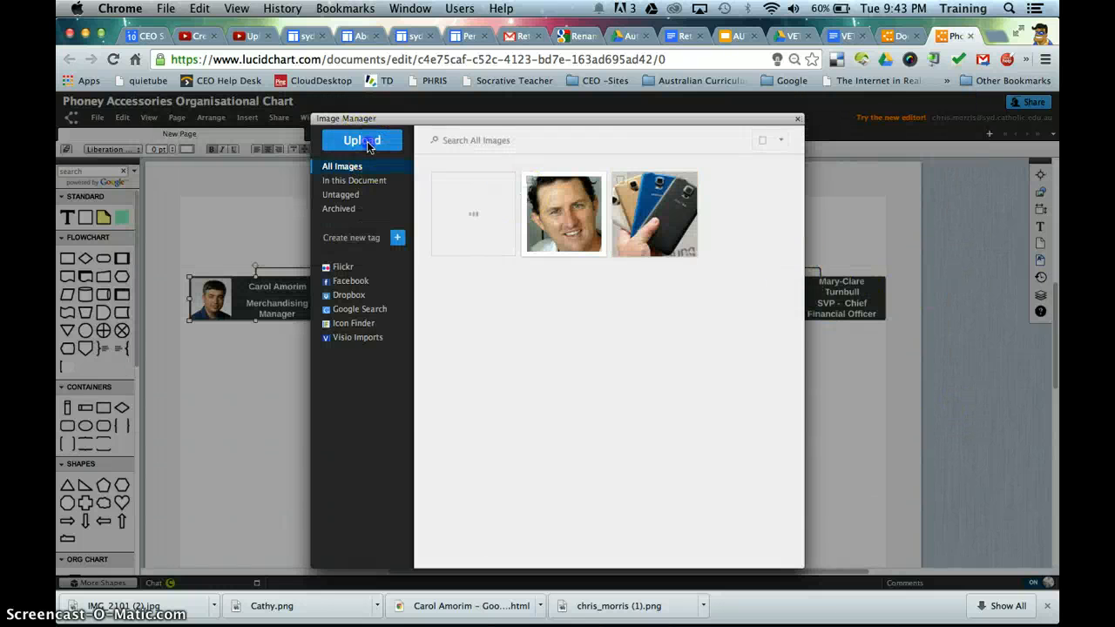
pyautogui.click(363, 140)
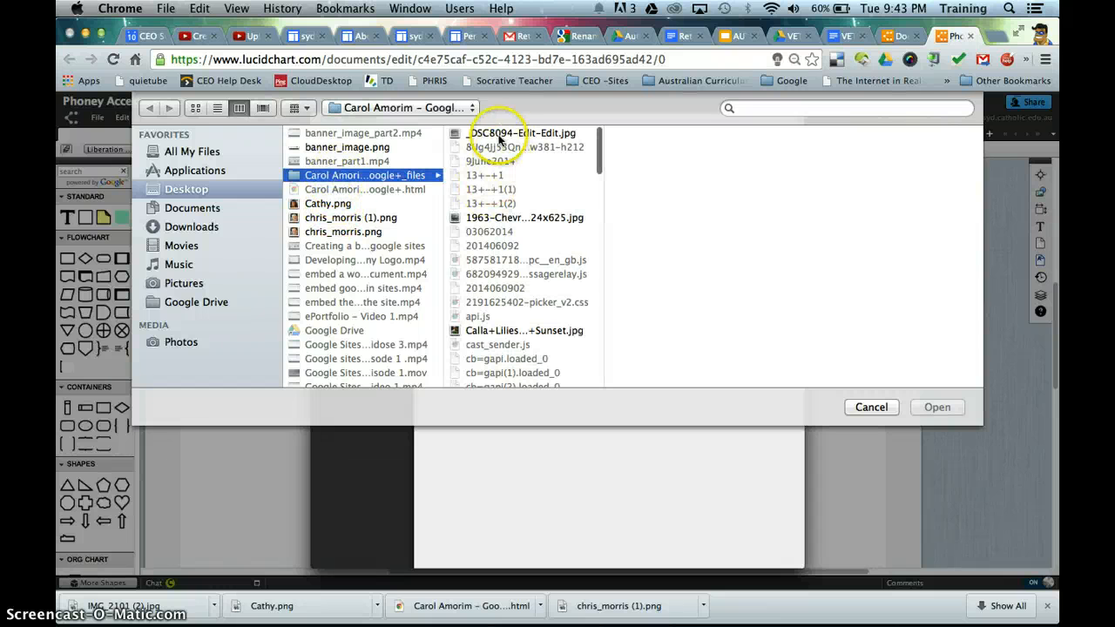
pyautogui.click(523, 218)
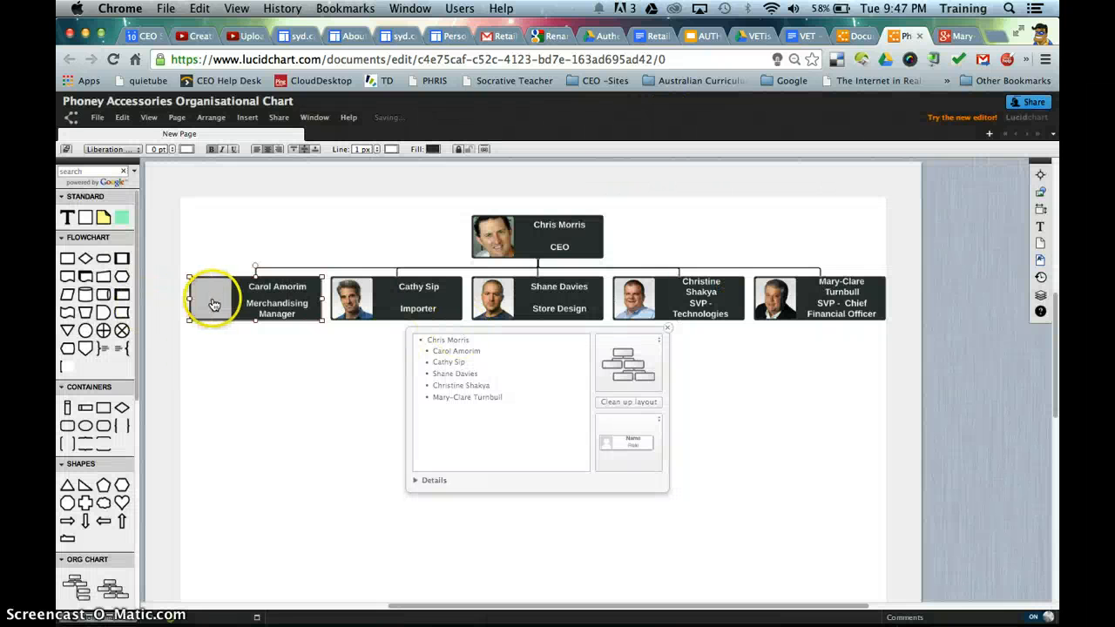
pyautogui.click(214, 304)
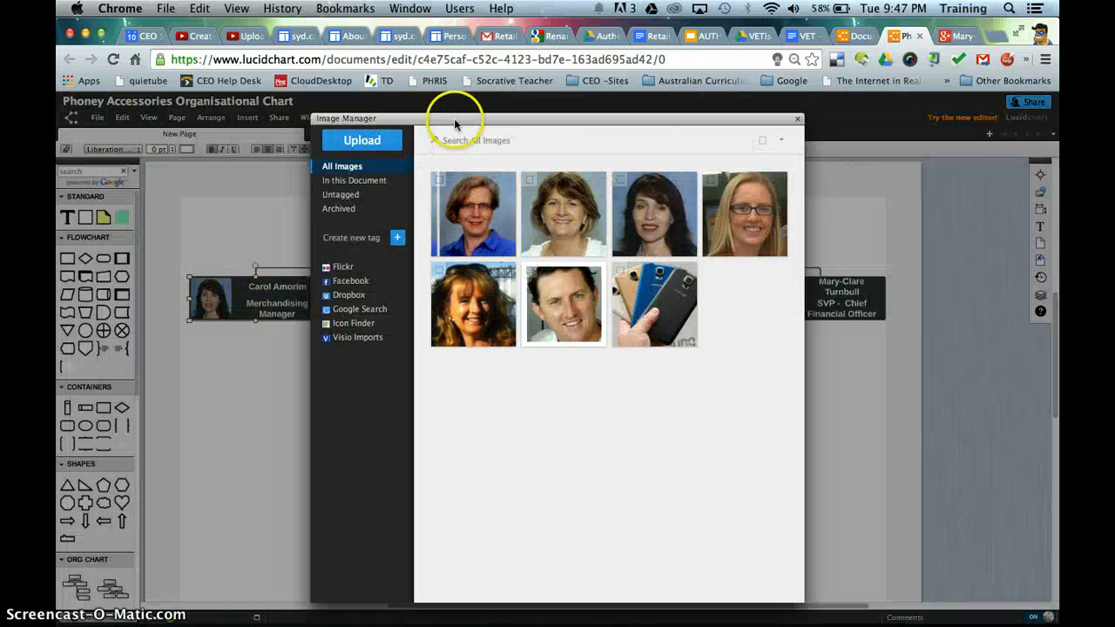
pyautogui.moveTo(797, 119)
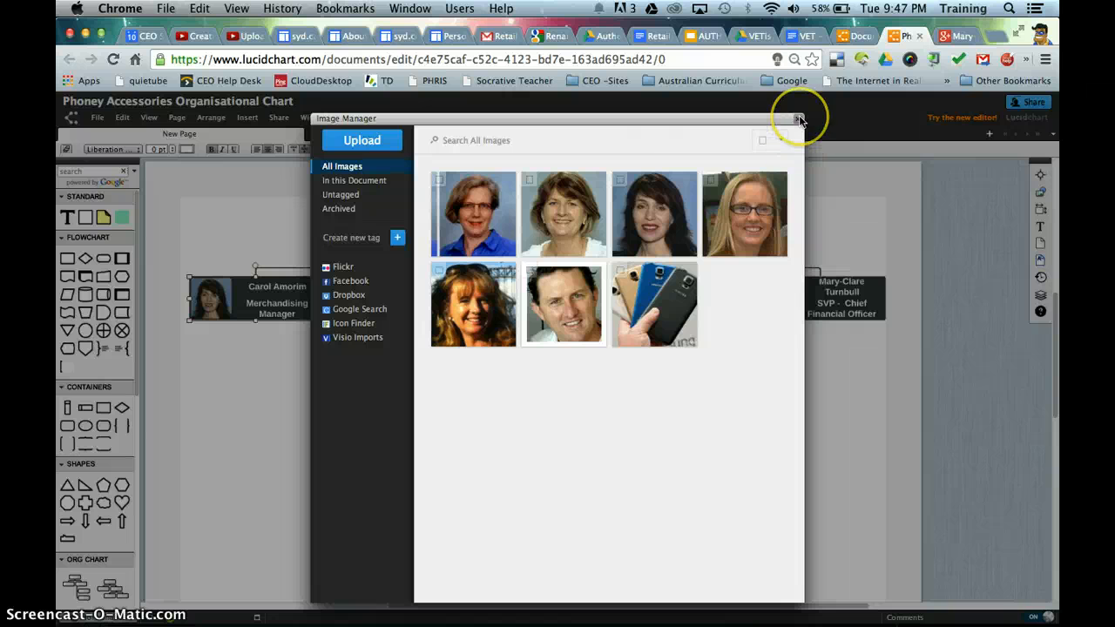
pyautogui.moveTo(797, 119)
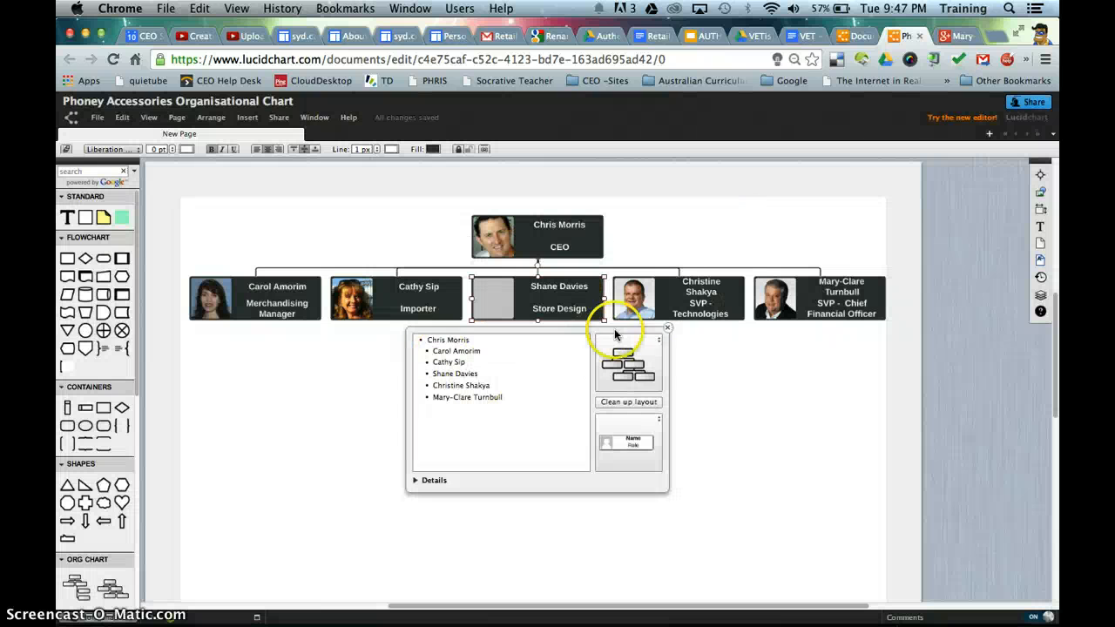
pyautogui.click(633, 298)
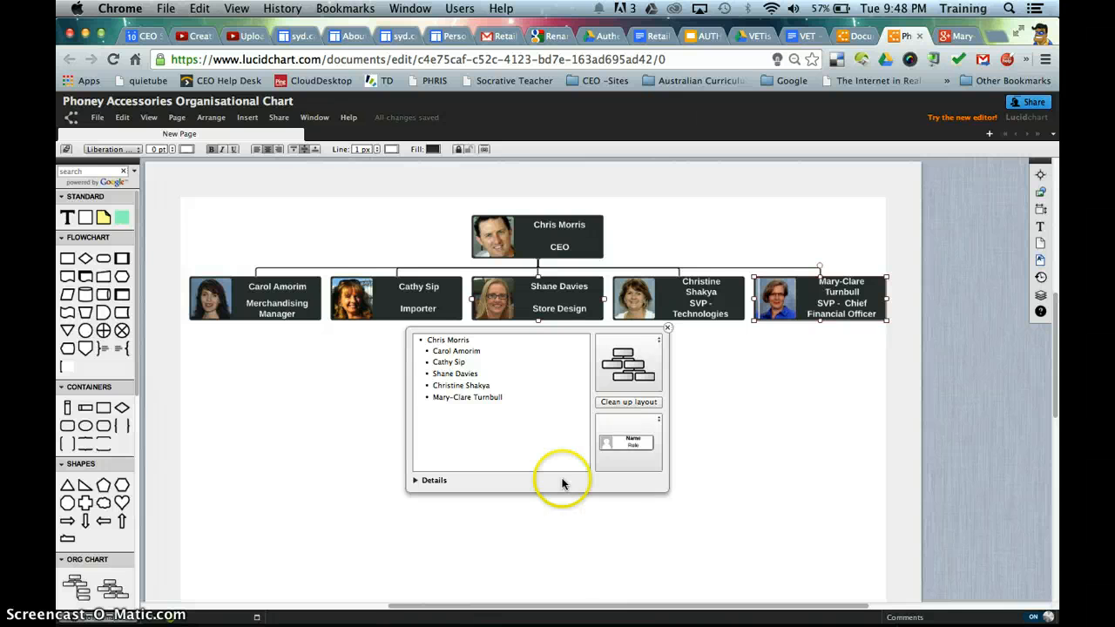
pyautogui.moveTo(148, 364)
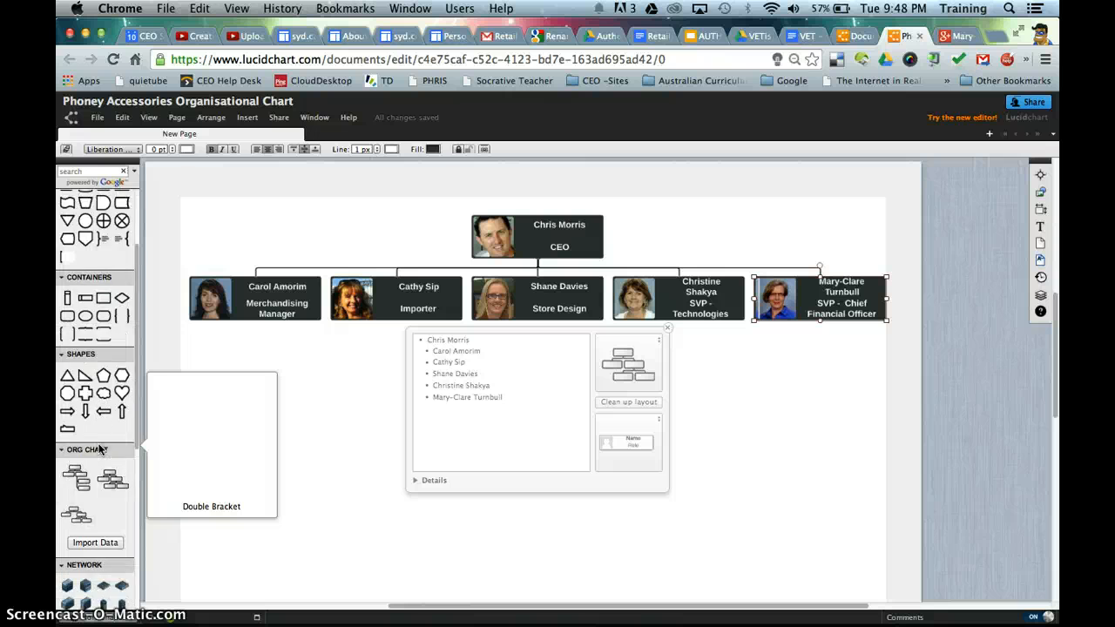
# Step: Scroll down through the shape library panel
pyautogui.scroll(-3)
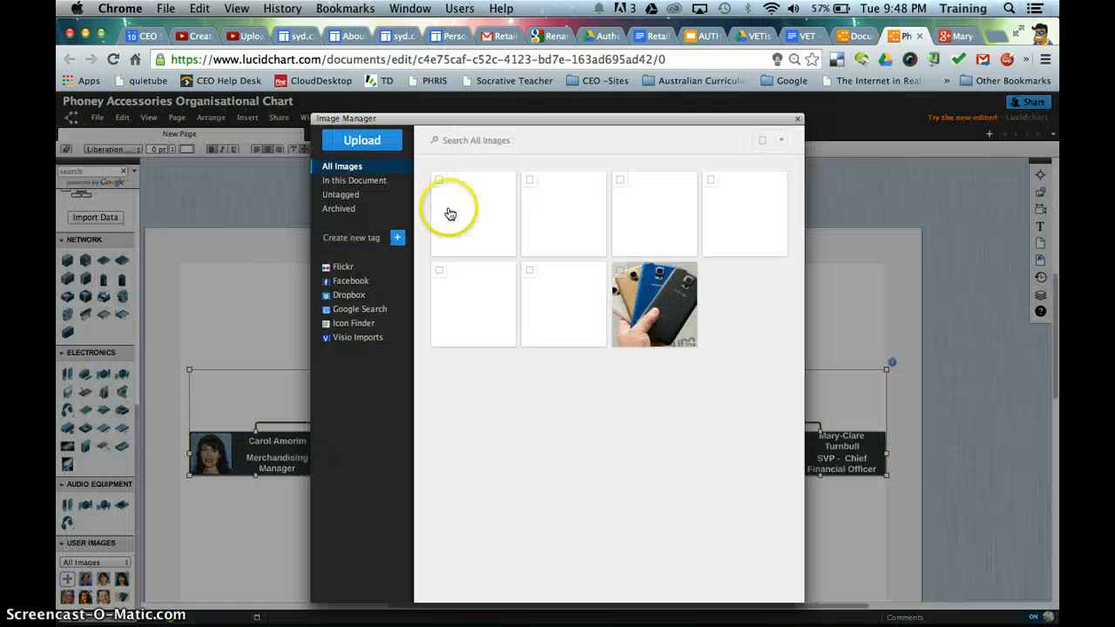
# Step: Upload Phoney_Accessories_Logo.png from the Desktop to the image library, then close it
pyautogui.click(362, 140)
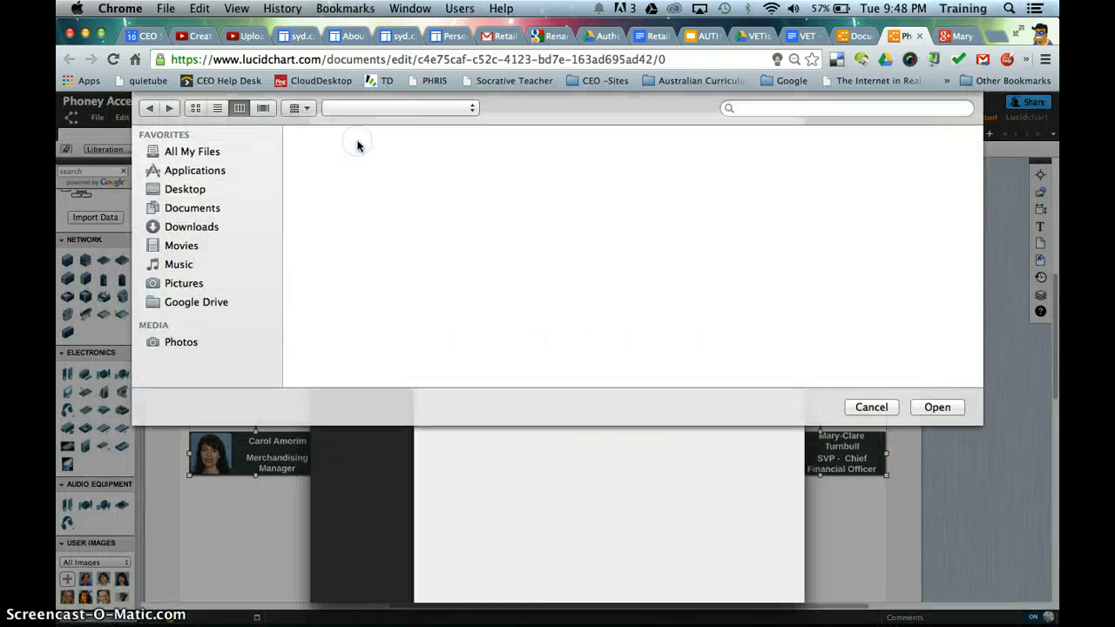
pyautogui.click(185, 189)
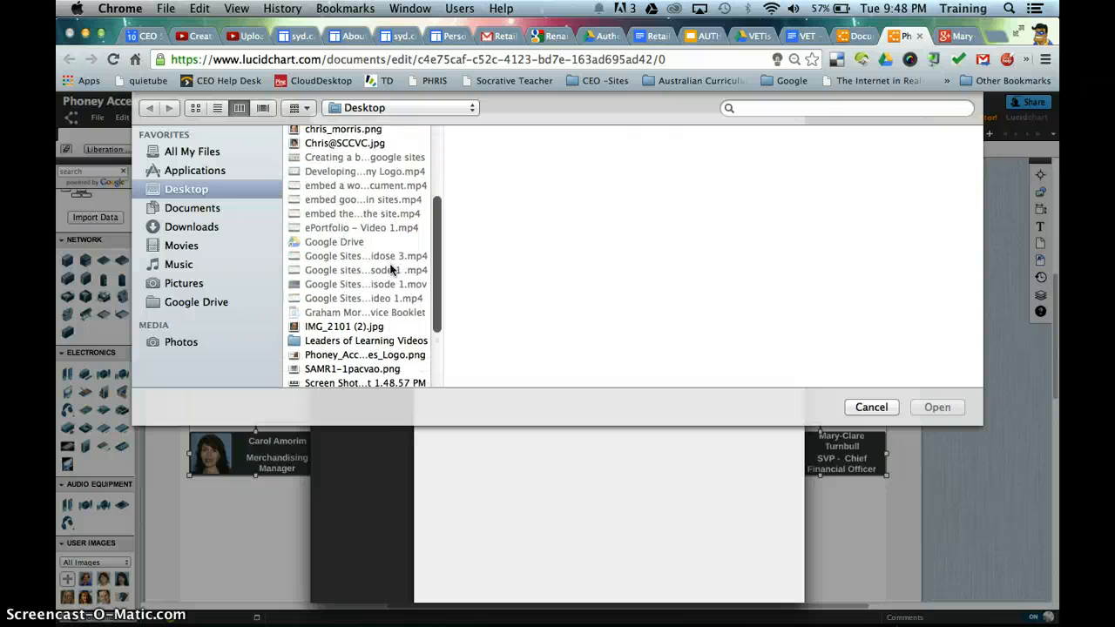
pyautogui.click(365, 283)
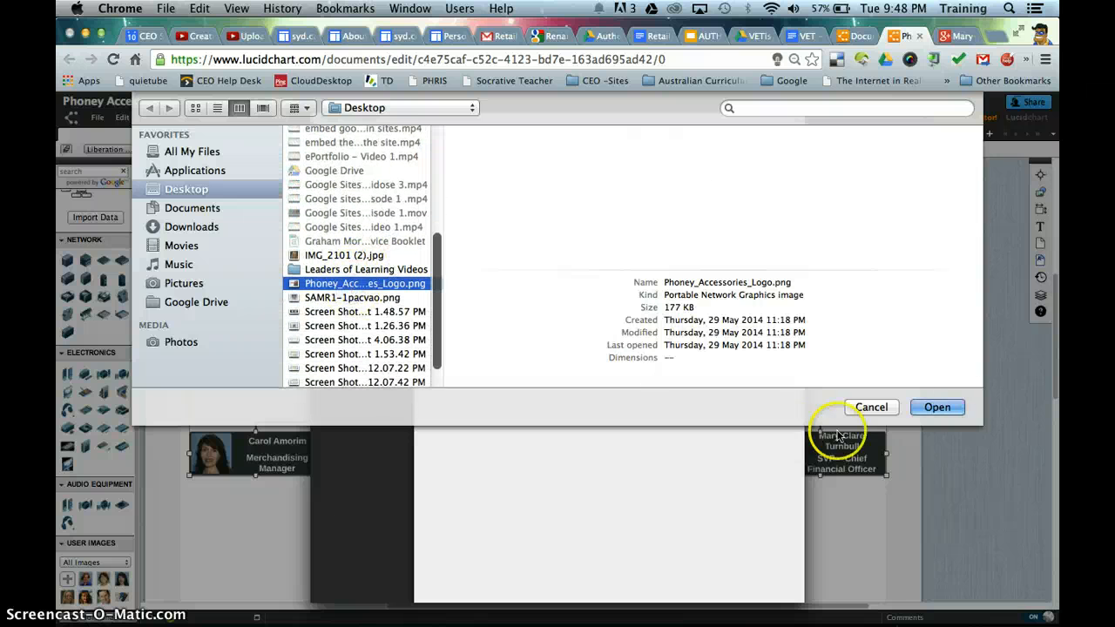
pyautogui.click(937, 407)
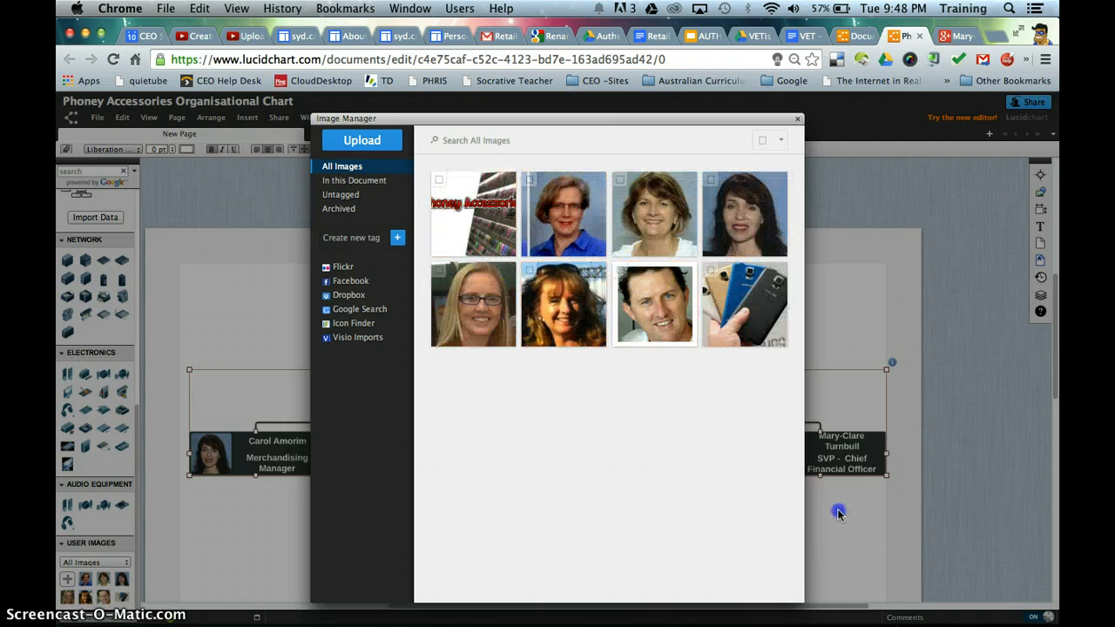
pyautogui.moveTo(778, 86)
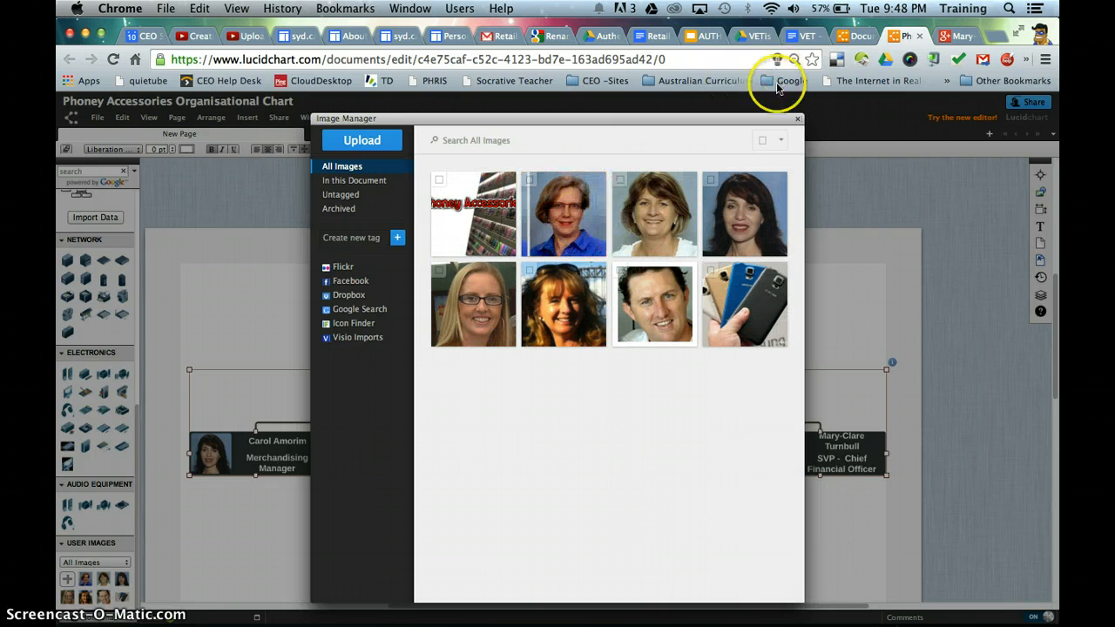
pyautogui.click(797, 119)
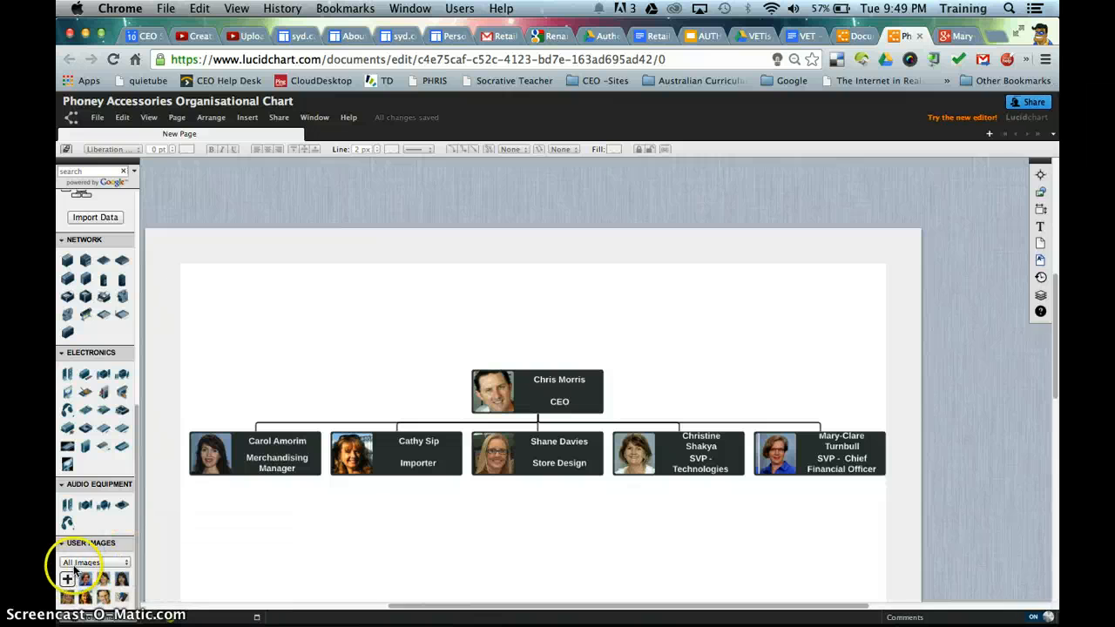
# Step: Pick the Phoney Accessories logo and drag it to the CEO box's upper right
pyautogui.click(67, 580)
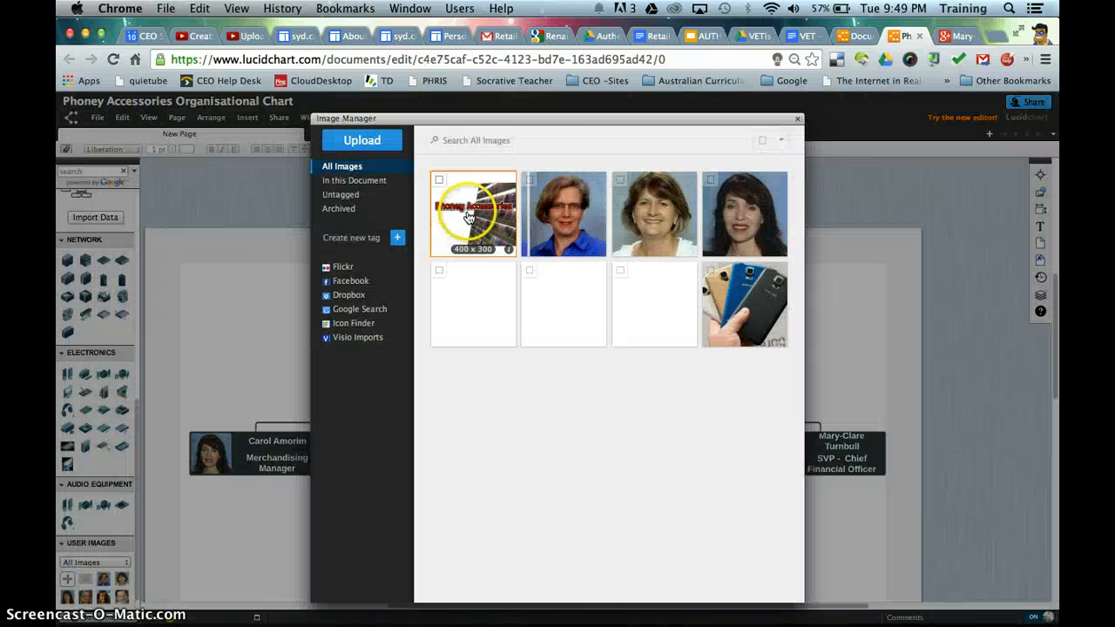
pyautogui.click(473, 214)
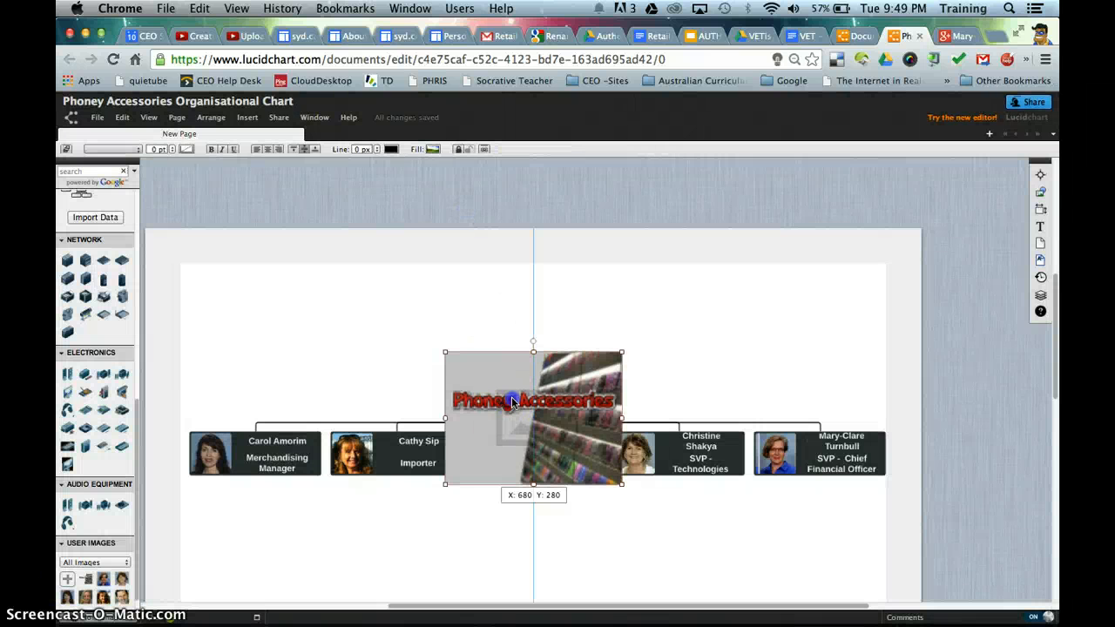
pyautogui.moveTo(533, 401); pyautogui.dragTo(736, 330)
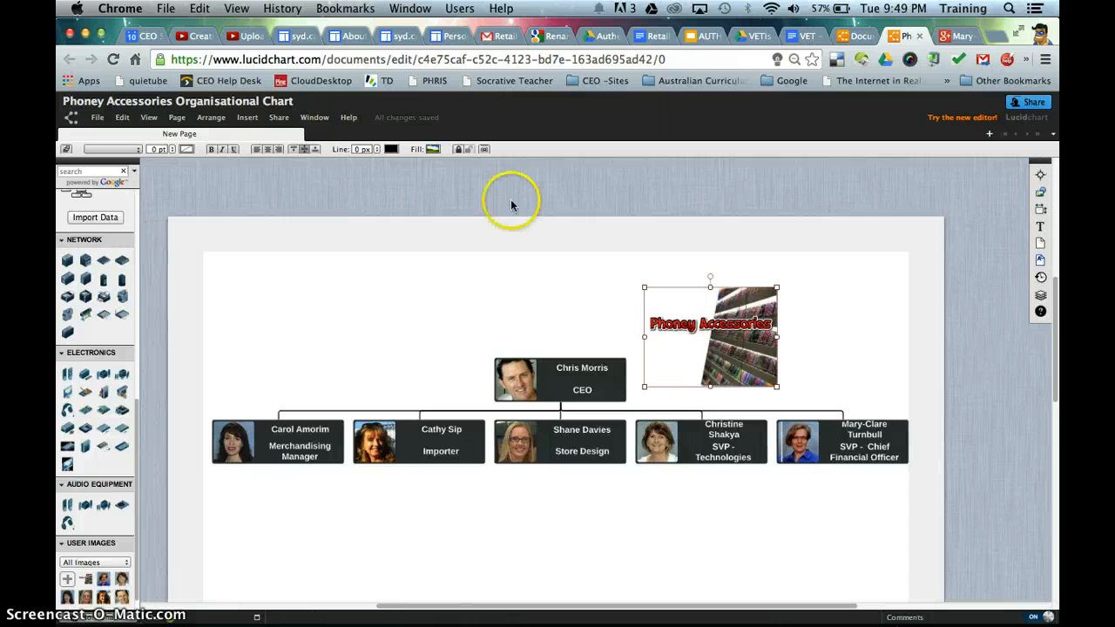
pyautogui.moveTo(97, 117)
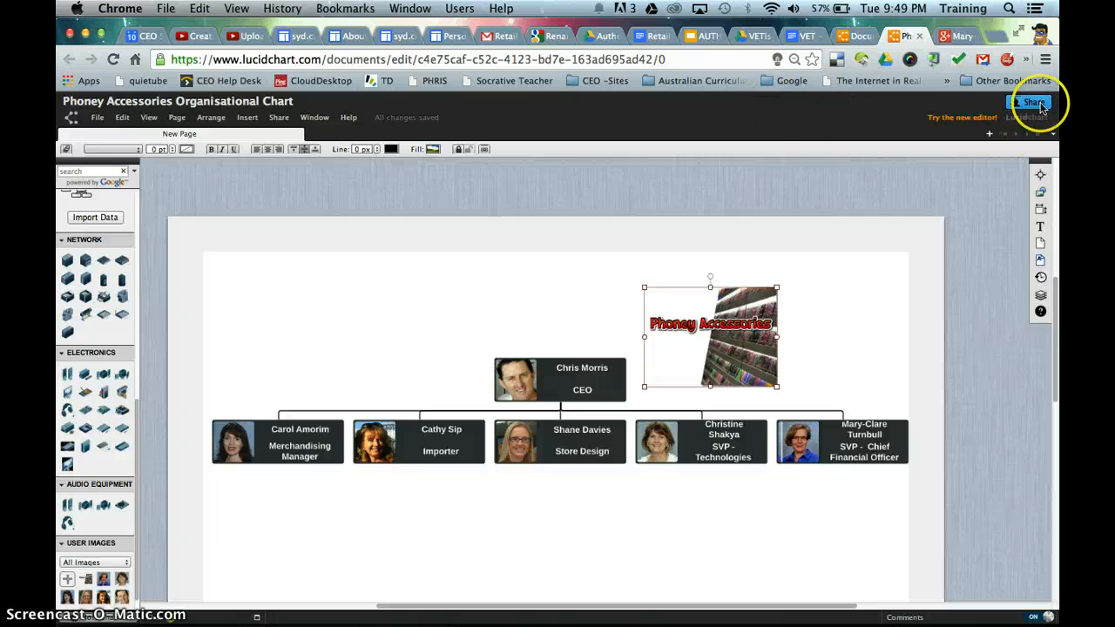
pyautogui.click(1033, 102)
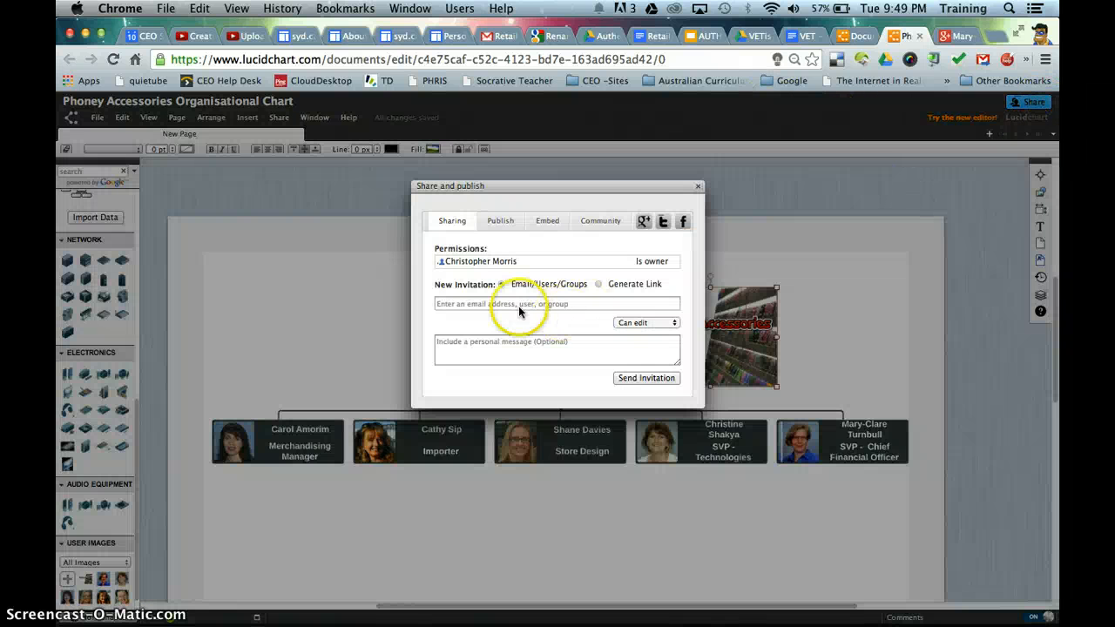
pyautogui.moveTo(635, 388)
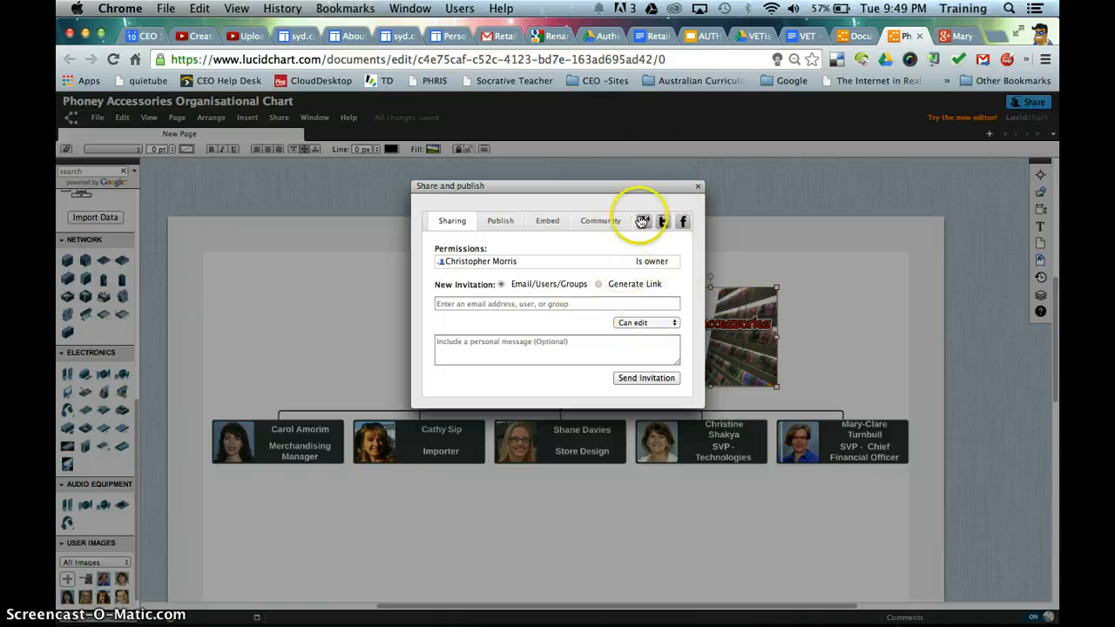
pyautogui.click(698, 186)
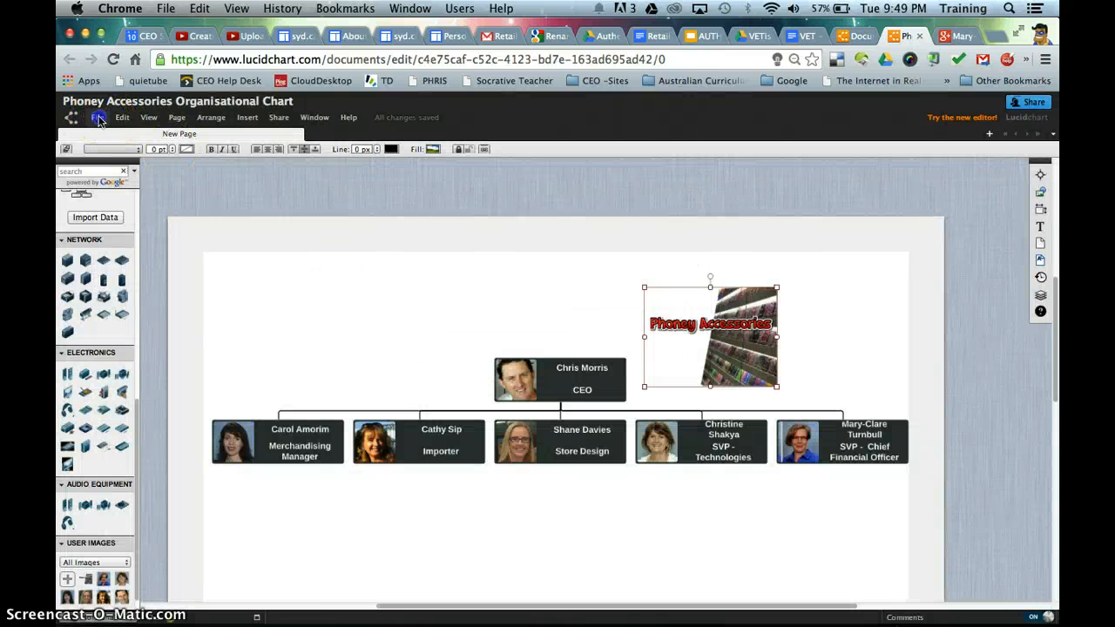
# Step: Export the chart page to Google Drive as a transparent-background PNG
pyautogui.click(98, 117)
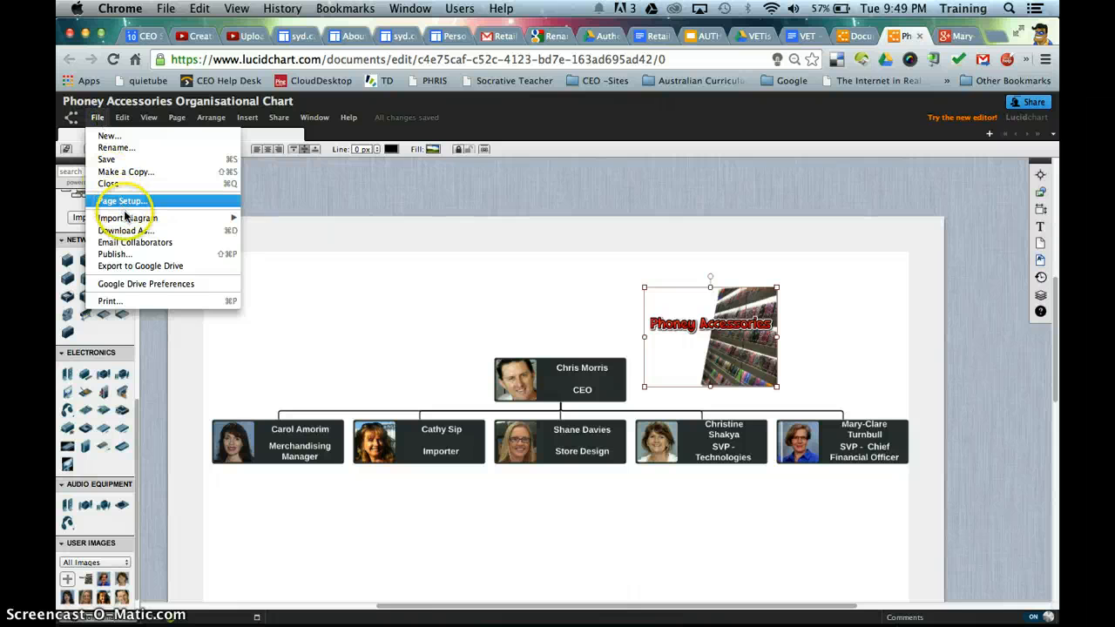
pyautogui.moveTo(140, 266)
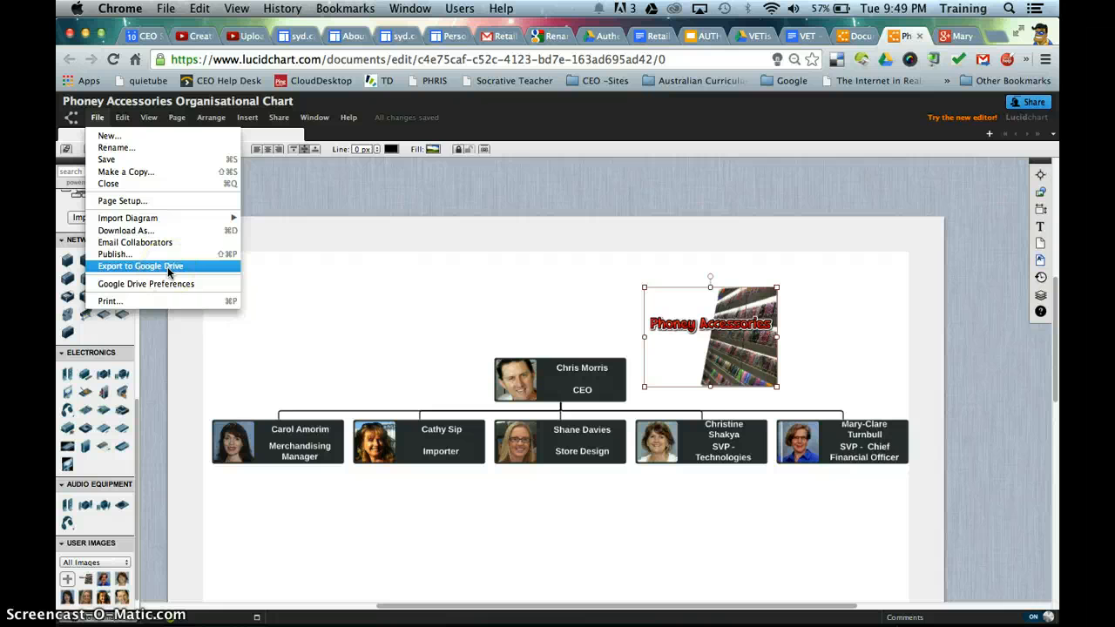
pyautogui.click(140, 266)
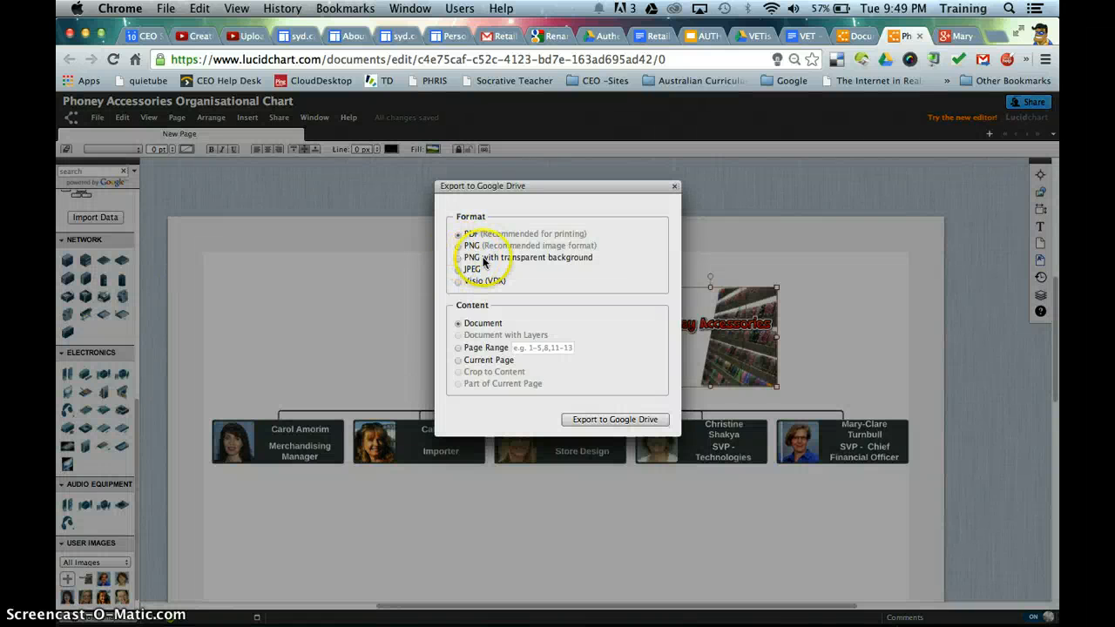
pyautogui.click(472, 268)
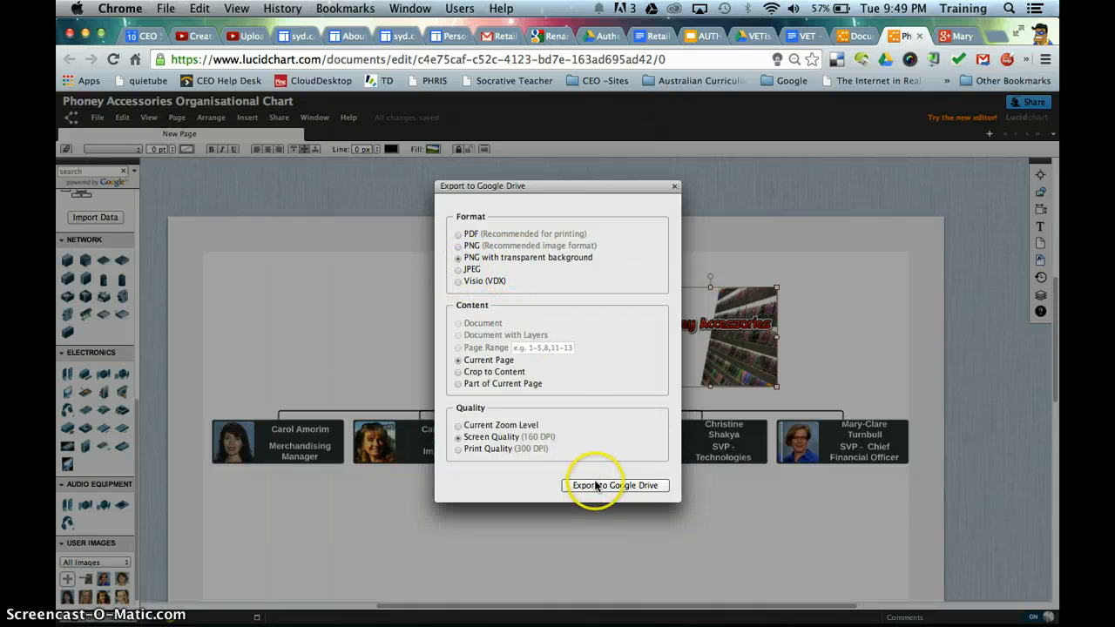
pyautogui.click(616, 485)
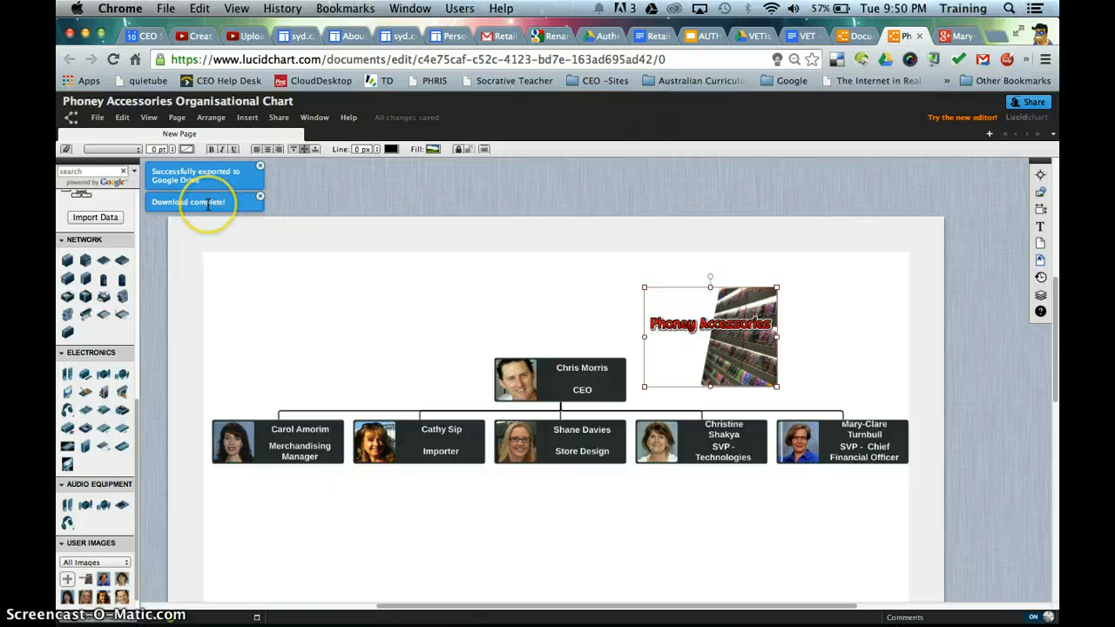
pyautogui.click(259, 196)
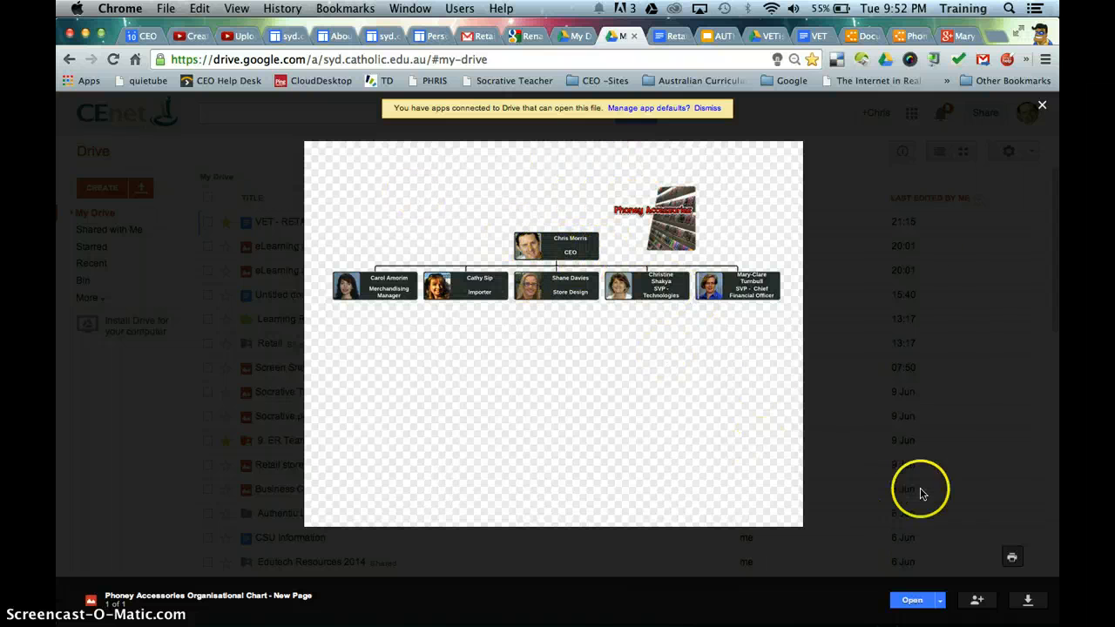
# Step: Close the exported chart's Drive preview and switch to the About your store tab
pyautogui.click(1042, 104)
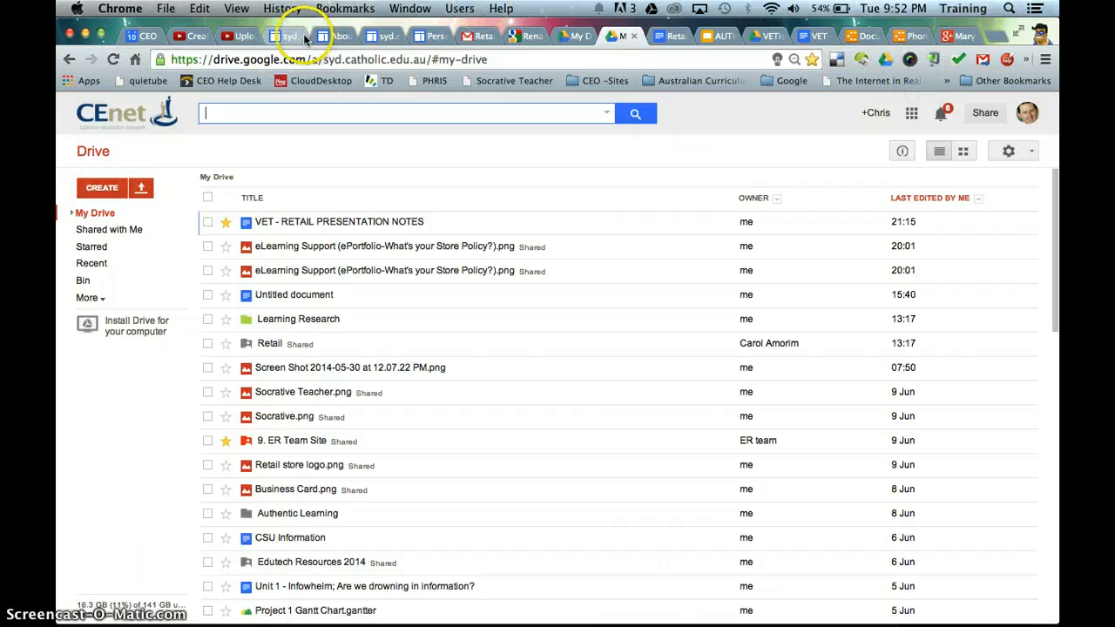
pyautogui.click(332, 36)
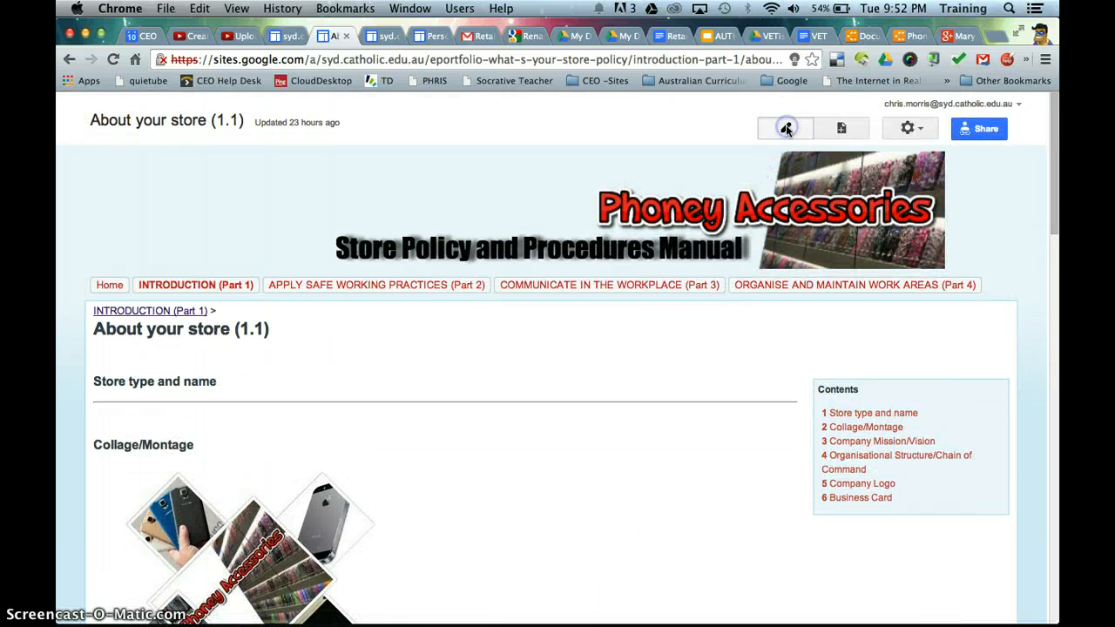
# Step: Put the About your store page into edit mode and bring up the Insert menu
pyautogui.click(785, 128)
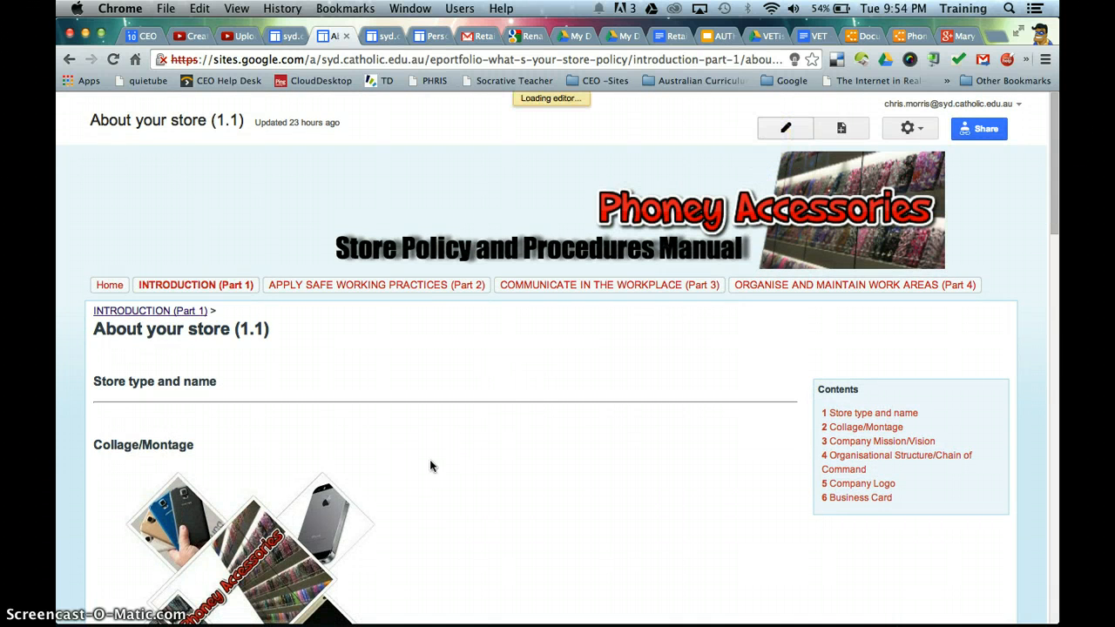
pyautogui.click(784, 128)
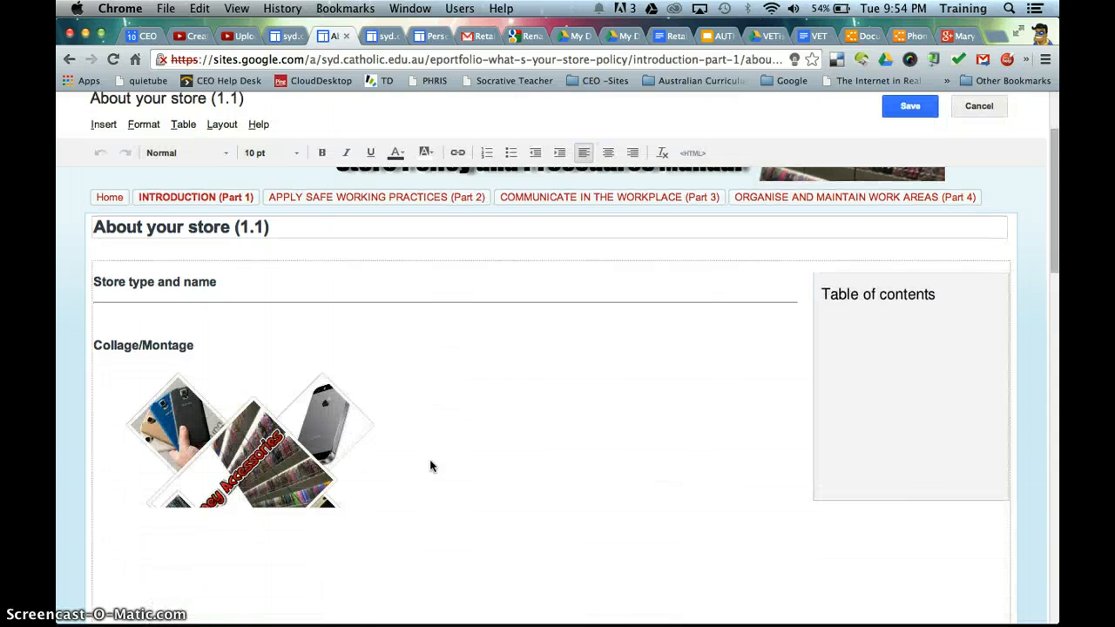
pyautogui.scroll(-3)
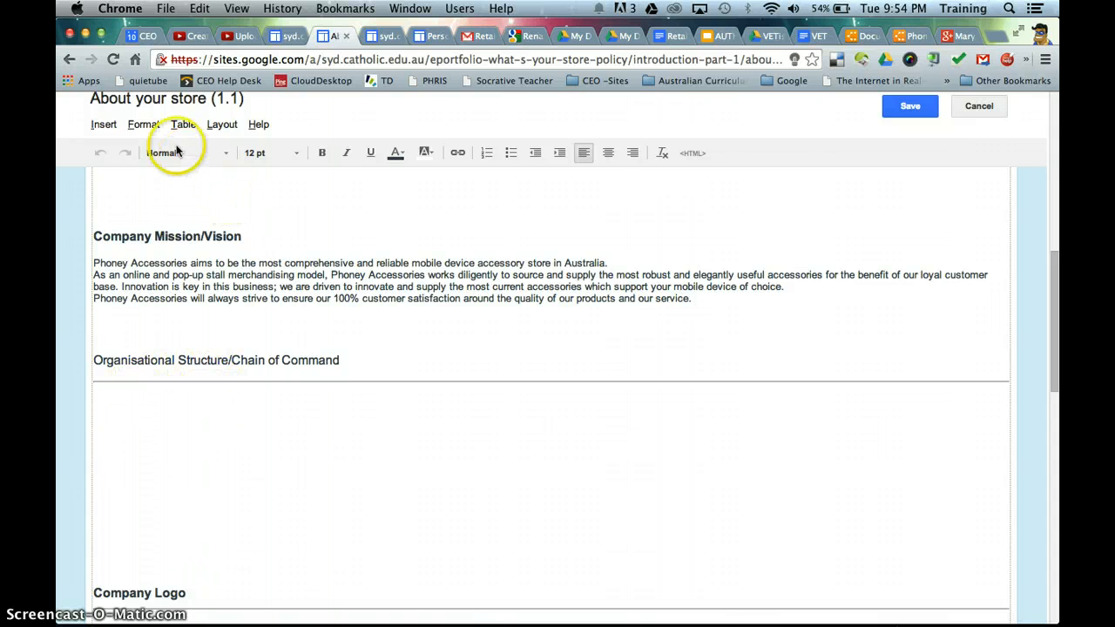
pyautogui.click(104, 124)
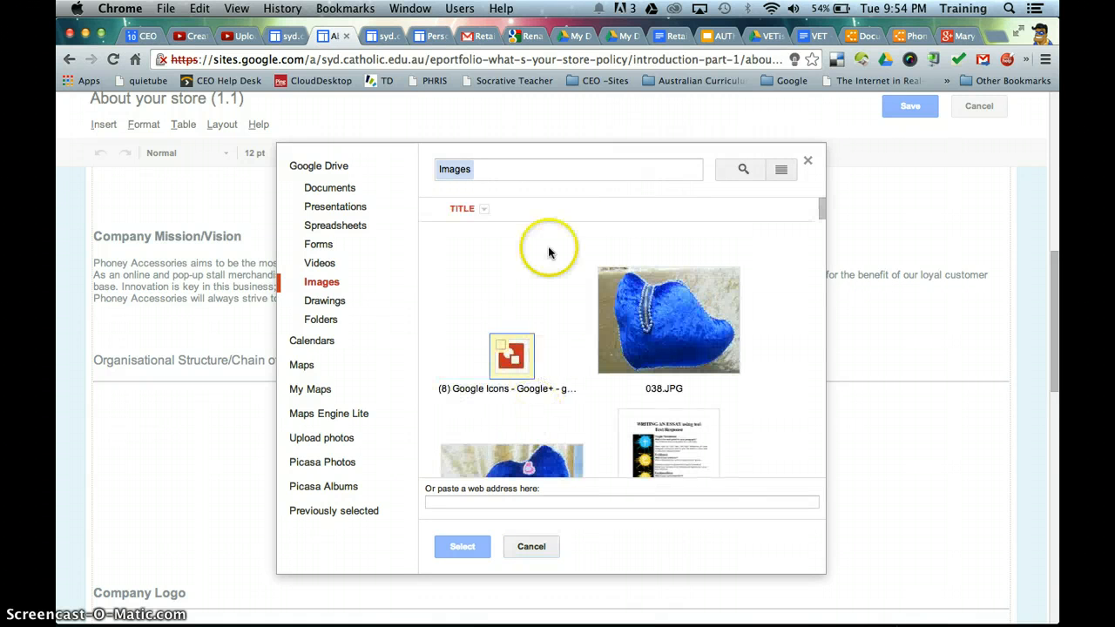
# Step: Sort Drive images by last modified and select the Phoney Accessories org chart image
pyautogui.click(485, 209)
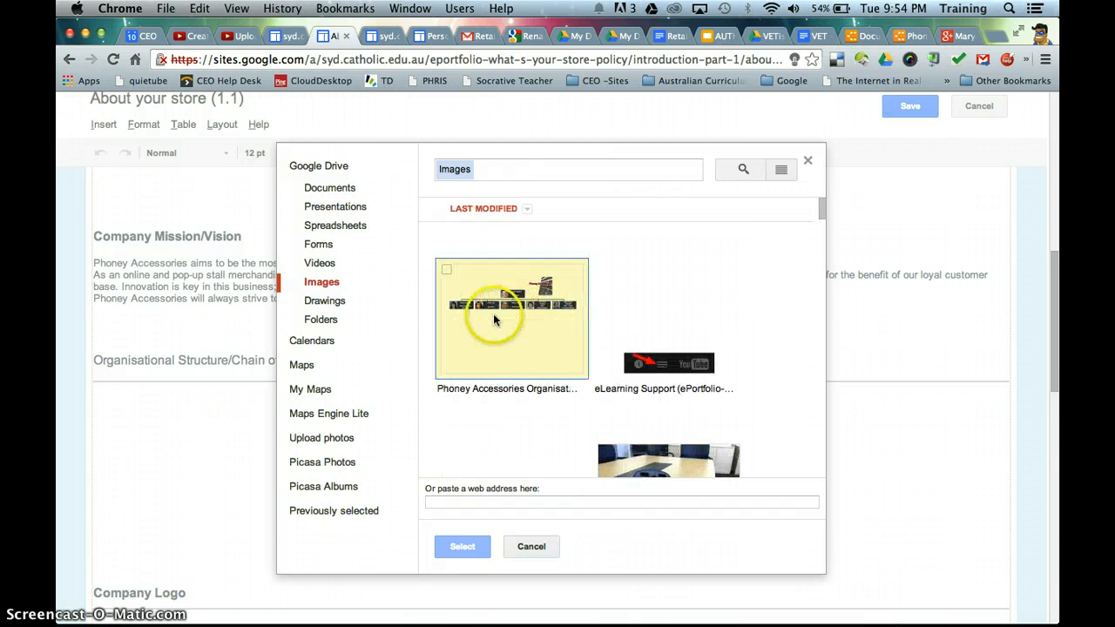
pyautogui.click(512, 318)
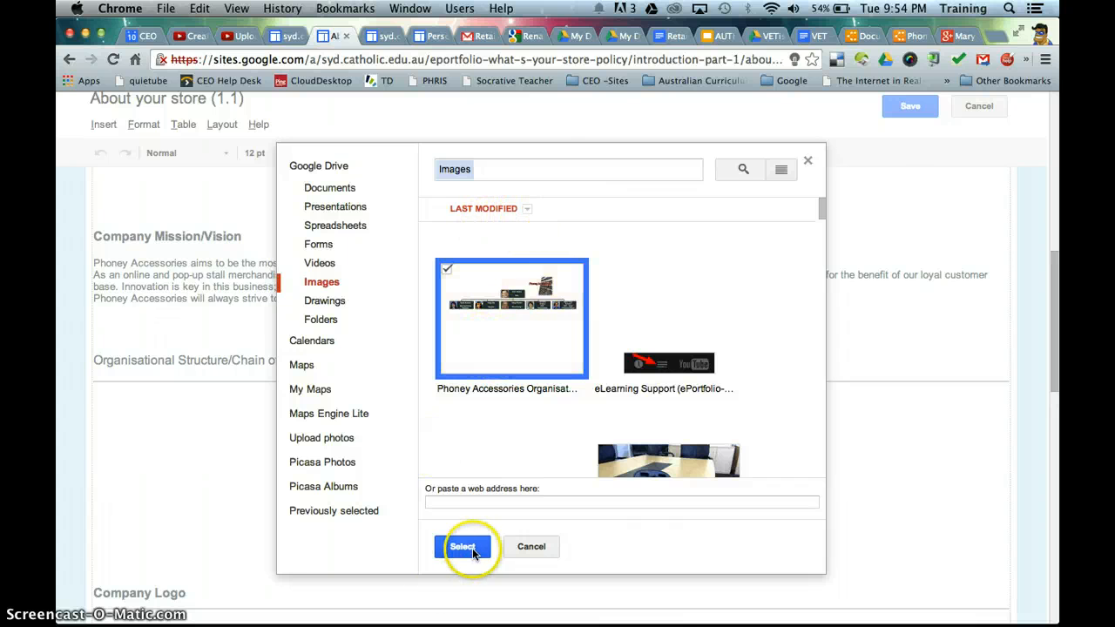
pyautogui.click(462, 546)
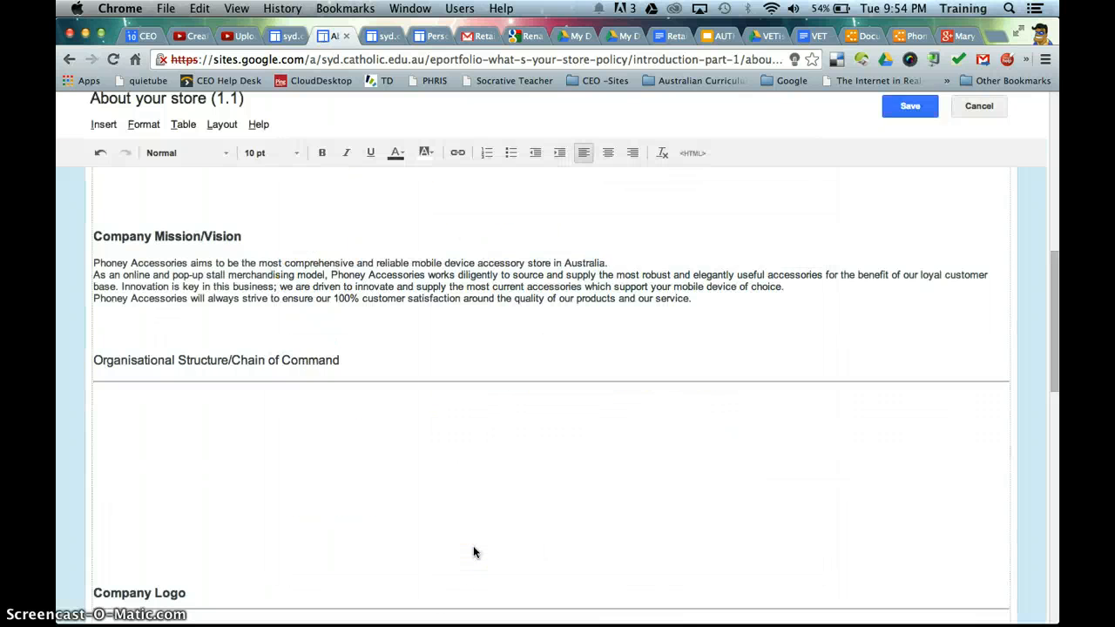
# Step: Scroll down to review the inserted org chart under Organisational Structure
pyautogui.scroll(-3)
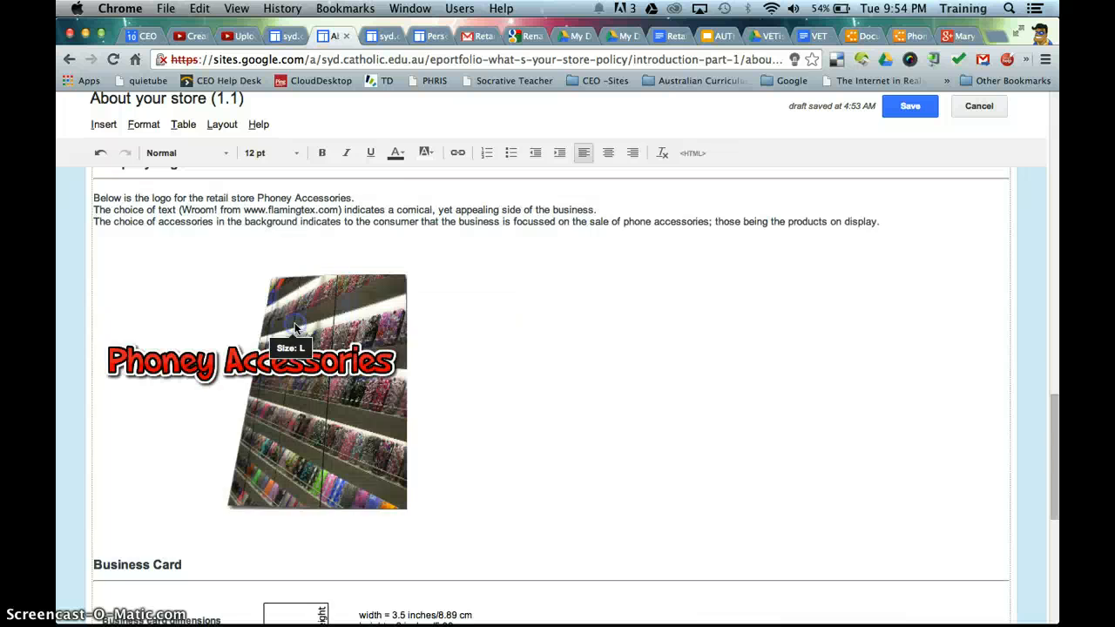
pyautogui.scroll(-3)
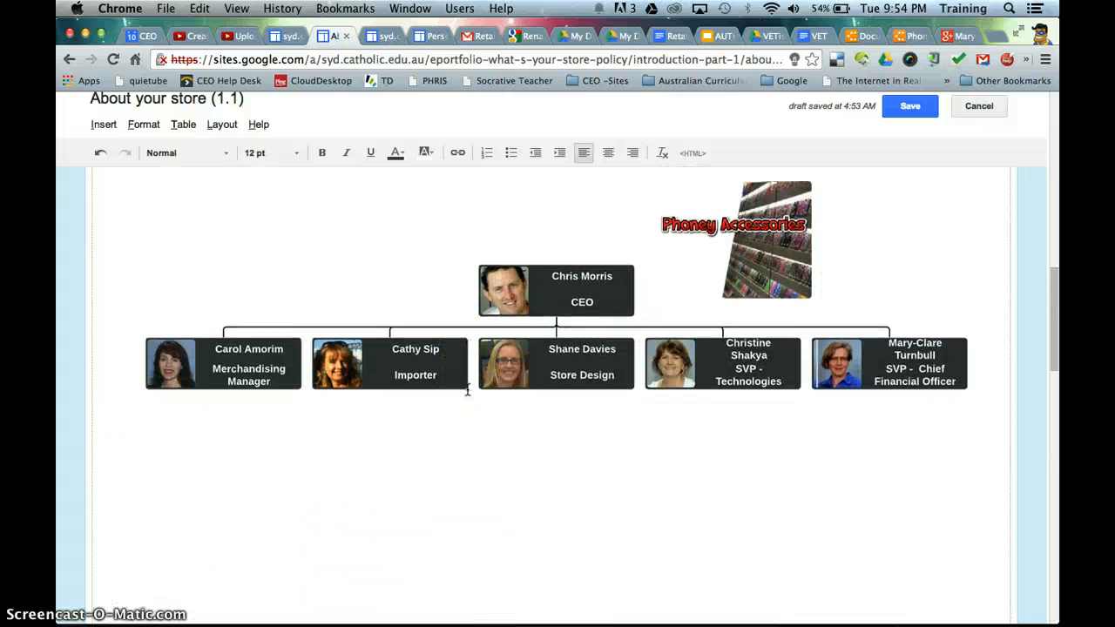
pyautogui.scroll(-3)
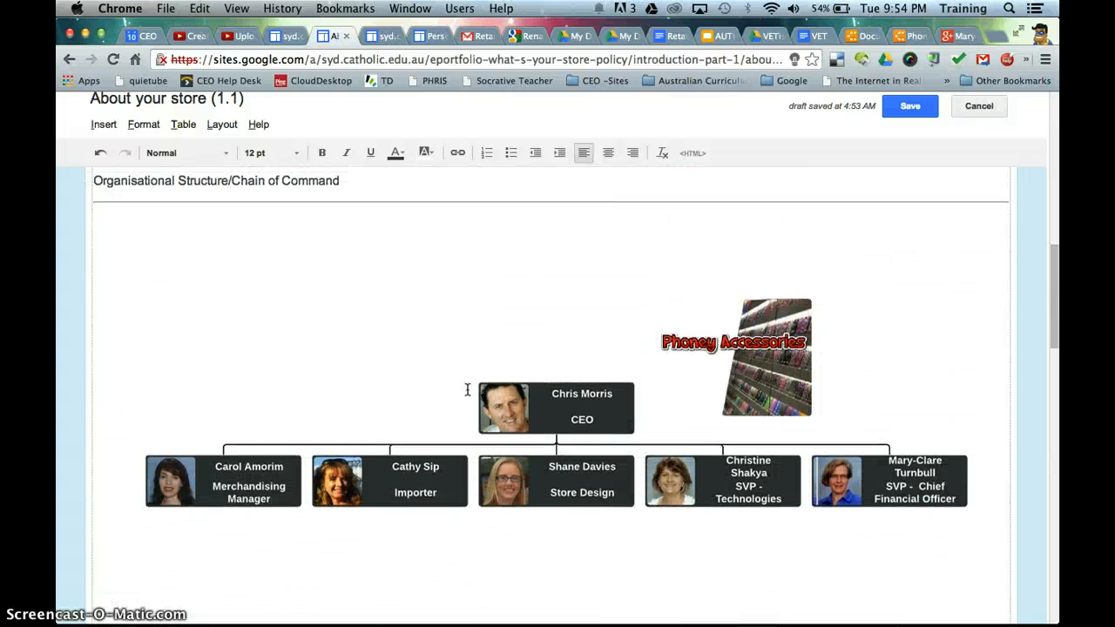
pyautogui.scroll(-3)
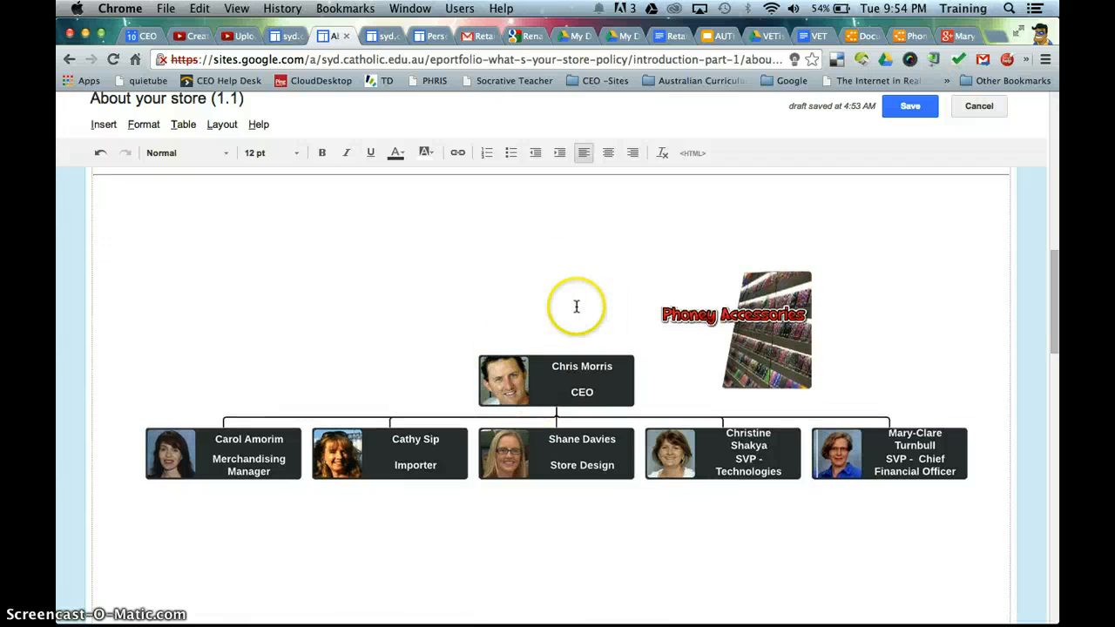
pyautogui.scroll(-3)
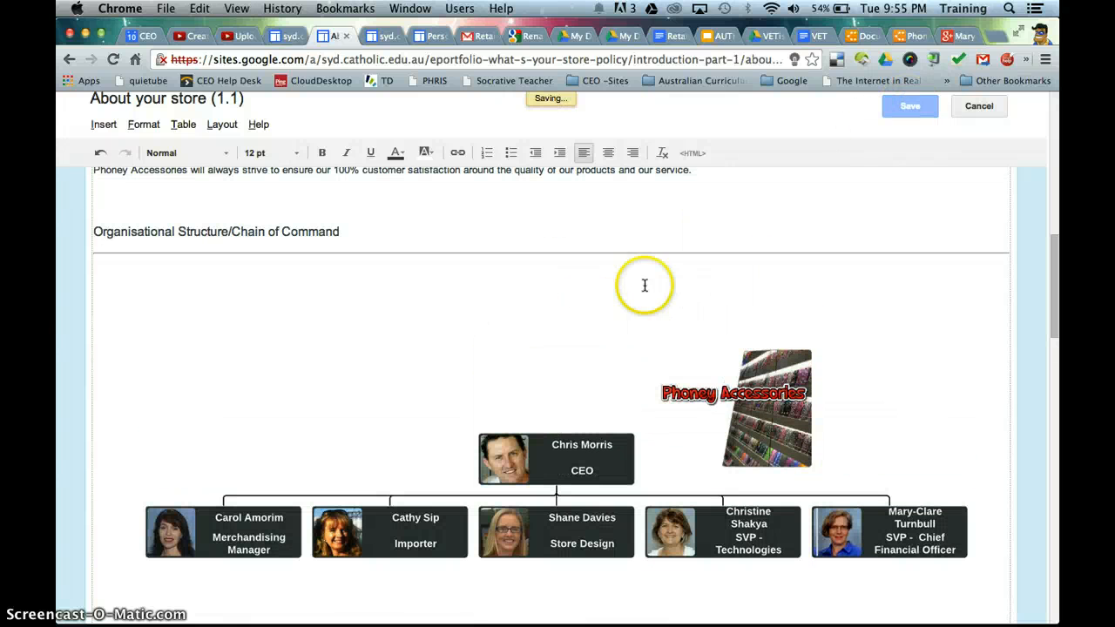